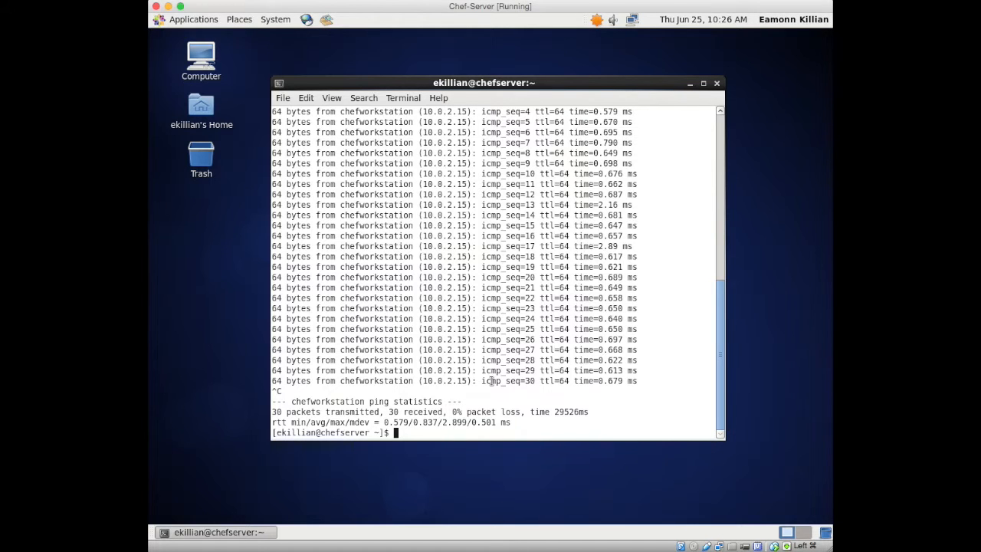
Run hostname and confirm it reports chefserver.saasifyltd.com.
type("hostname")
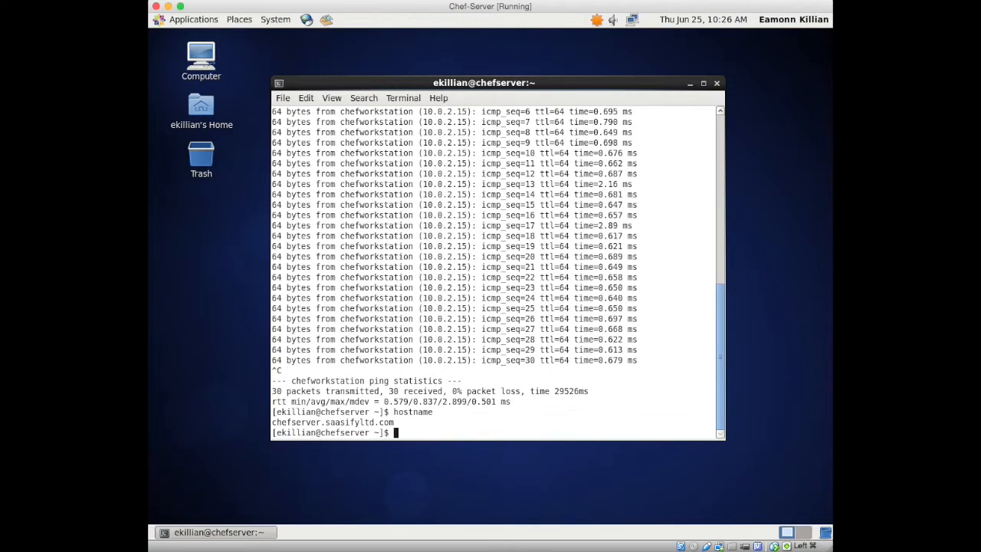
mouse_move(444, 427)
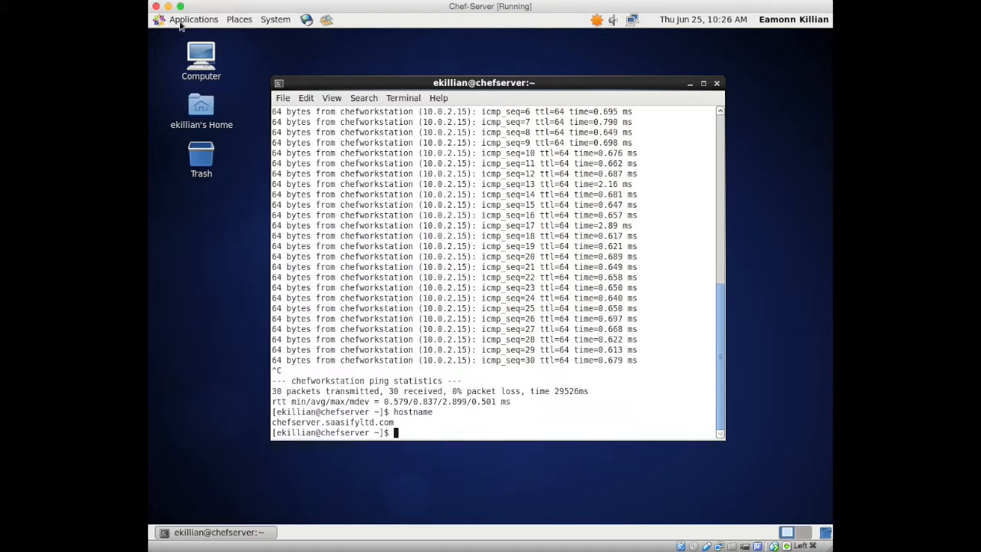
Launch Chrome and reach chef.io's page for choosing a Chef installation.
left_click(193, 19)
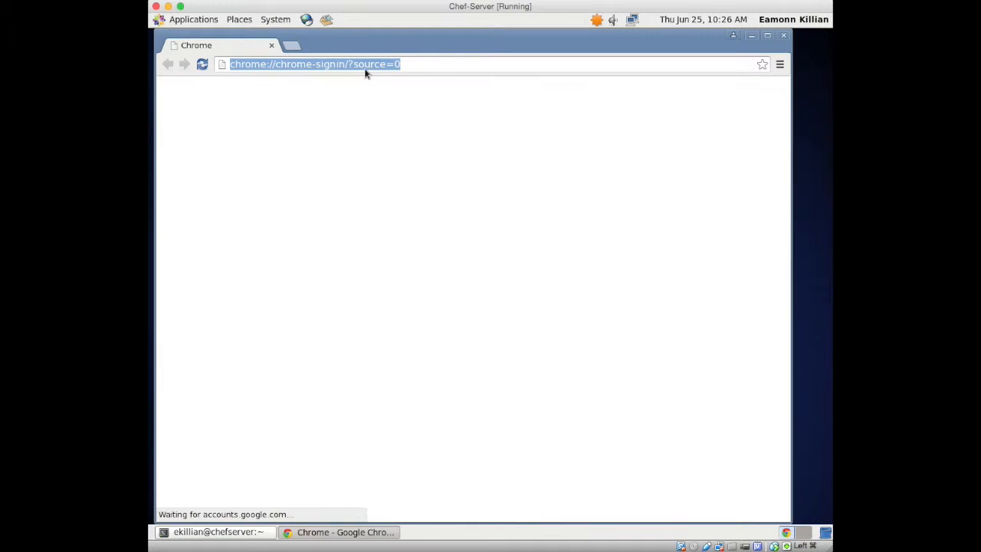
type("chef.io")
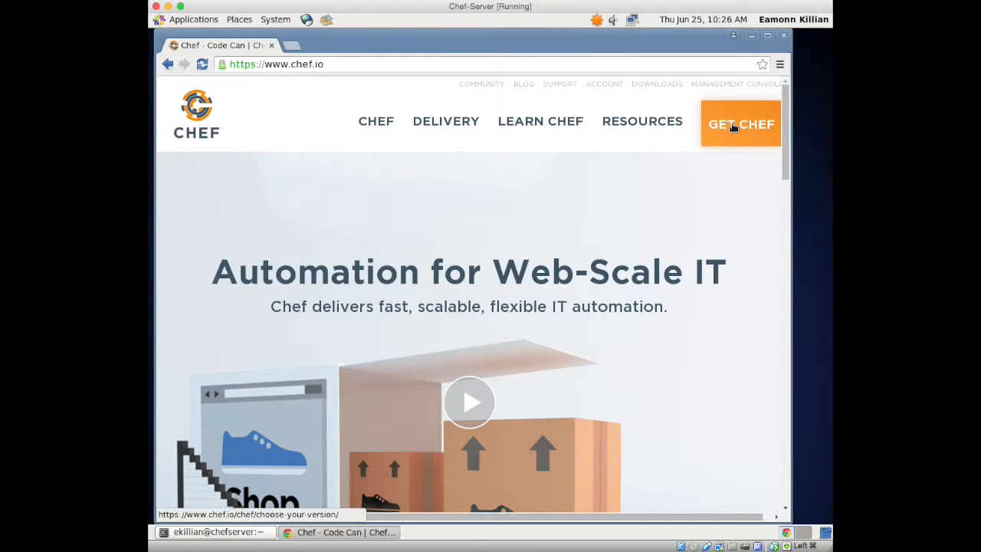
left_click(740, 124)
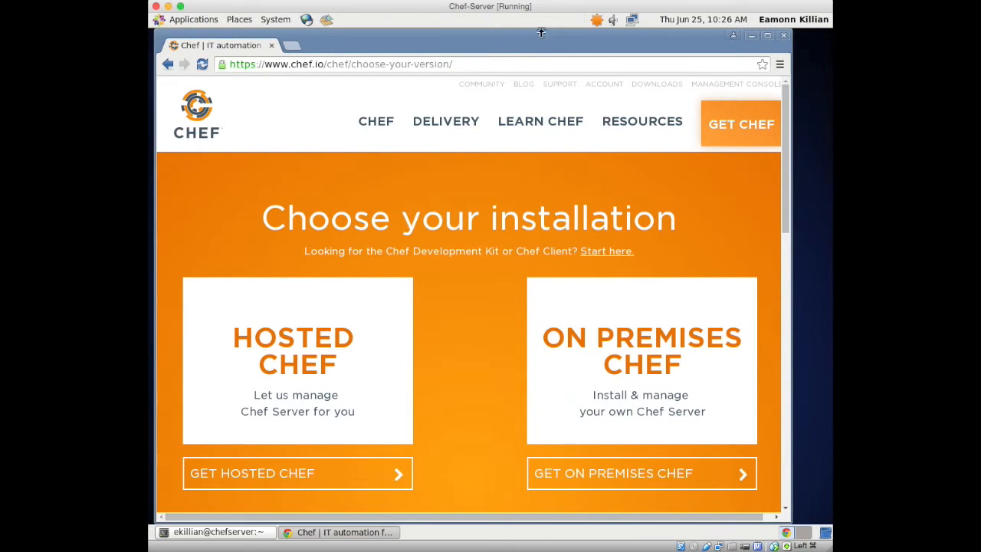
mouse_move(479, 103)
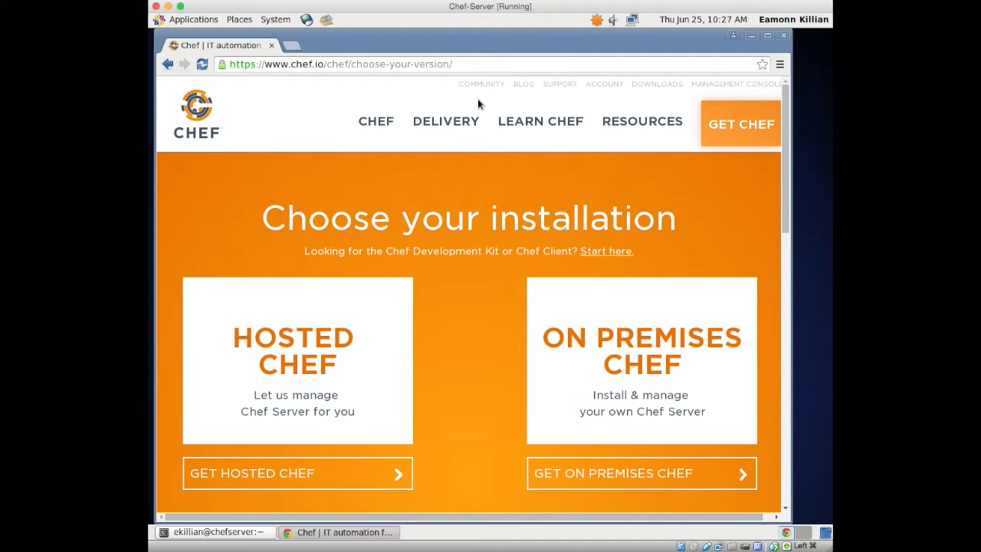
mouse_move(579, 291)
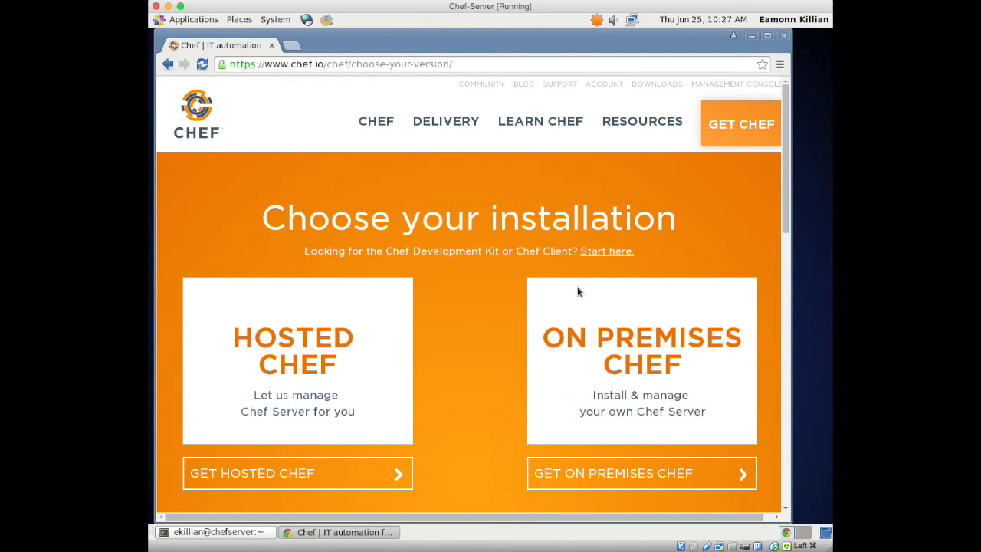
mouse_move(497, 321)
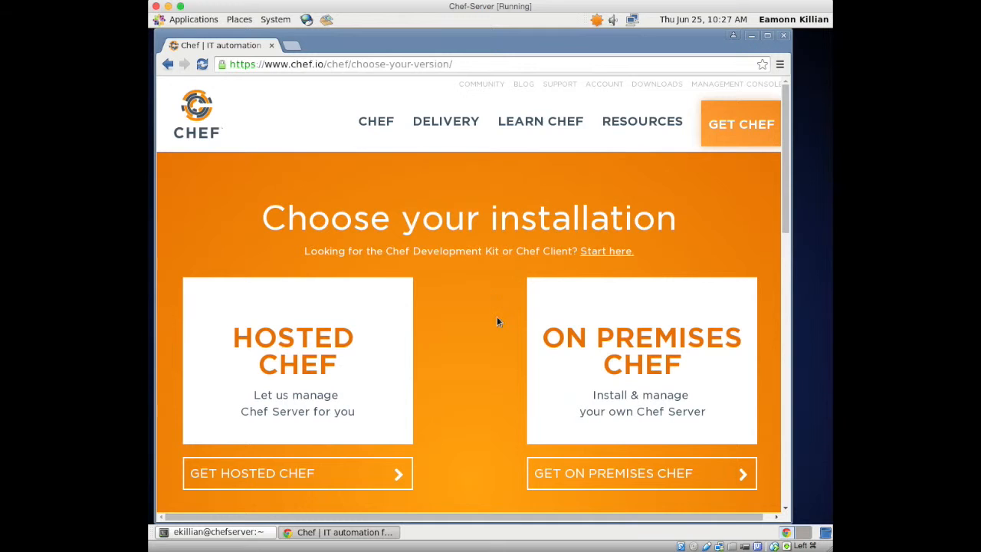
Open the on-premises Chef Server downloads and show the Red Hat Enterprise Linux links.
scroll("down", 3)
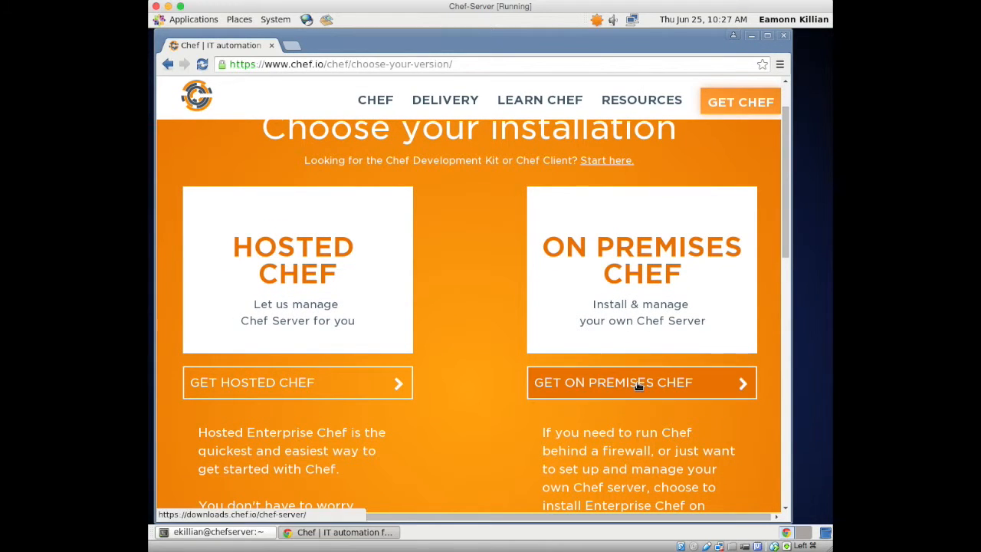
left_click(613, 383)
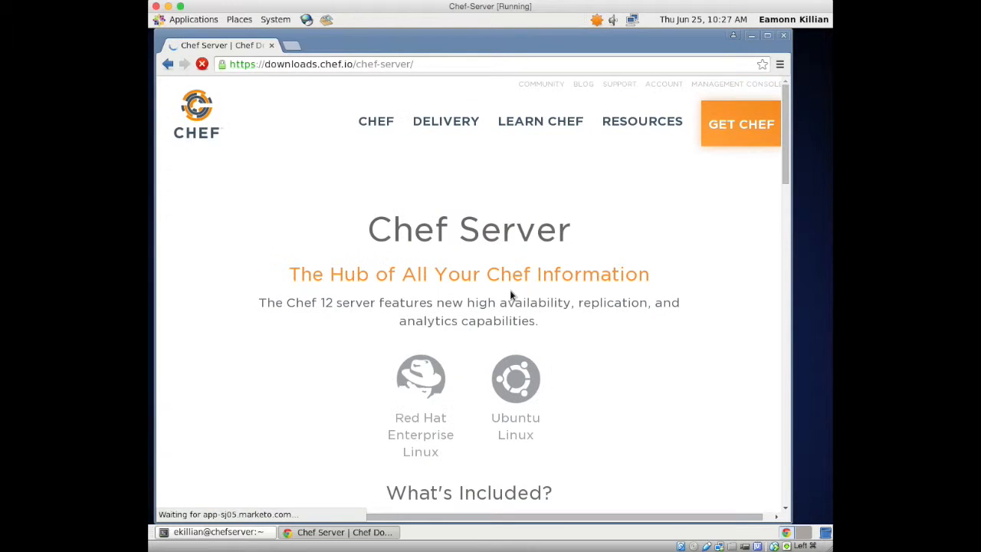
mouse_move(420, 380)
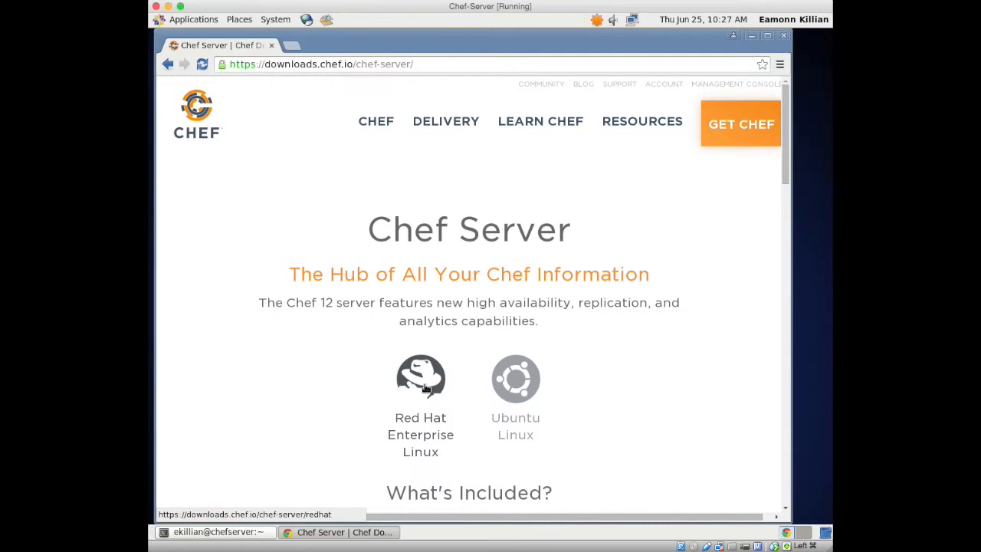
left_click(420, 377)
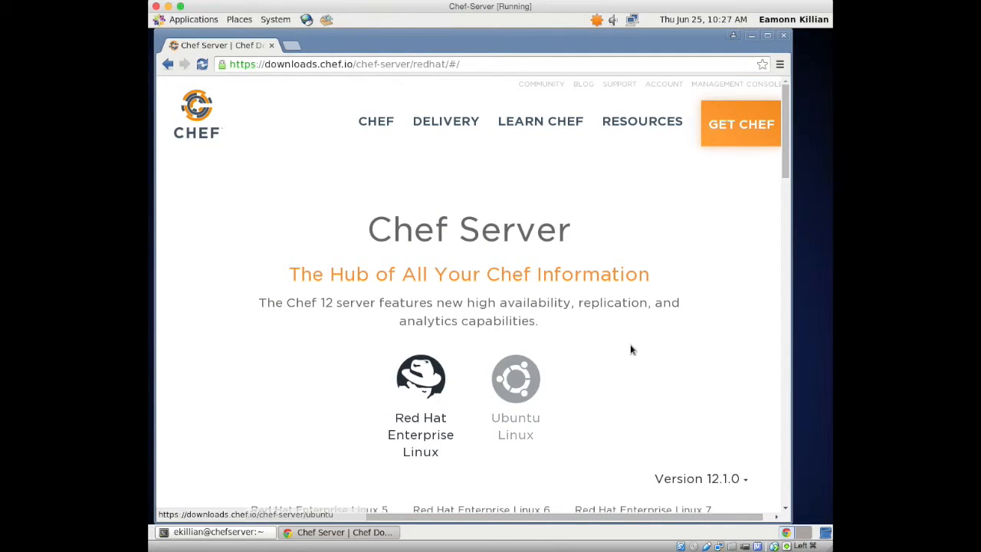
scroll("down", 3)
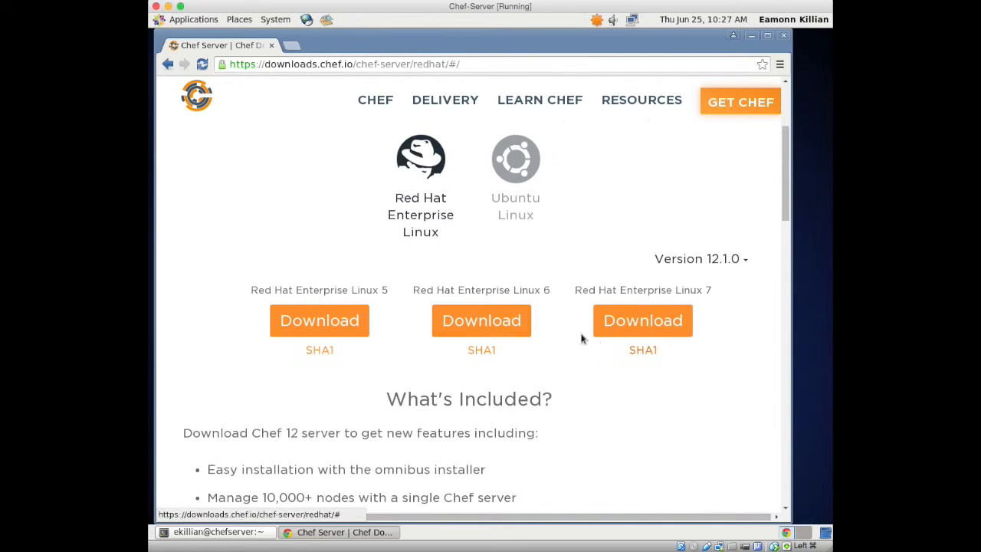
mouse_move(482, 321)
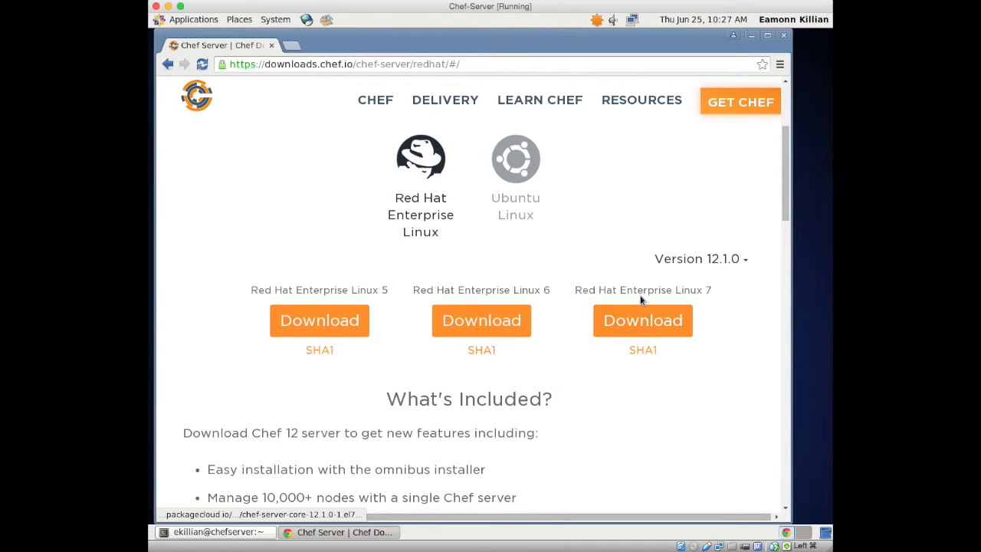
mouse_move(482, 321)
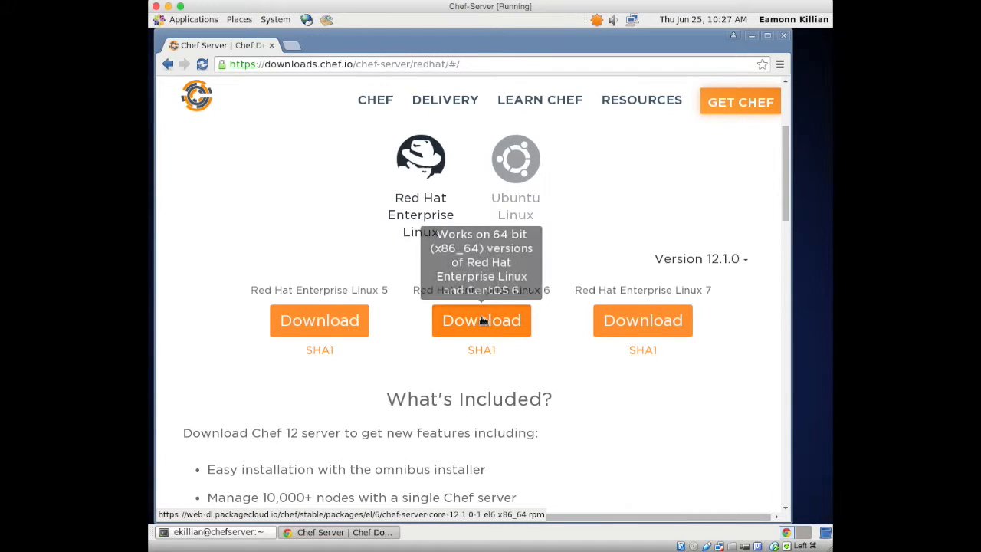
Submit the RHEL 6 download form as Eamonn Killian, commenting 'Another build', with terms accepted.
left_click(482, 320)
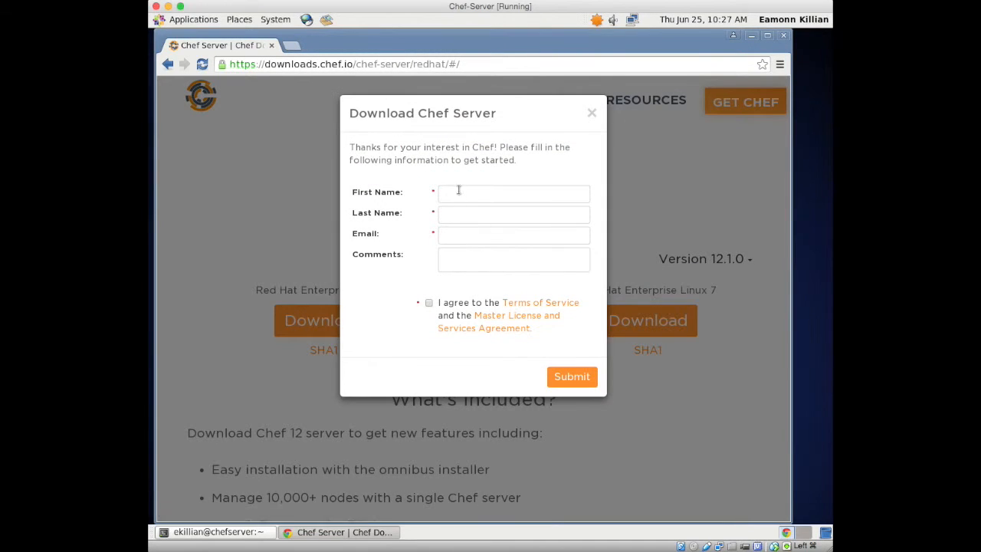
type("Eamonn")
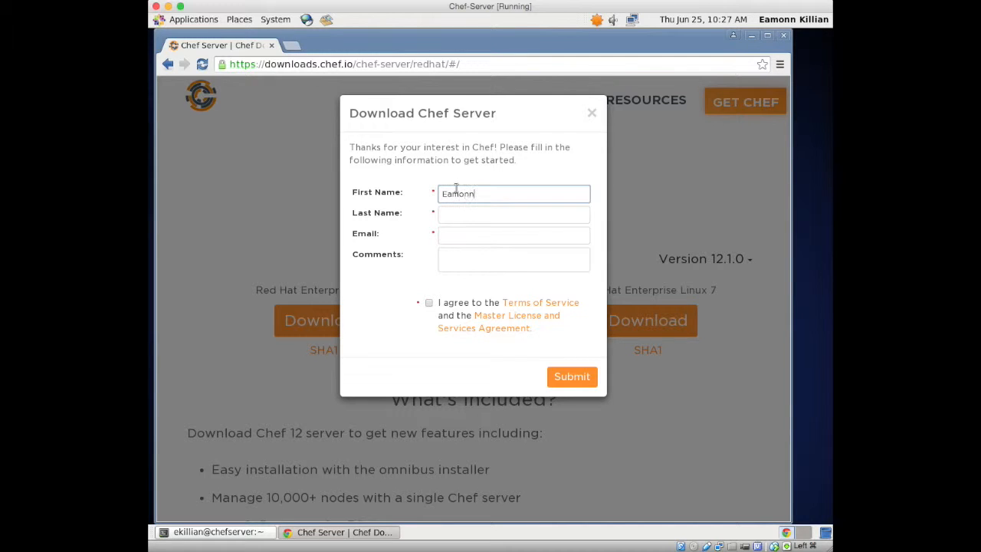
type("Killian")
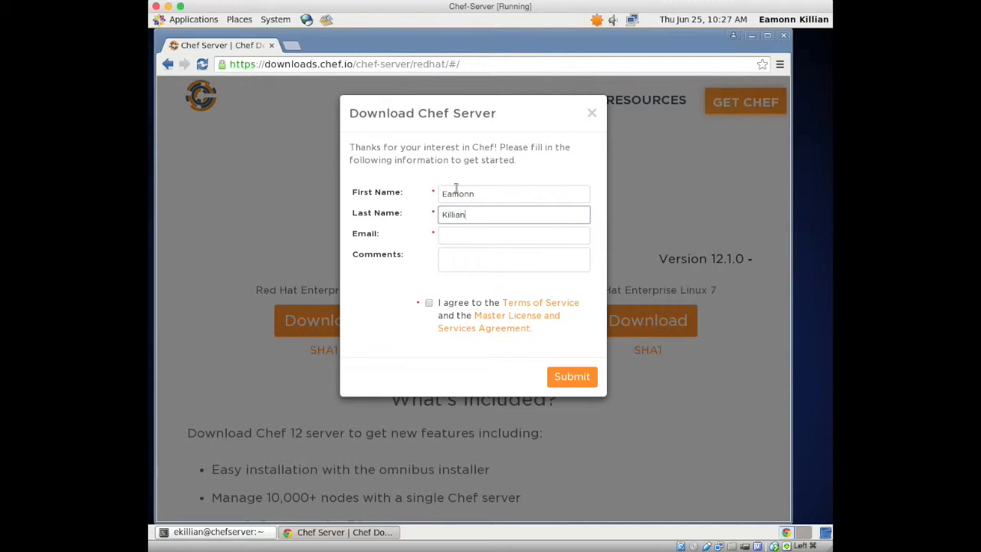
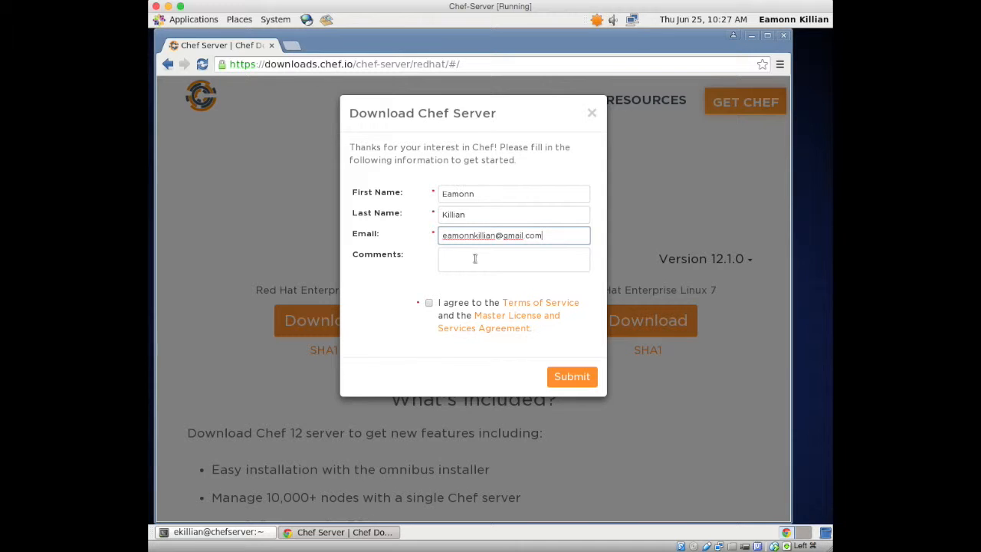
type("A")
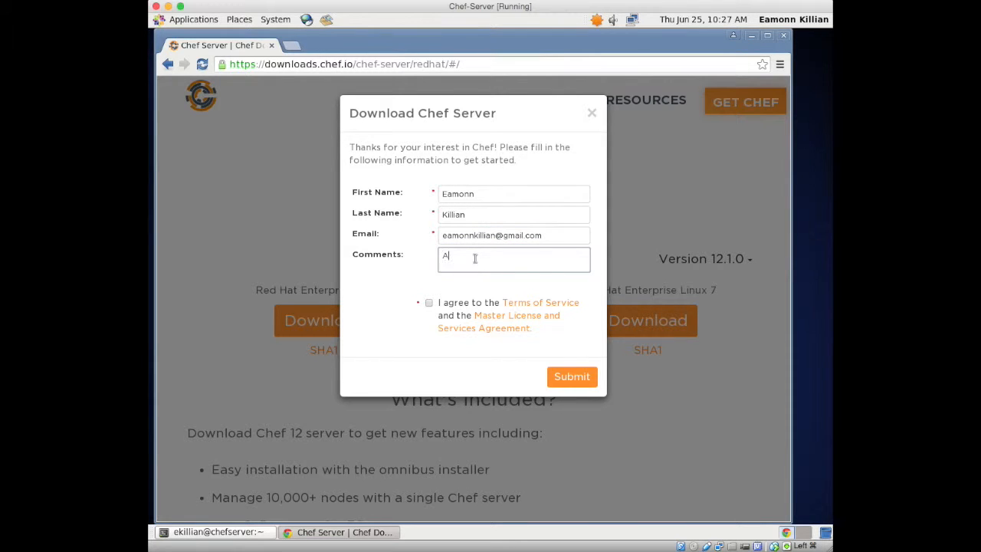
type("nother build")
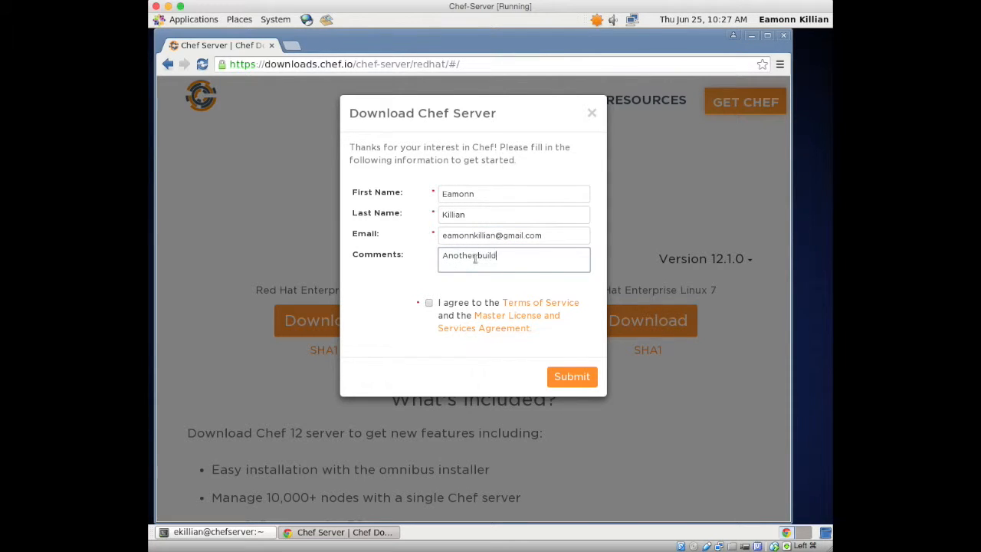
left_click(430, 303)
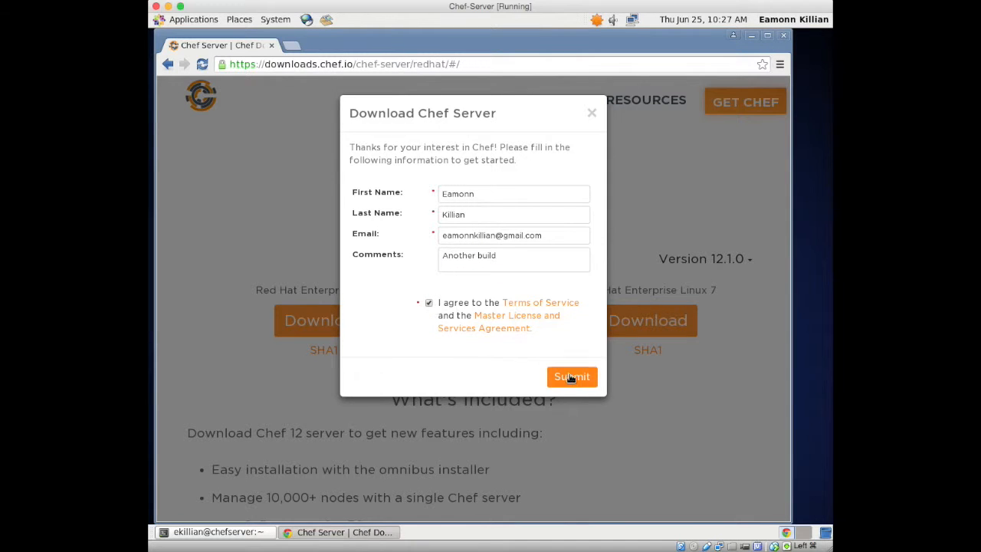
left_click(572, 376)
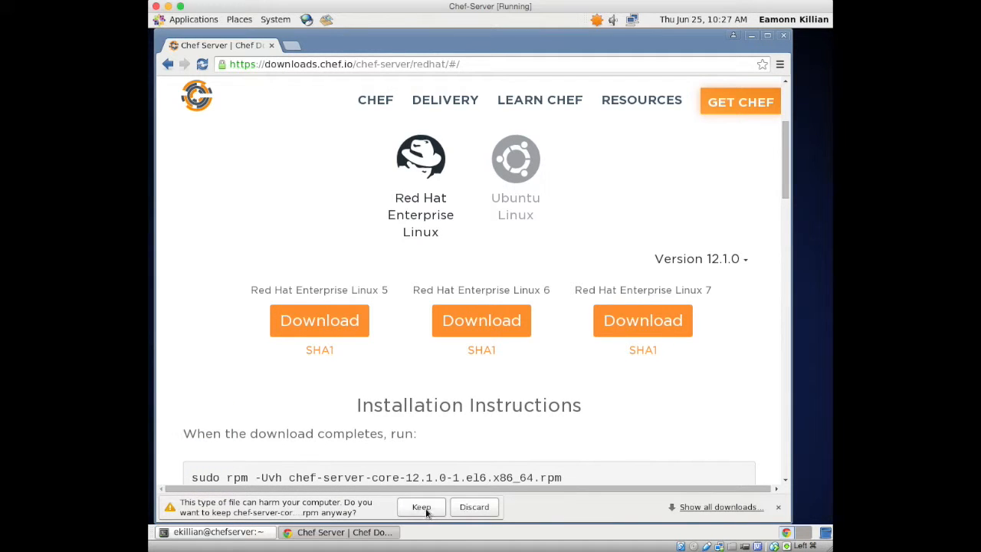
Keep the flagged chef-server-core 12.1.0 rpm so the download finishes.
left_click(421, 506)
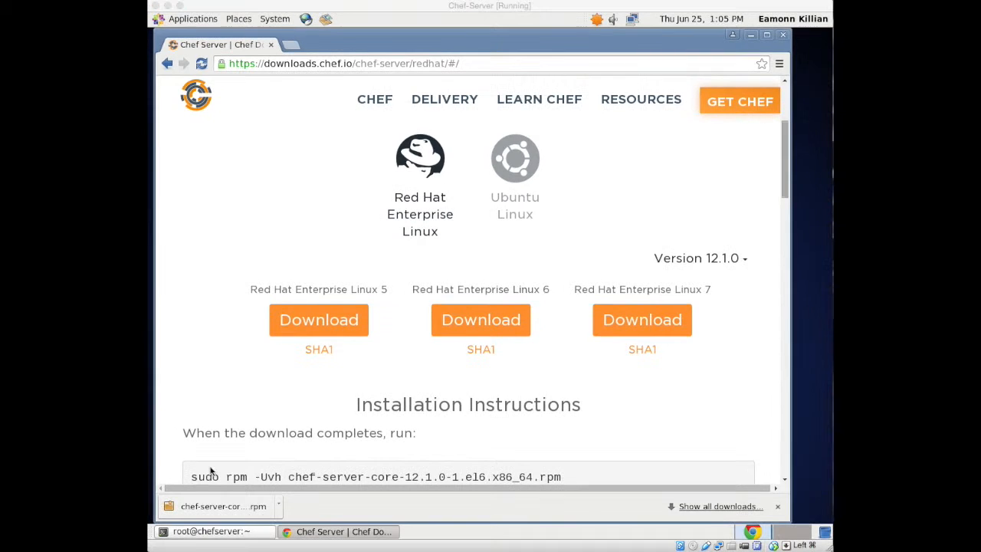
mouse_move(355, 296)
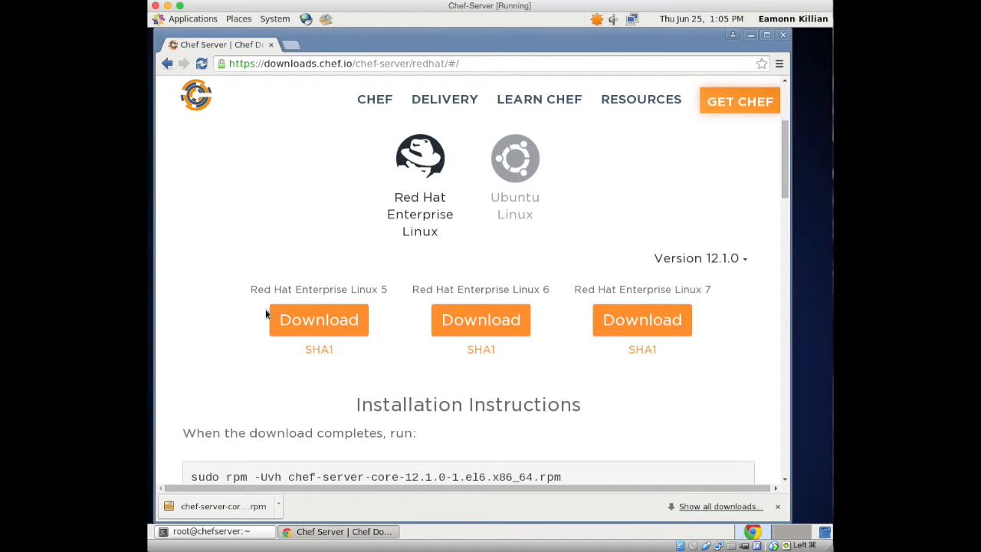
Move the chef-server-core rpm from /home/ekillian/Downloads into /root and list it.
left_click(213, 531)
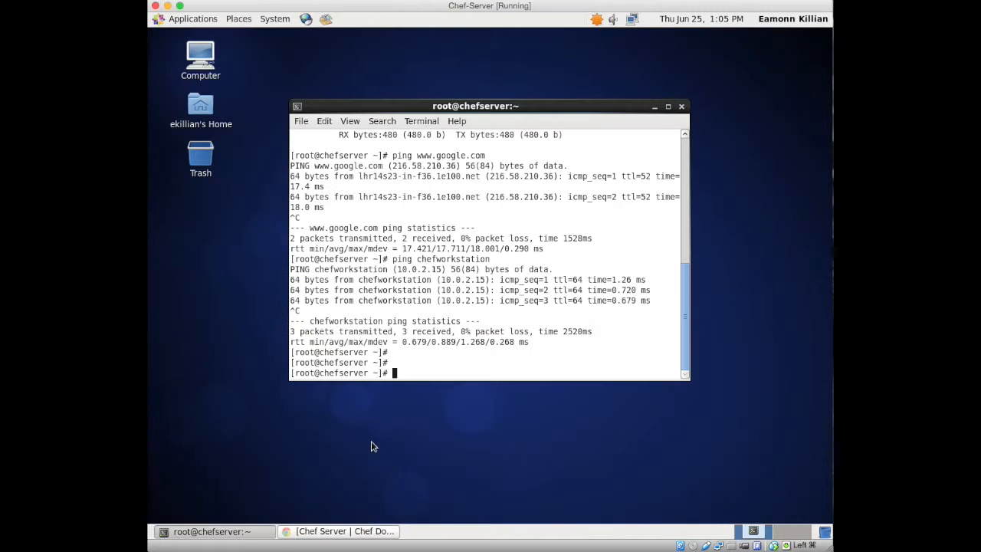
mouse_move(442, 352)
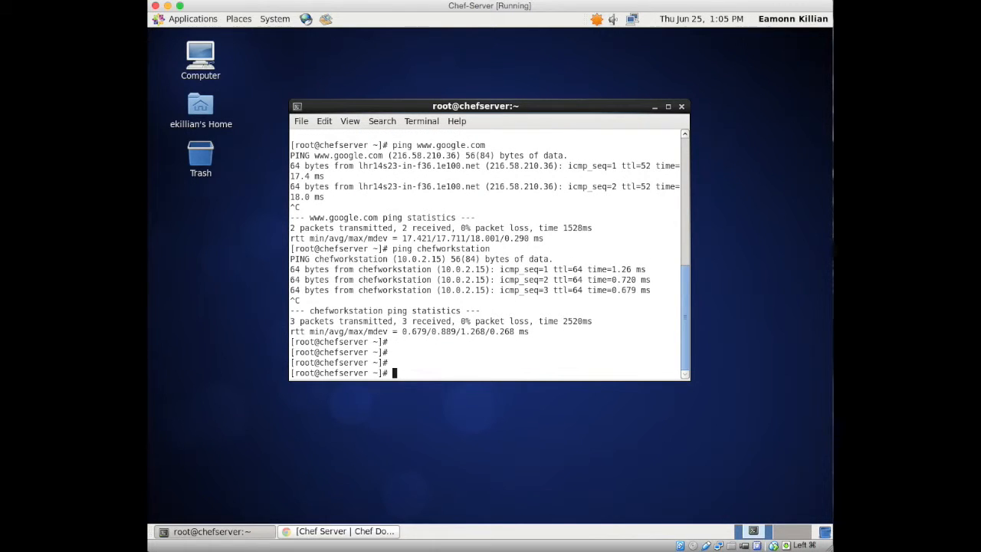
type("pwd")
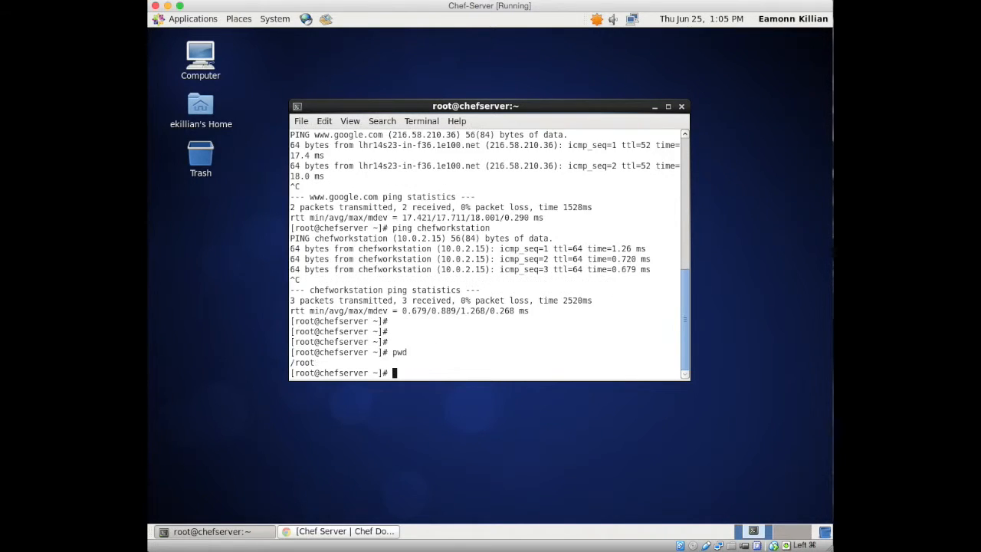
type("mv")
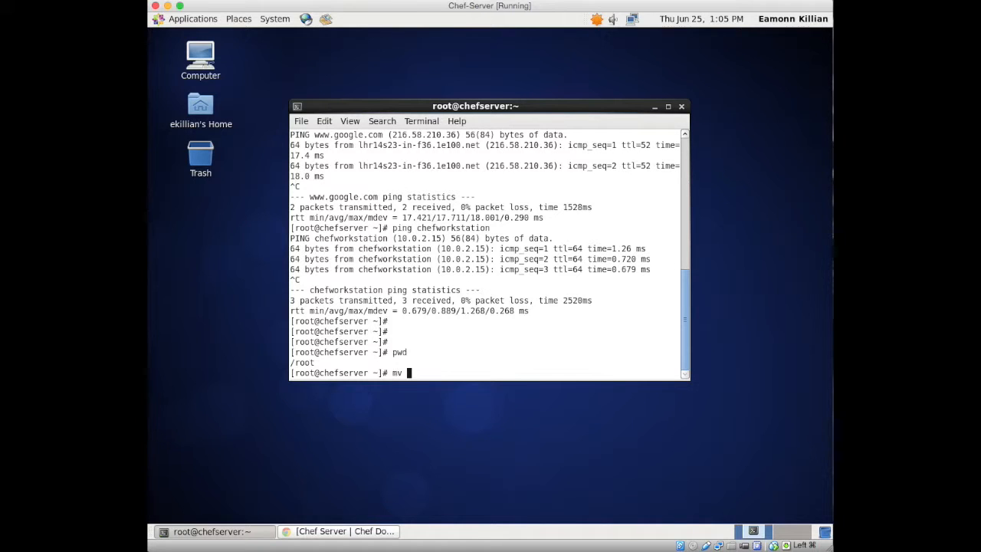
type("/home/")
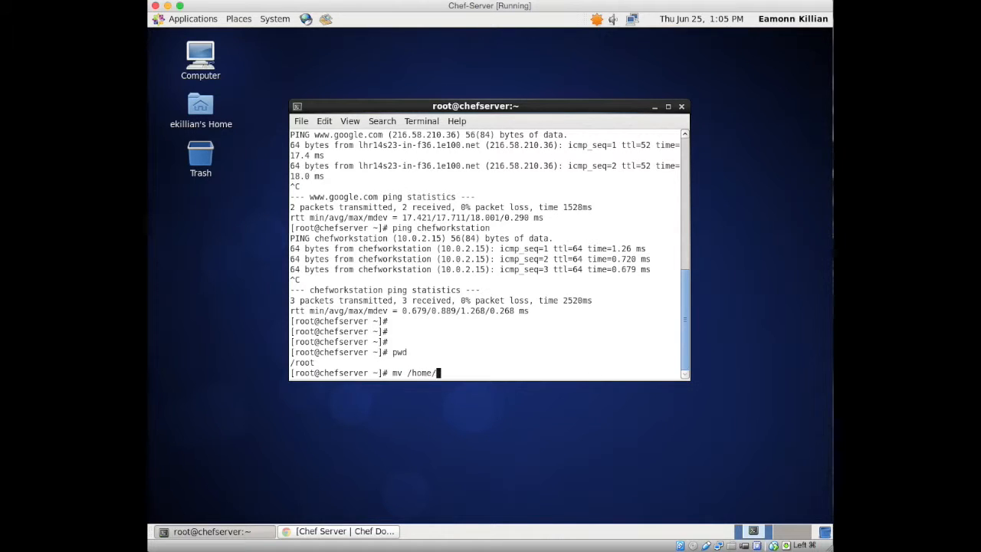
type("ekillia")
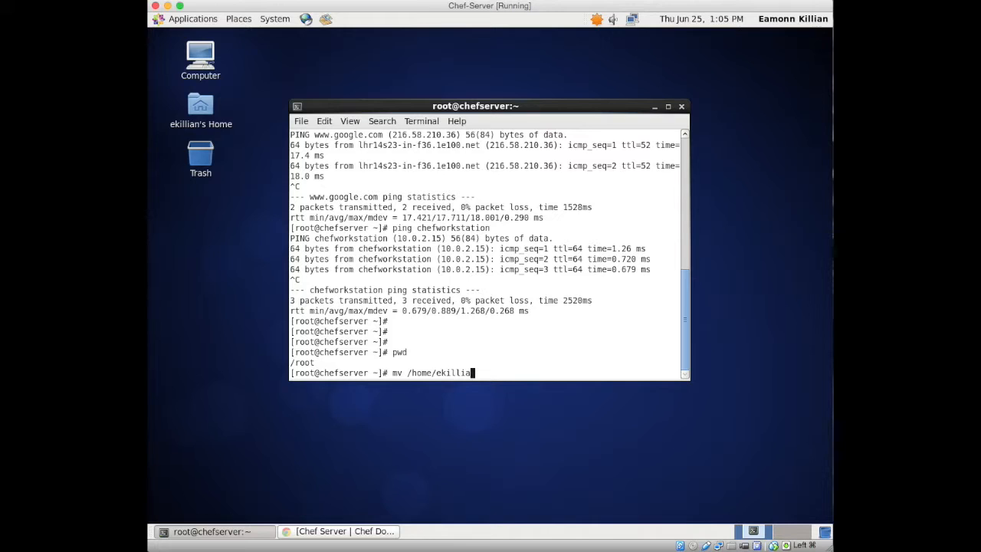
type("n/Downloads/chef-server-core-12.1.0-1.el6.x86_64.rpm .")
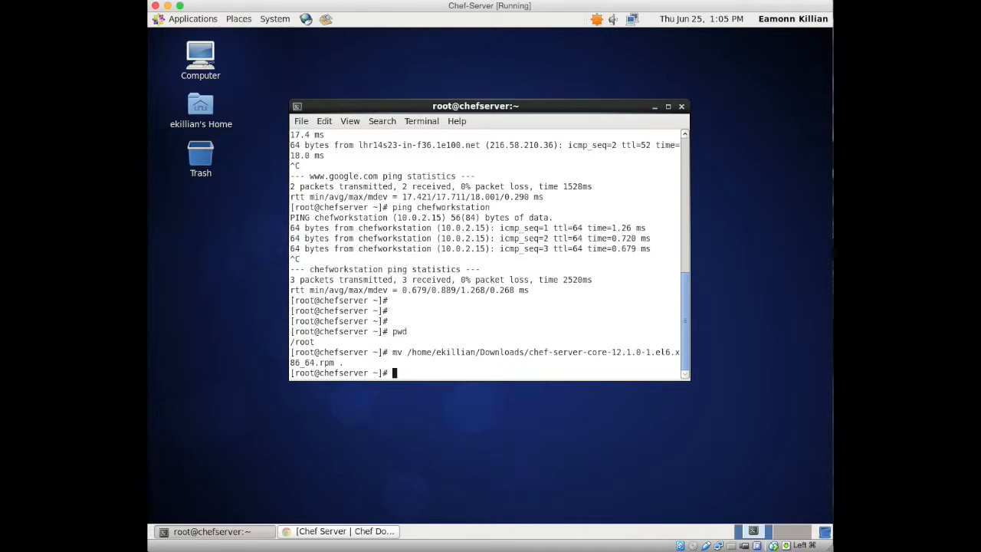
type("ls")
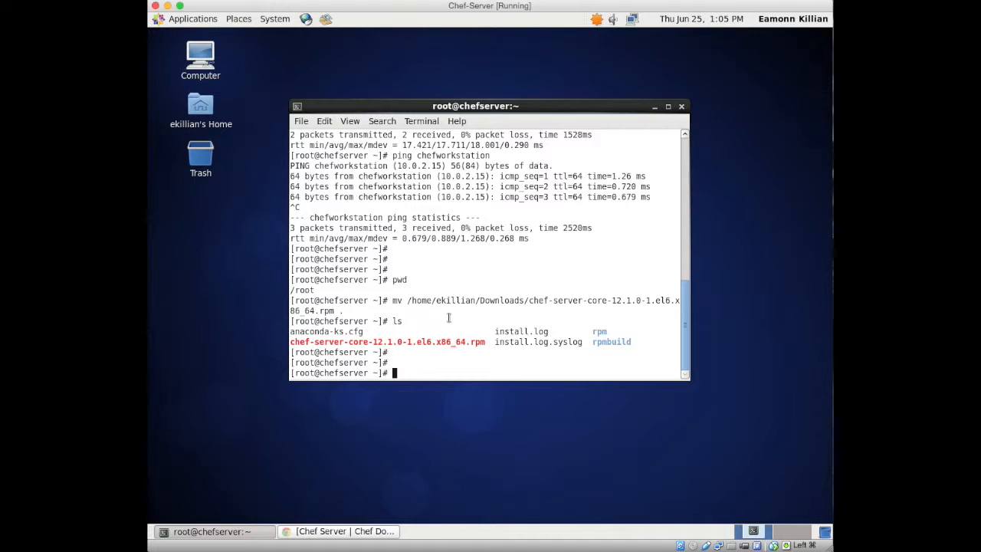
Install ./chef-server-core-12.1.0-1.el6.x86_64.rpm with rpm -Uvh.
type("rpm -U")
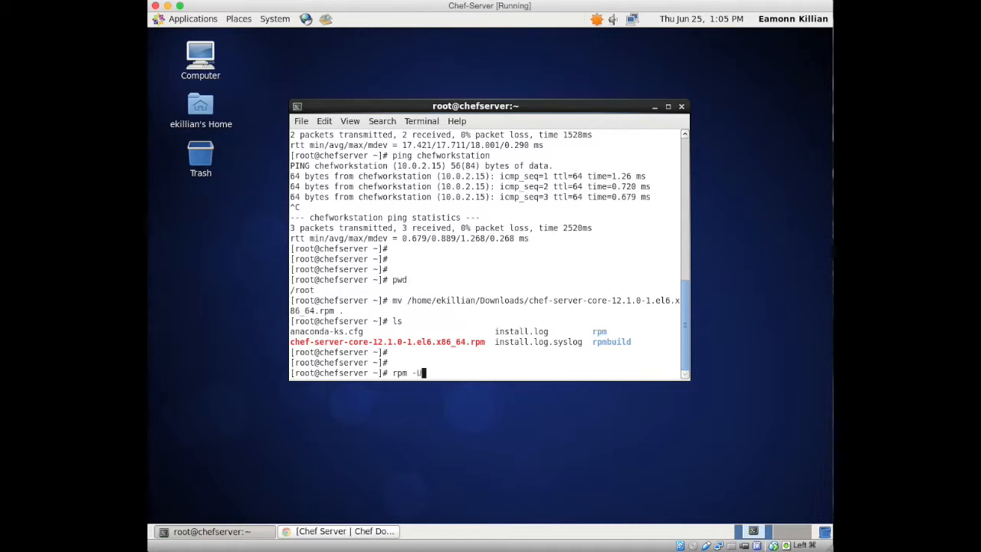
type("vh")
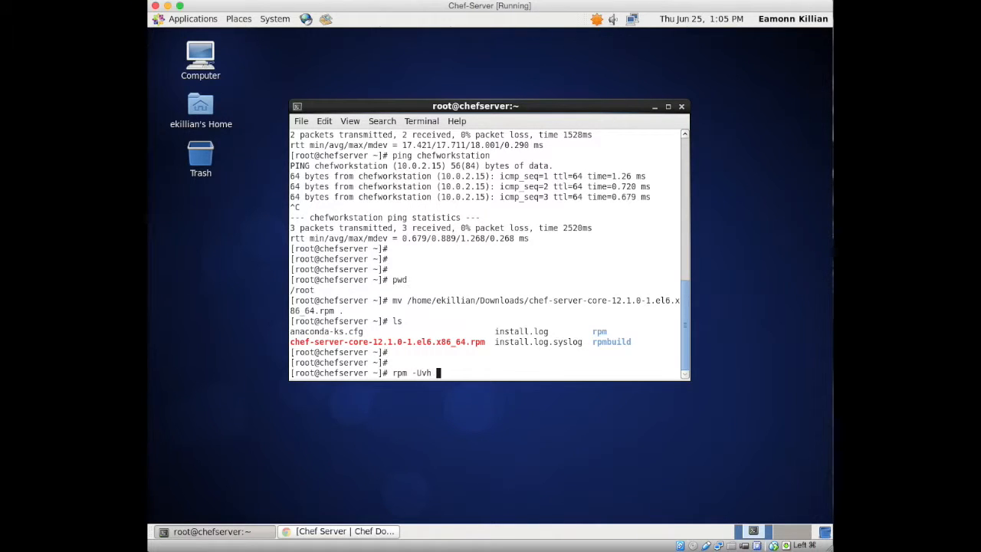
type("./chef-server-core-12.1.0-1.el6.x86_64.rpm")
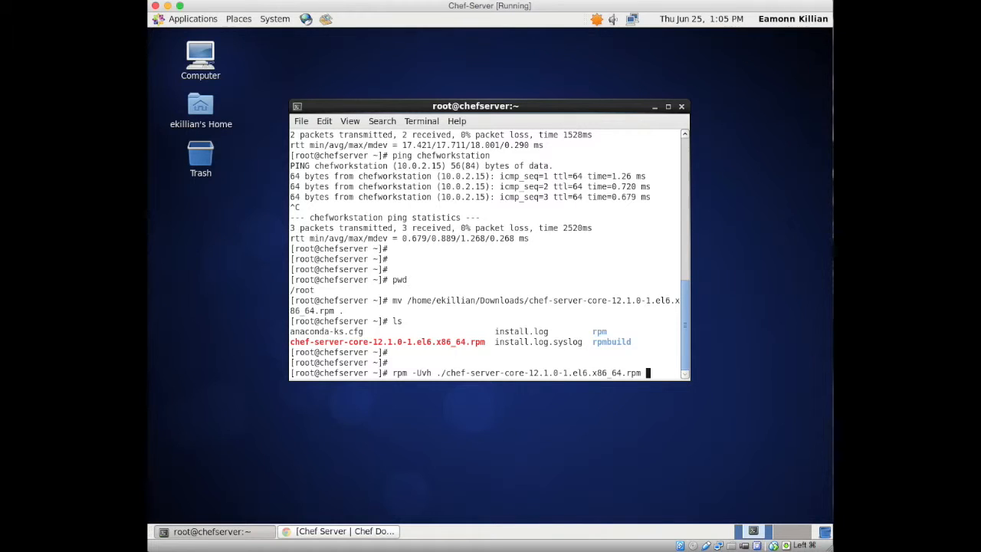
key("Return")
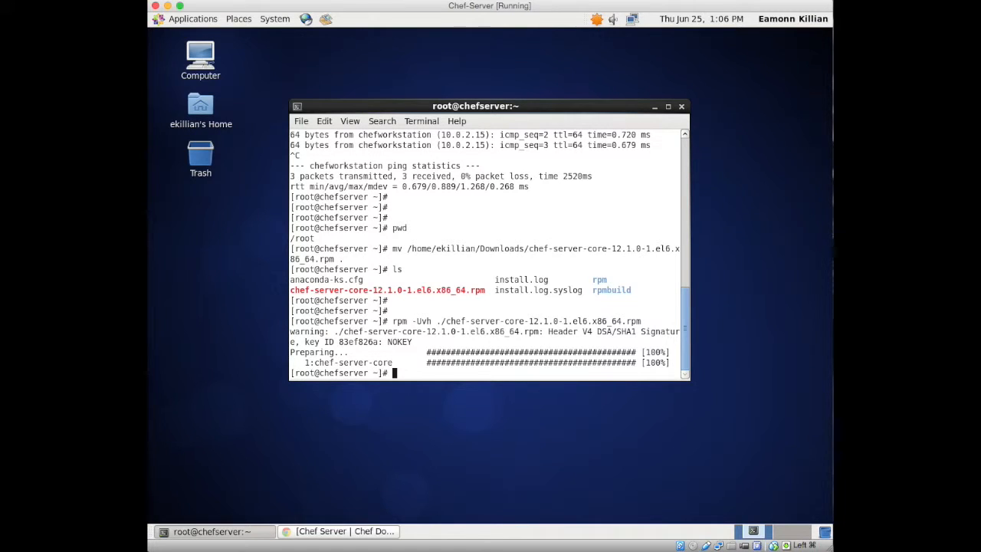
Run chef-server-ctl reconfigure to set up the Chef Server services.
type("chef")
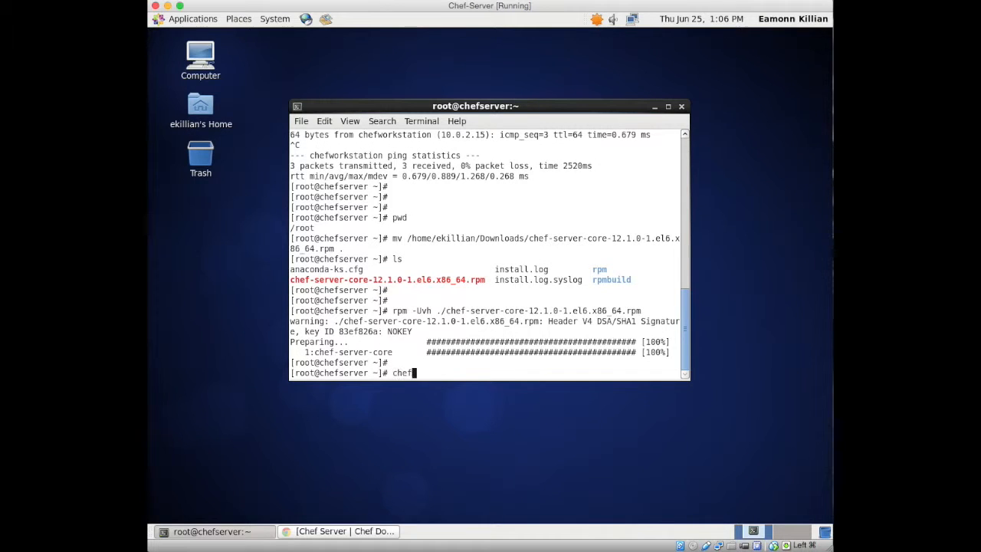
type("-server-ctl reconfig")
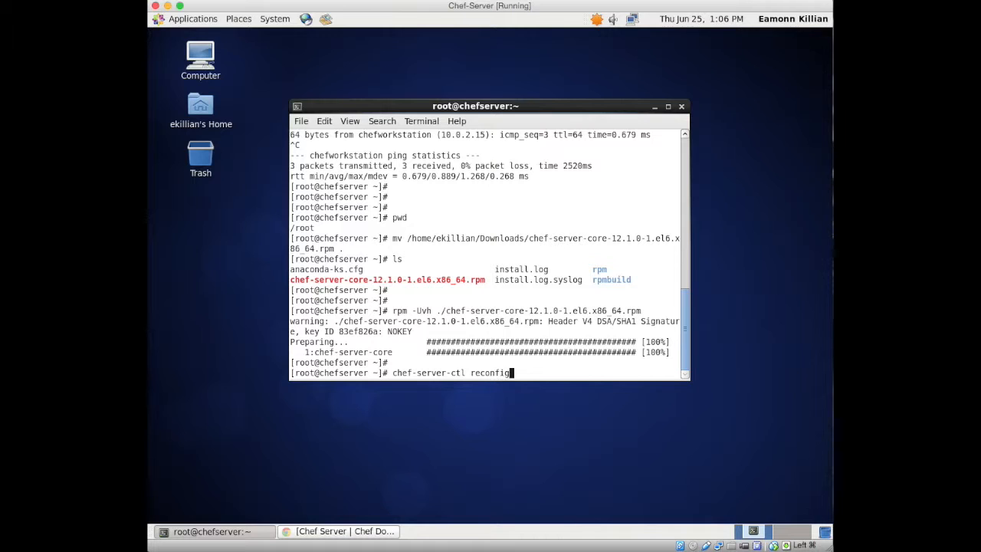
type("ure")
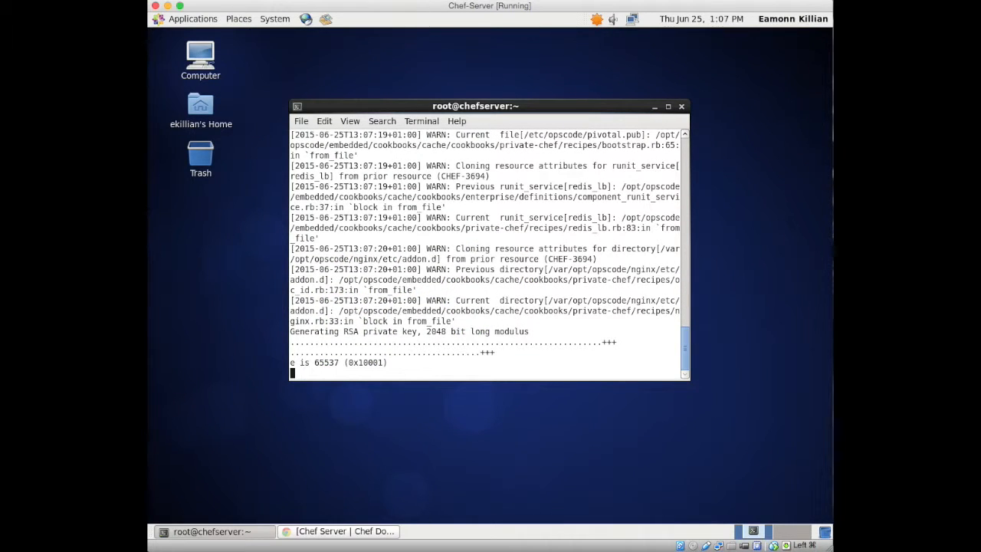
mouse_move(335, 372)
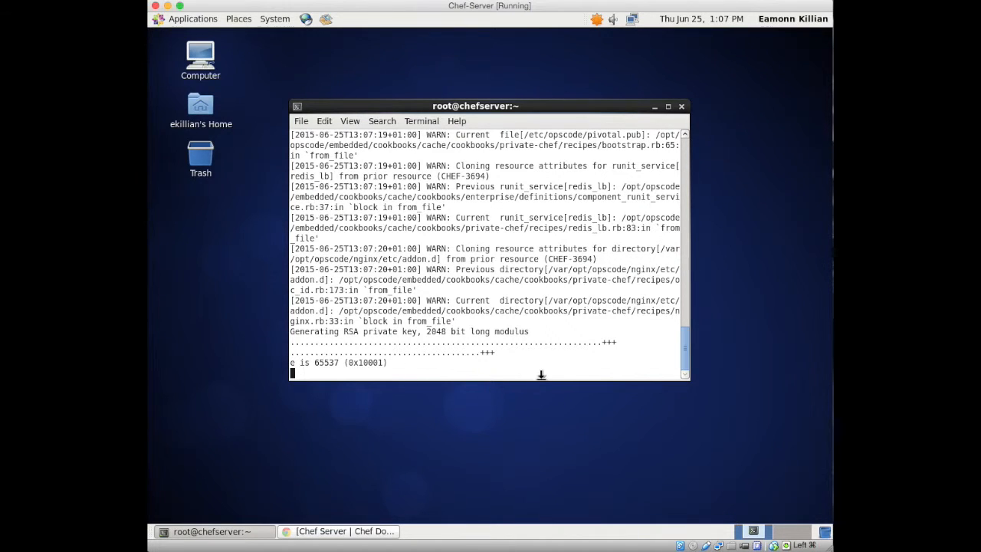
mouse_move(564, 283)
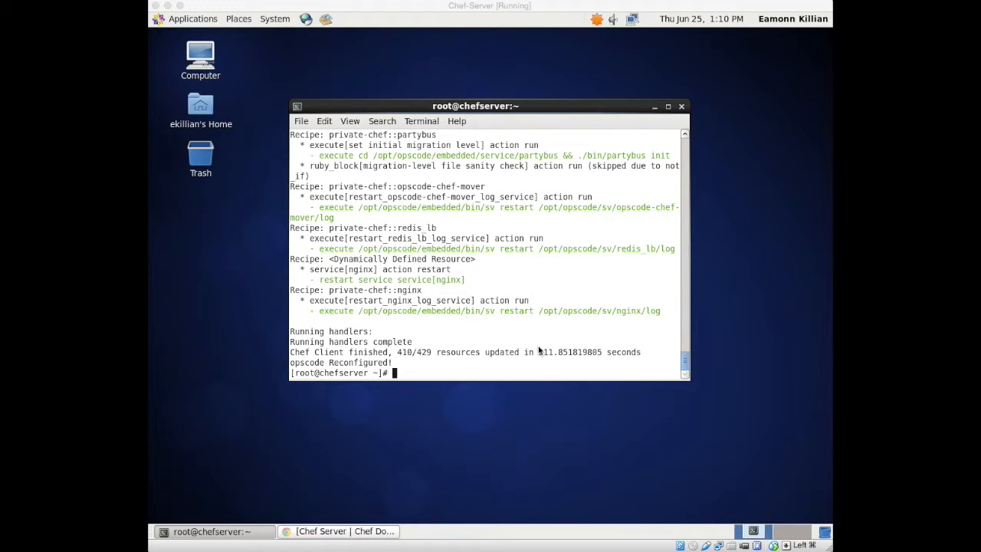
mouse_move(468, 327)
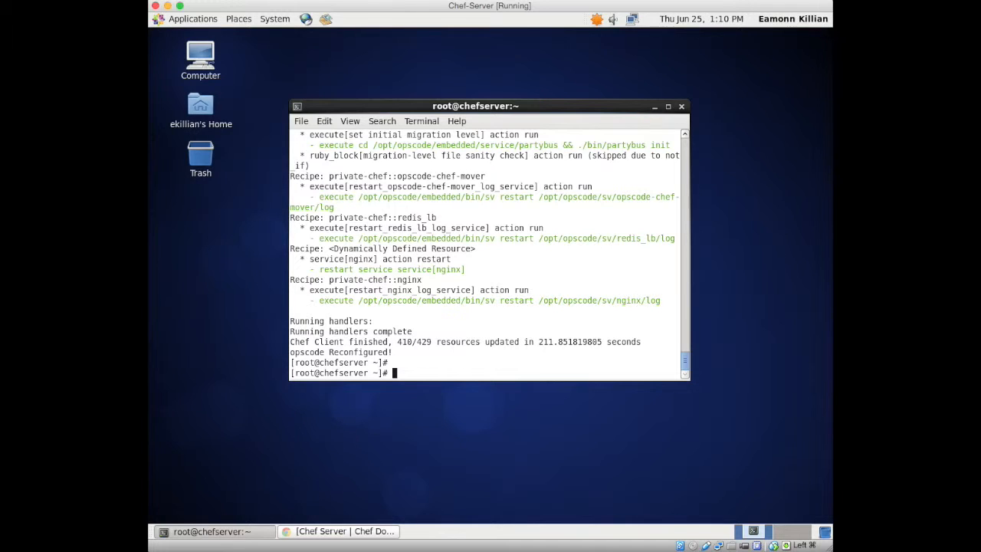
Run chef-server-ctl test to start the pedant API test suite.
type("che")
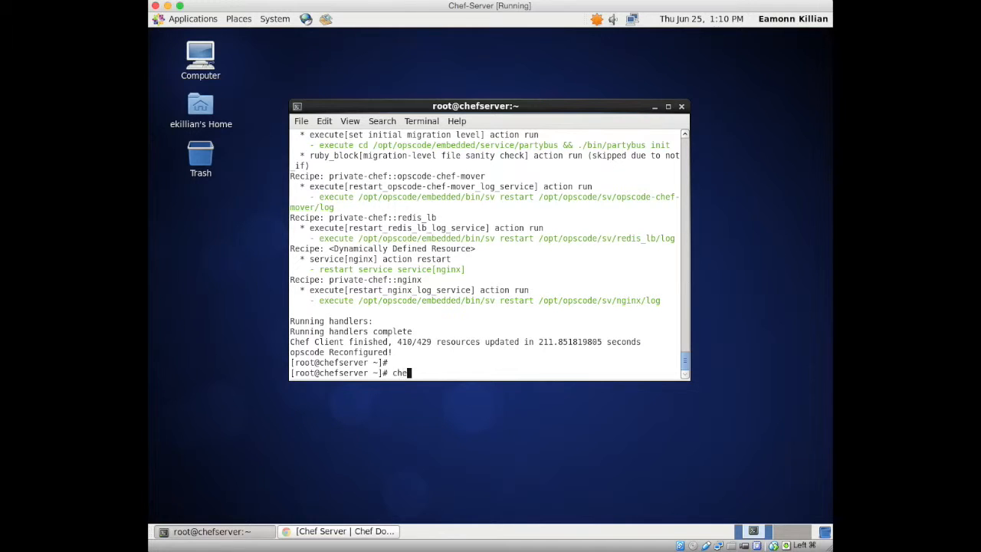
type("-")
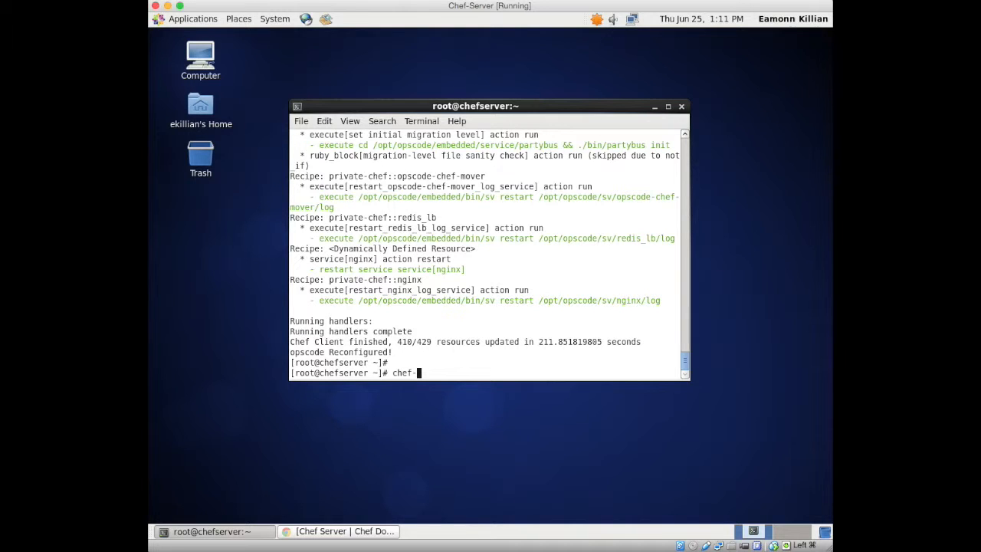
type("server-ctl")
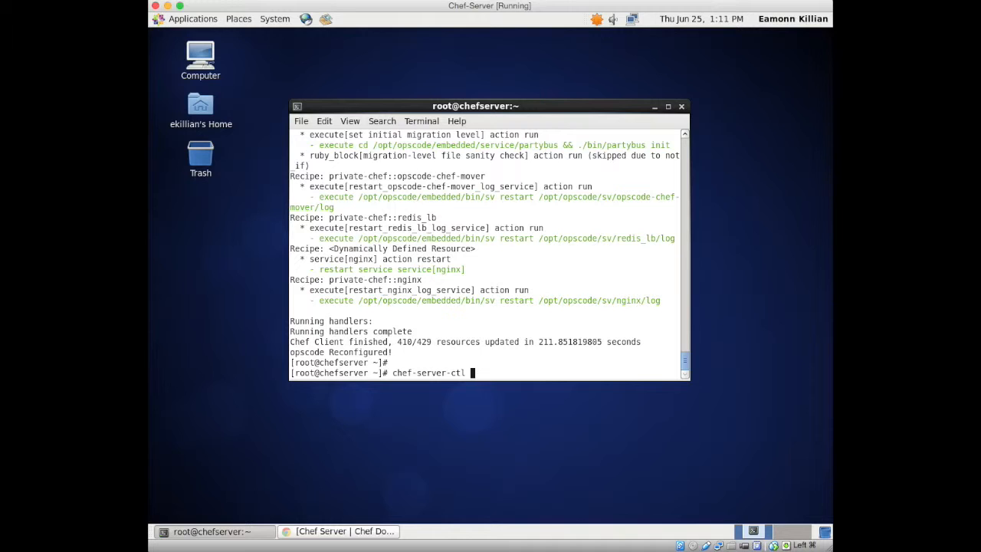
type("test")
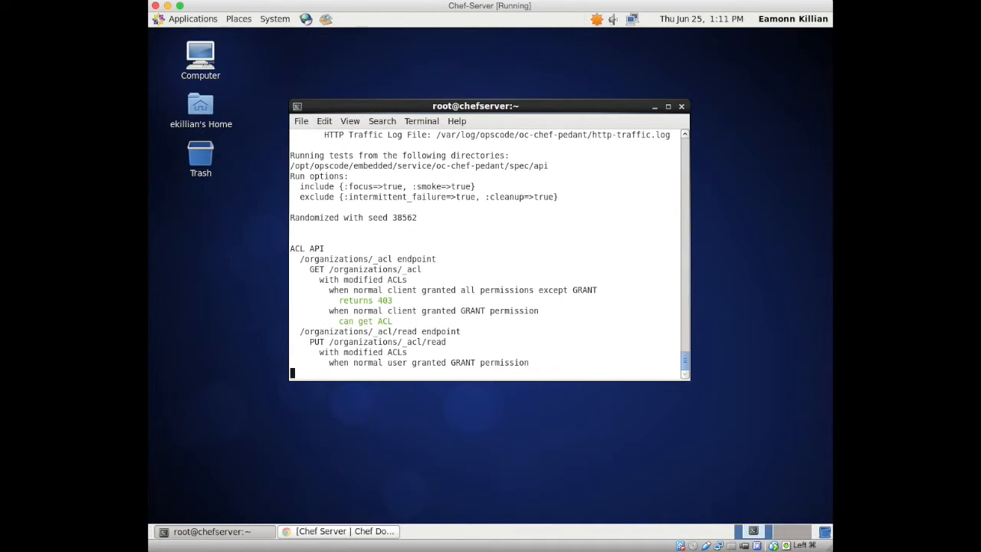
Follow the test output to the summary: 148 examples, 0 failures, 2 pending.
scroll("down", 3)
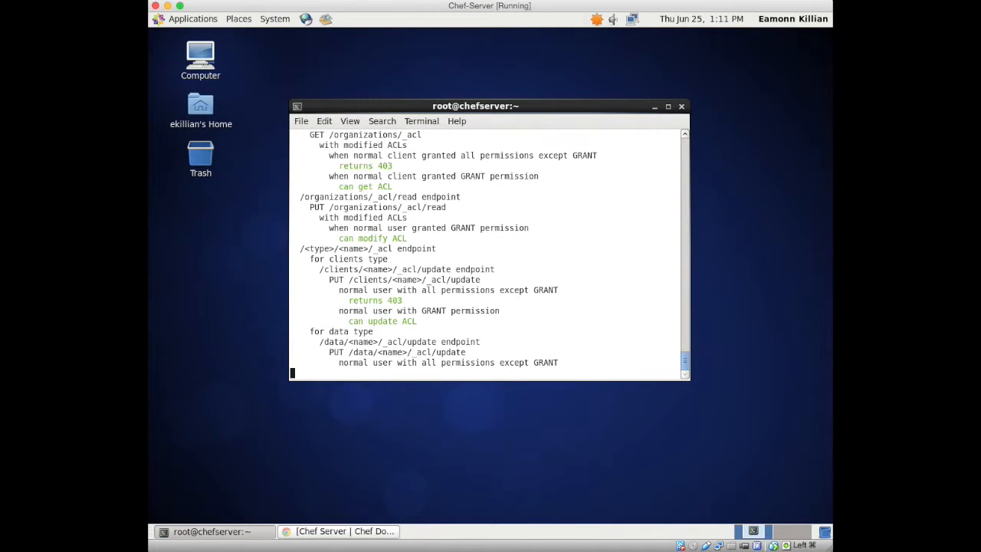
scroll("down", 3)
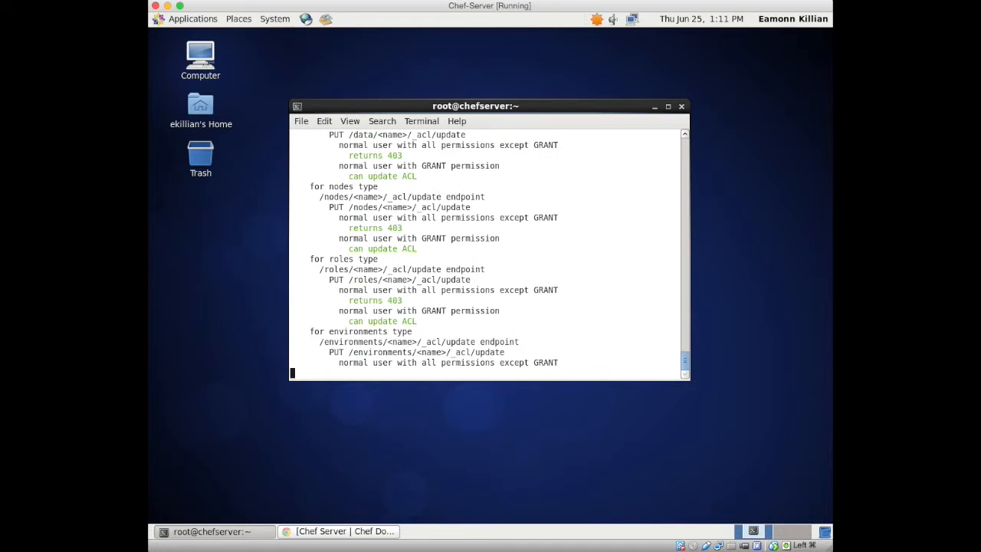
scroll("down", 3)
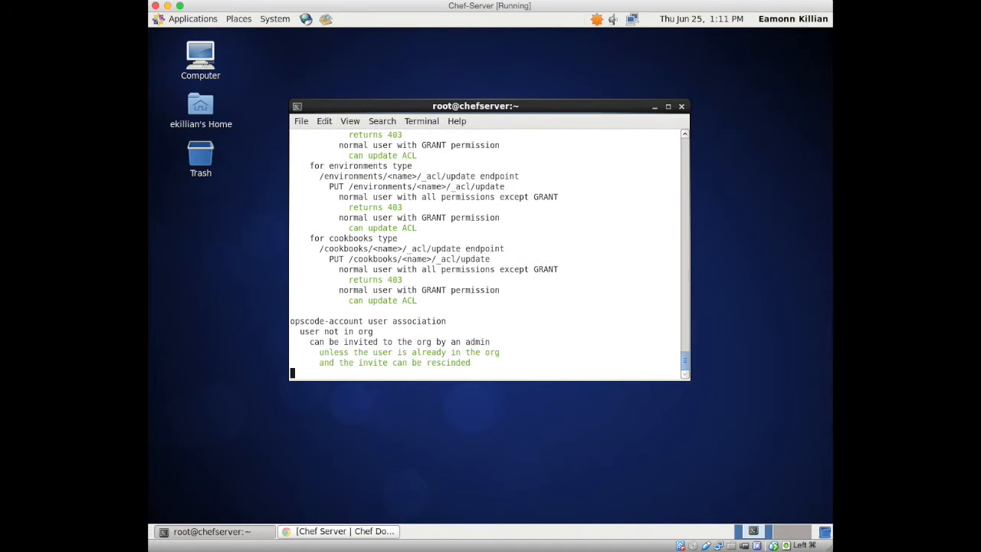
scroll("down", 3)
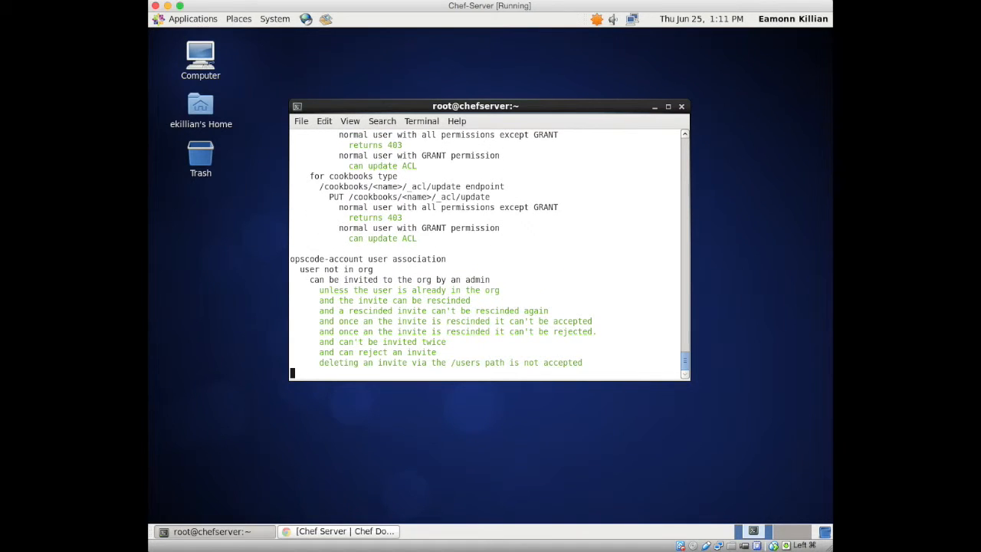
scroll("down", 3)
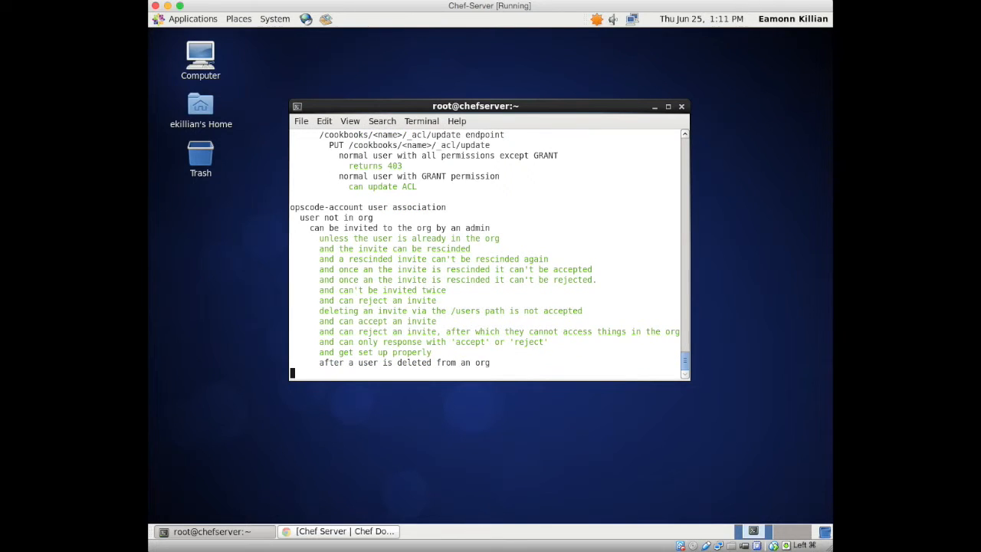
scroll("down", 3)
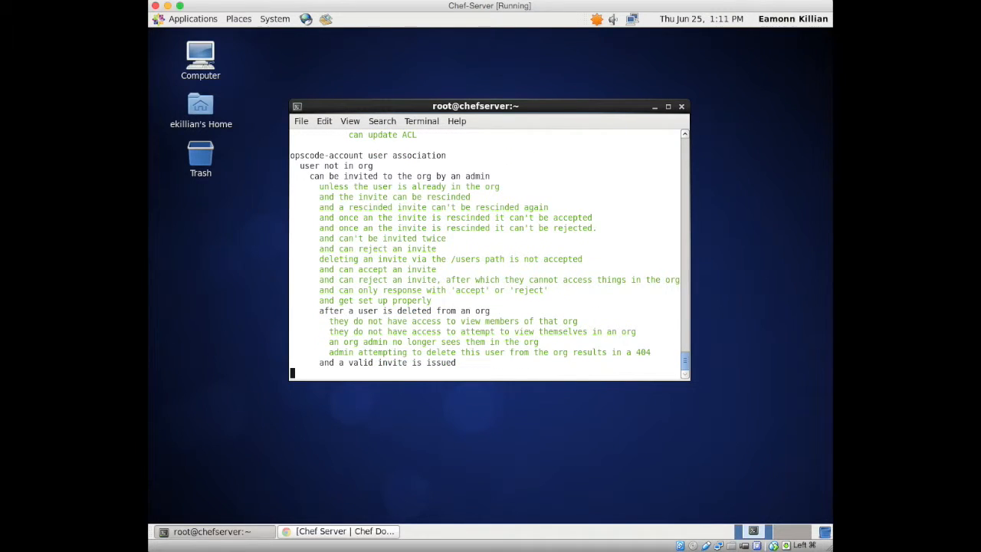
scroll("down", 3)
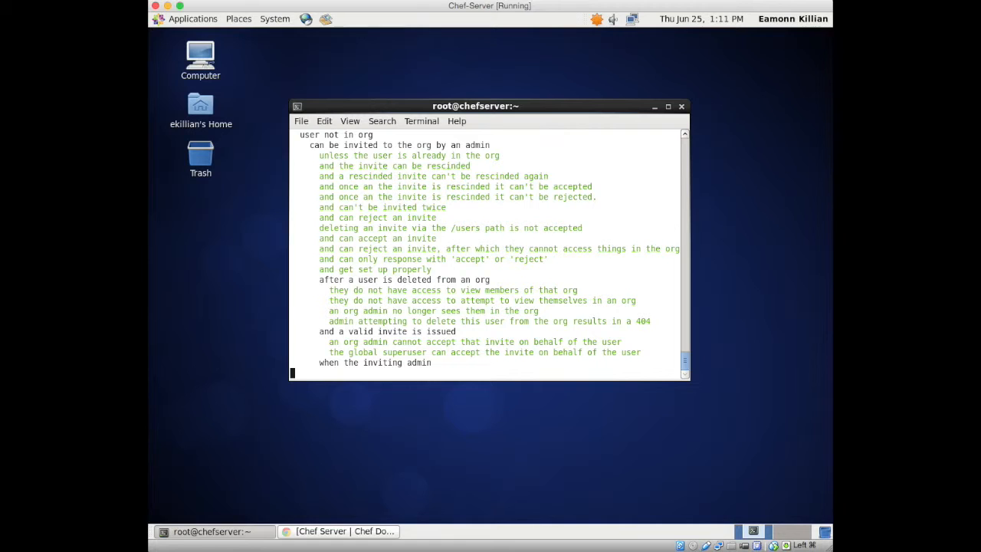
scroll("down", 3)
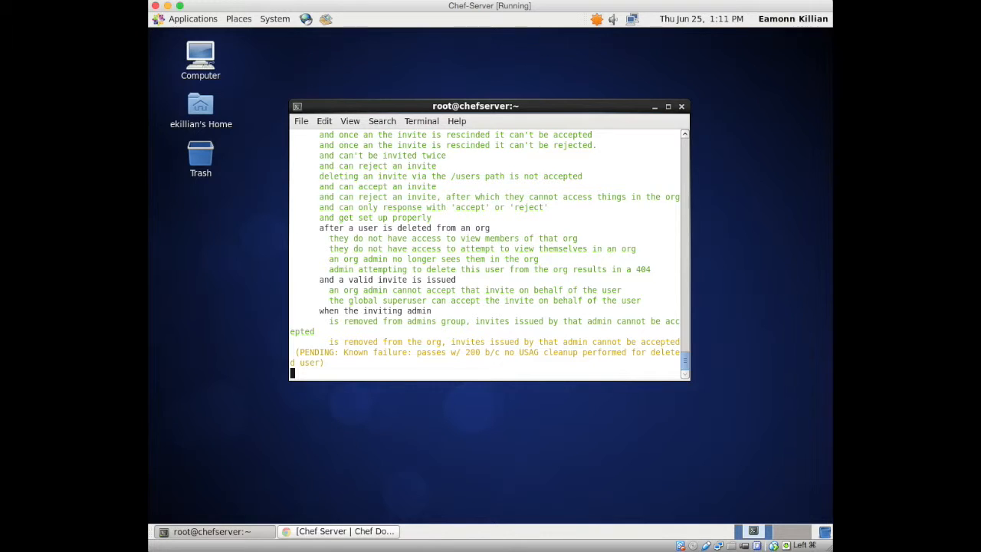
scroll("down", 3)
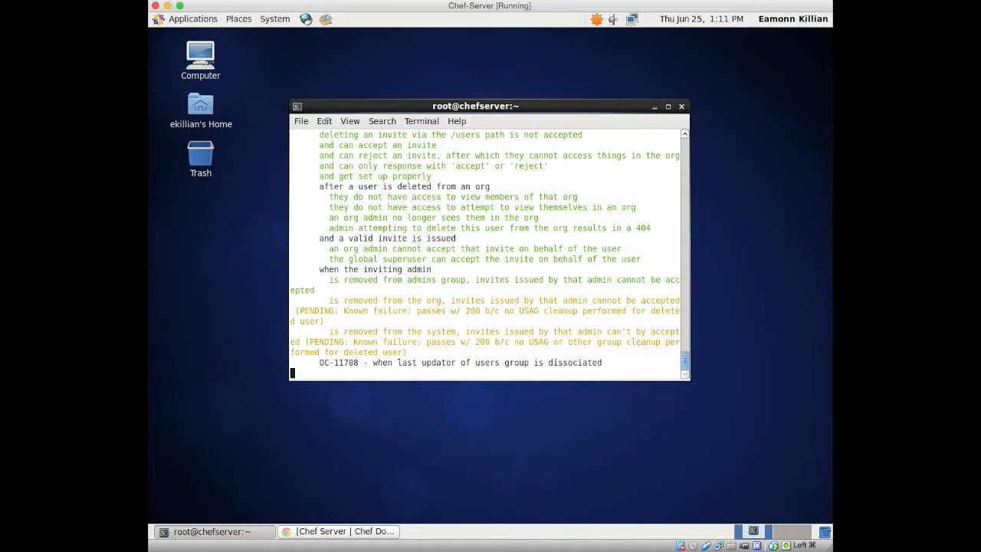
scroll("down", 3)
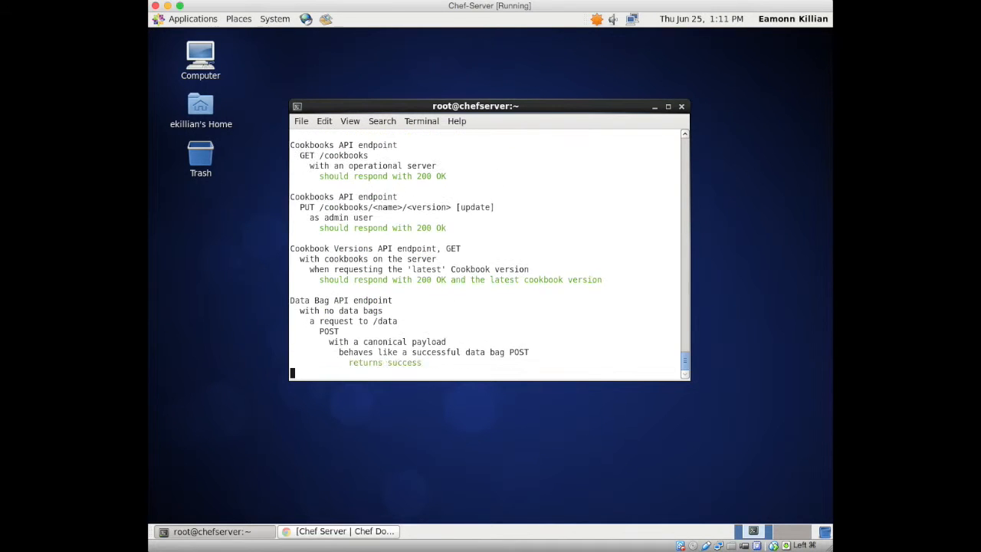
scroll("down", 3)
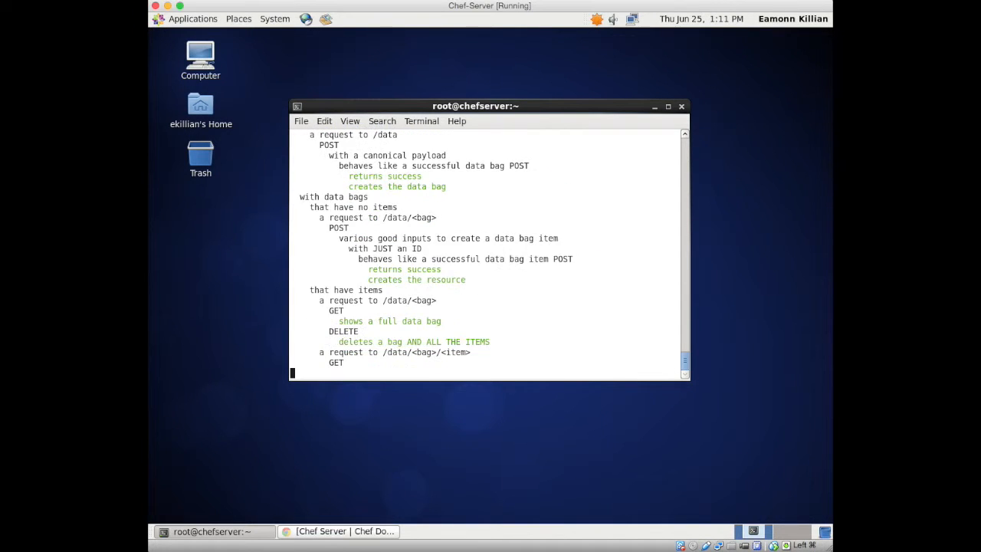
scroll("down", 3)
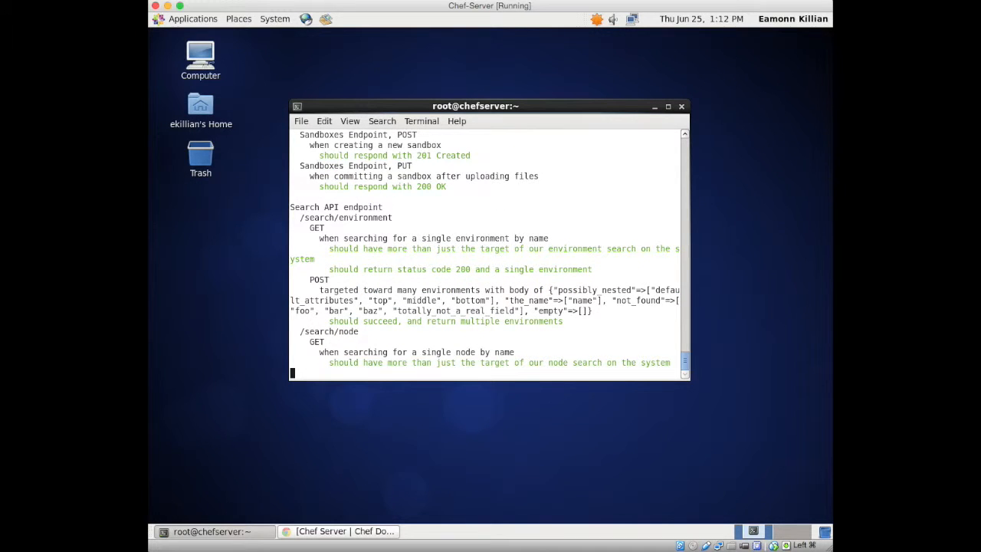
scroll("down", 3)
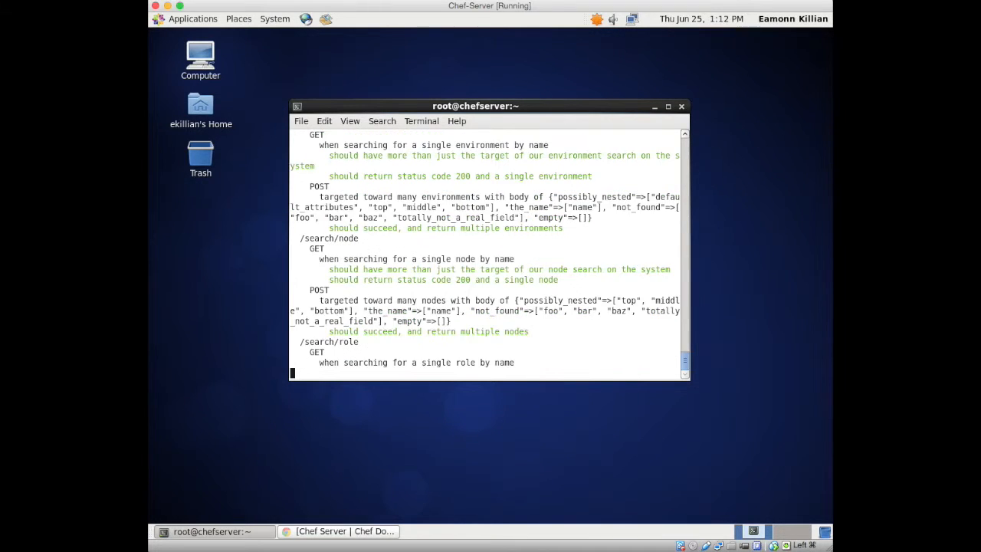
scroll("down", 3)
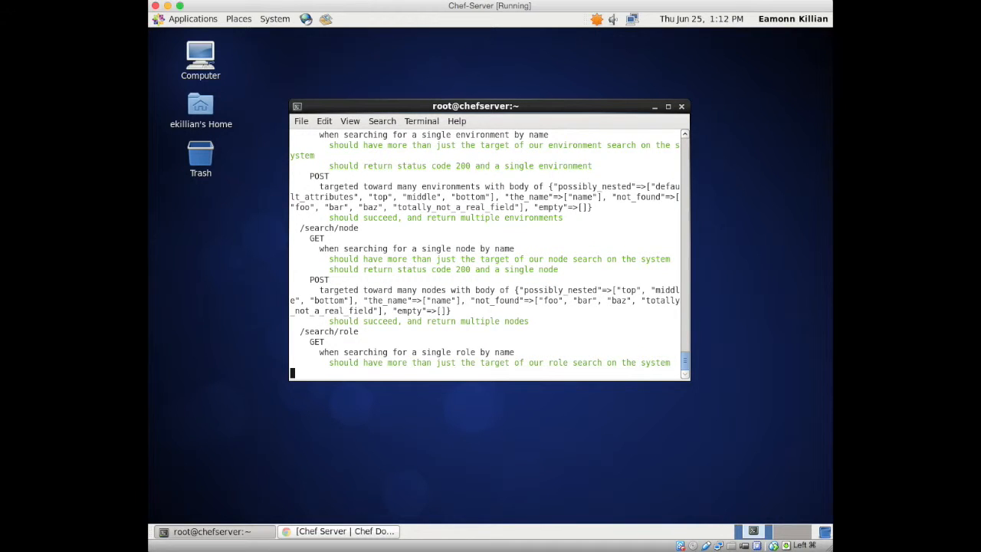
scroll("down", 3)
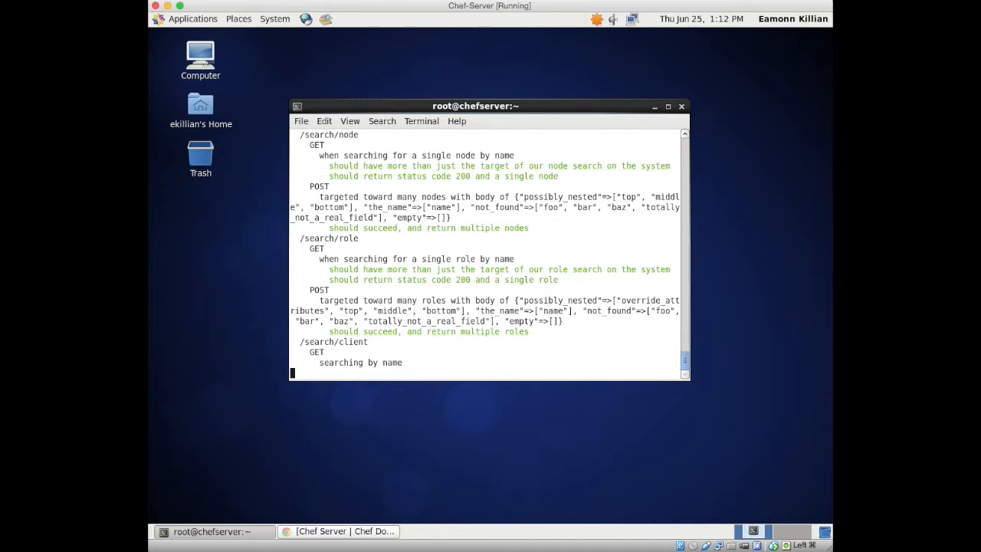
scroll("down", 3)
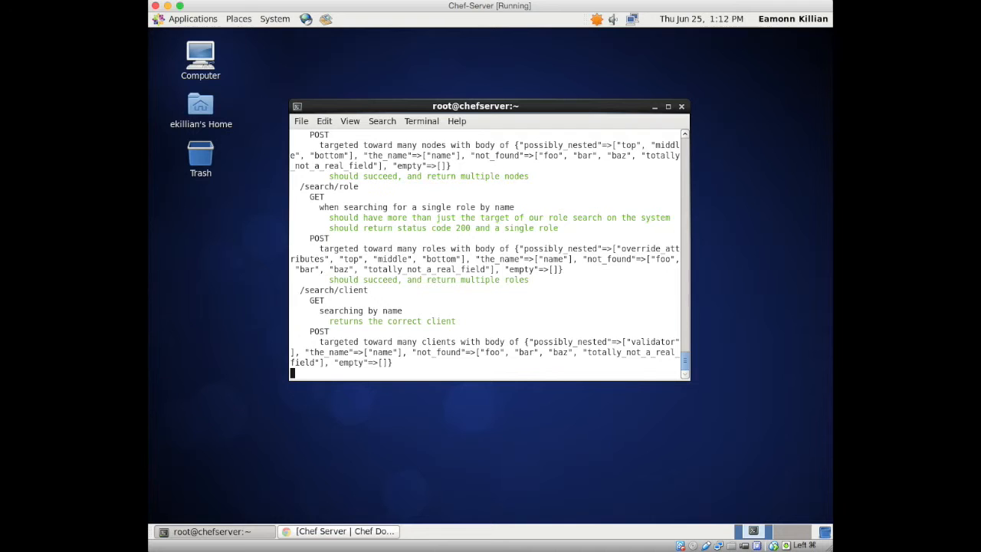
scroll("down", 3)
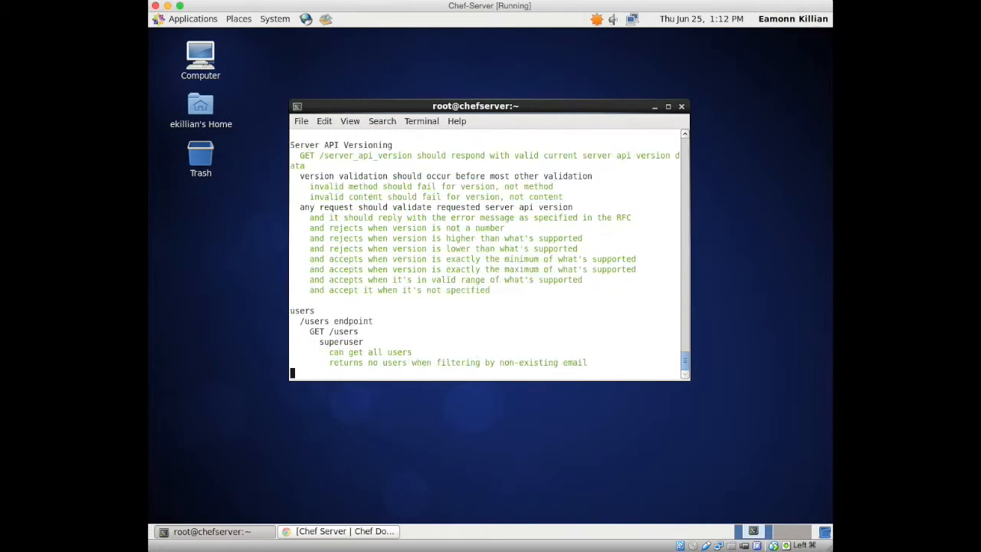
scroll("down", 3)
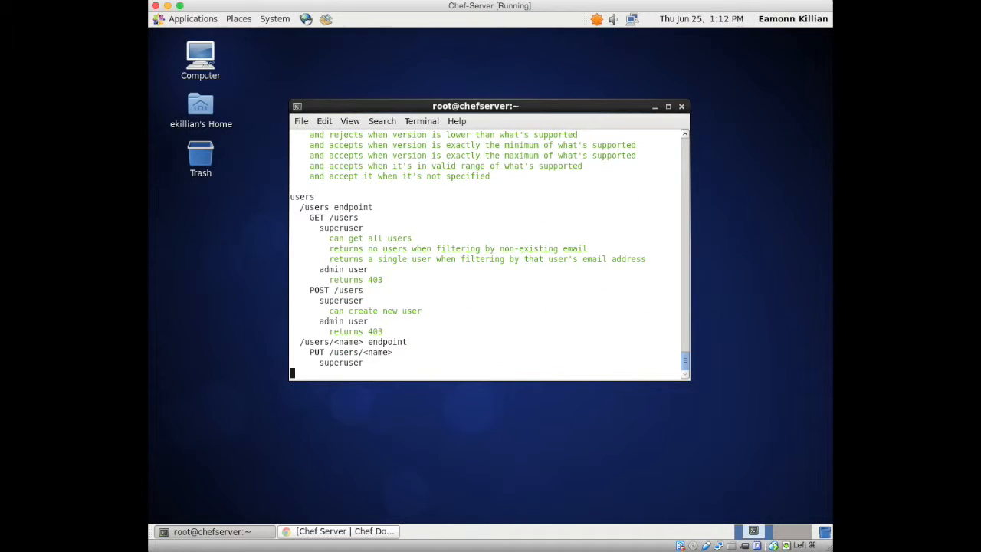
scroll("down", 3)
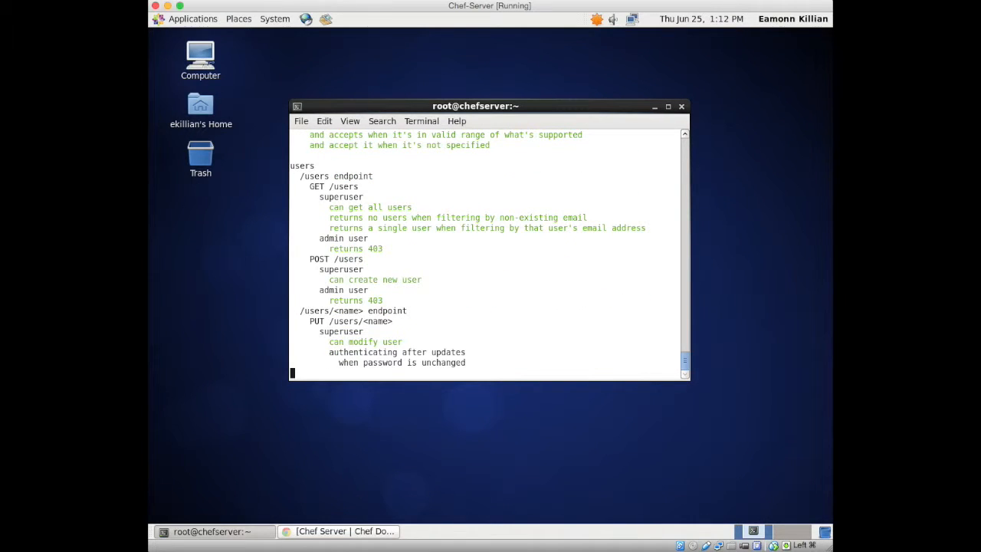
scroll("down", 3)
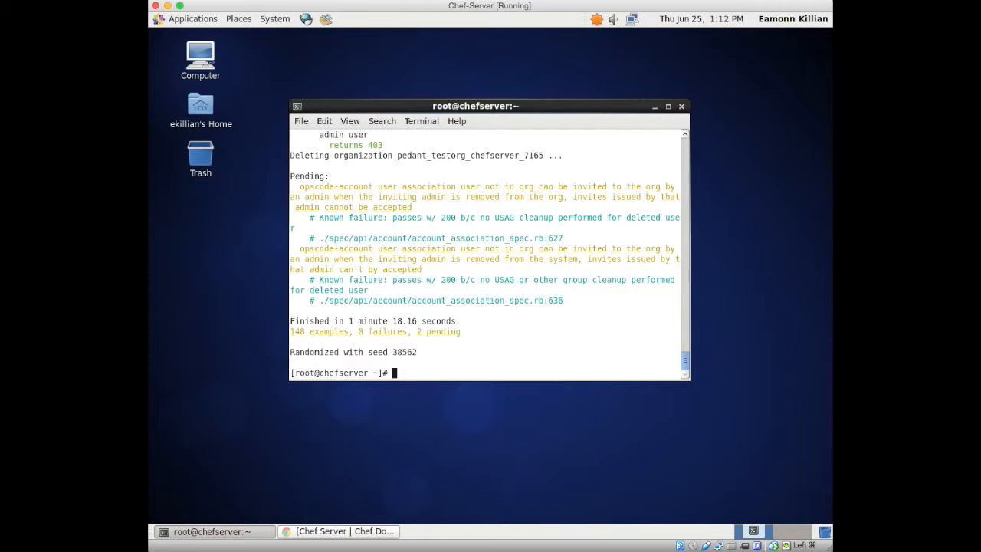
Run setenforce Permissive to switch SELinux to permissive mode.
type("se")
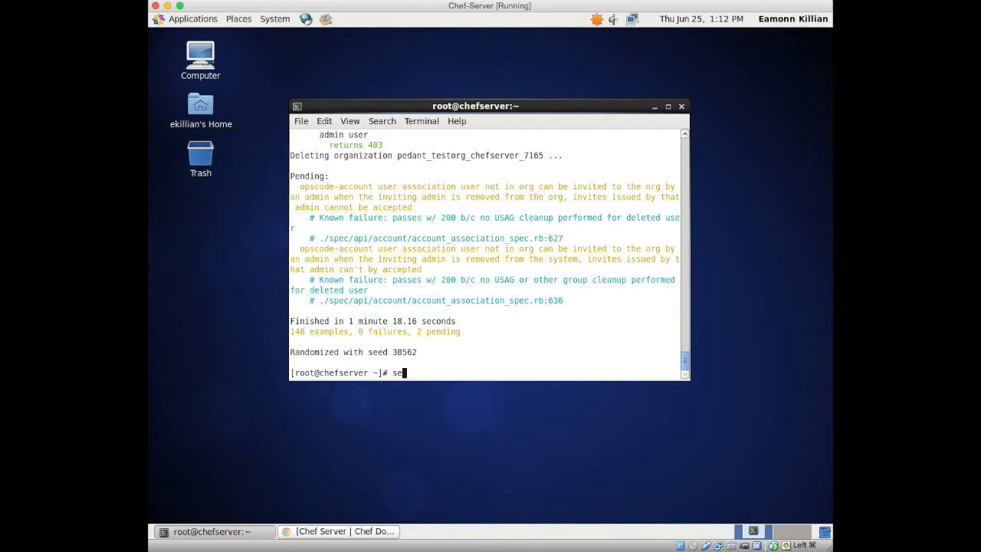
mouse_move(754, 341)
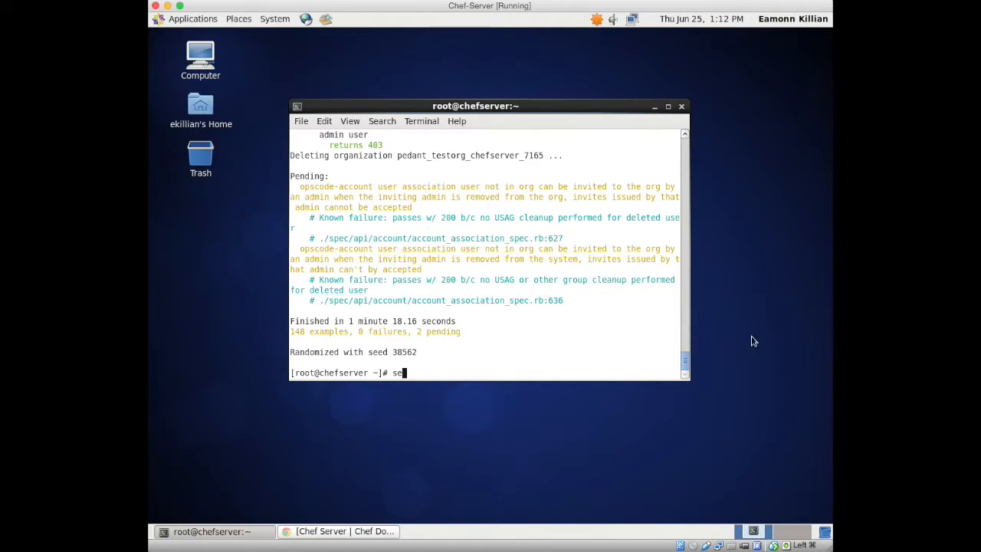
type("tenforce Permissive")
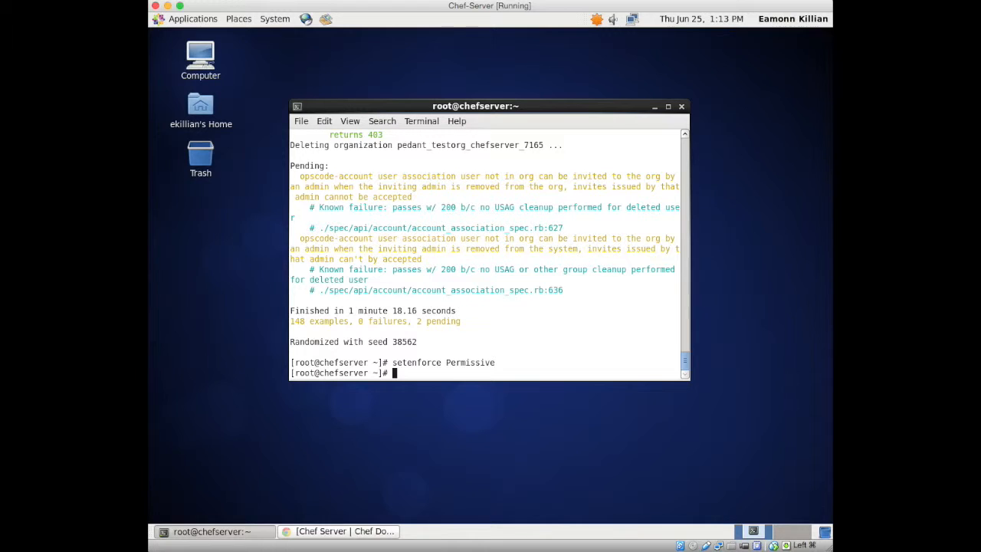
Run chef-server-ctl install opscode-manage to begin installing the Chef Manage add-on.
type("chef-")
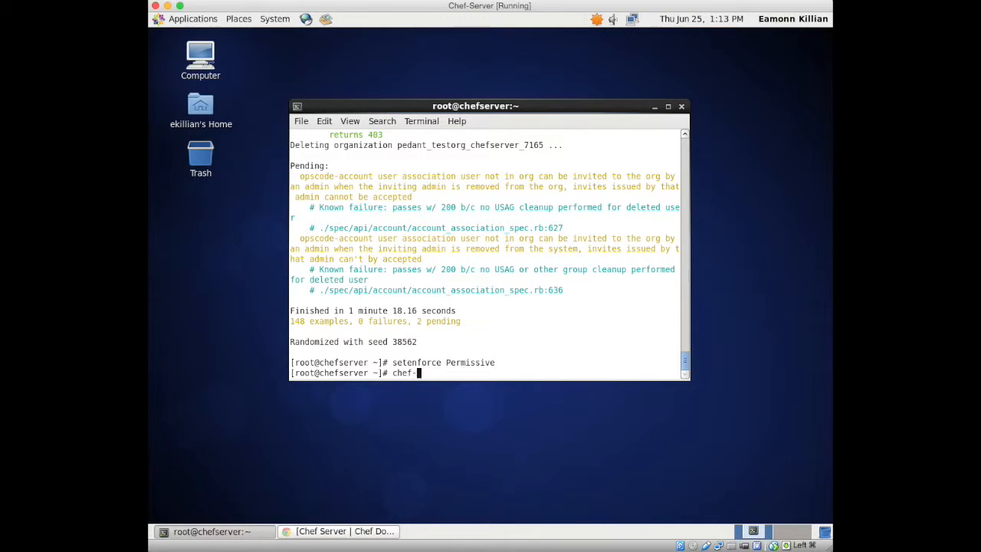
type("server-ctl")
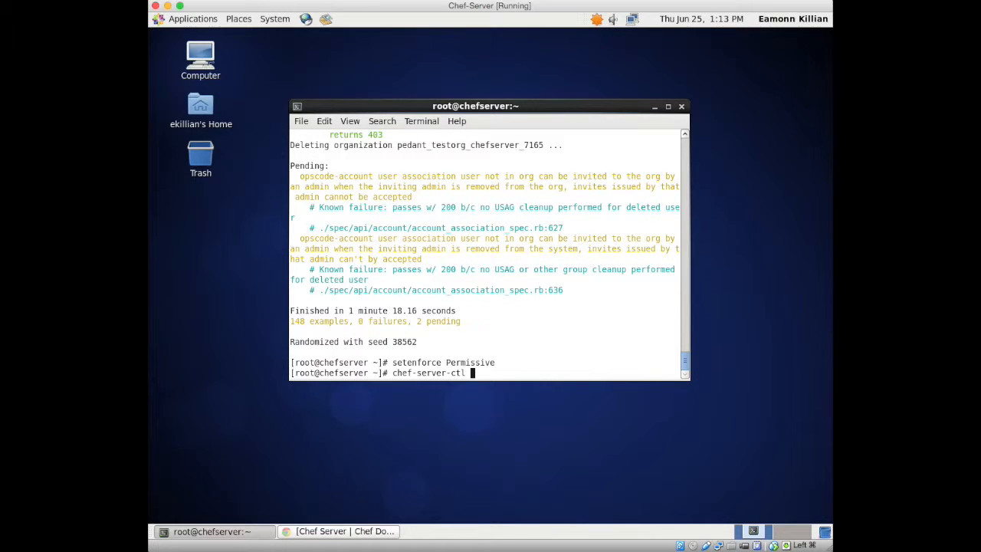
type("install")
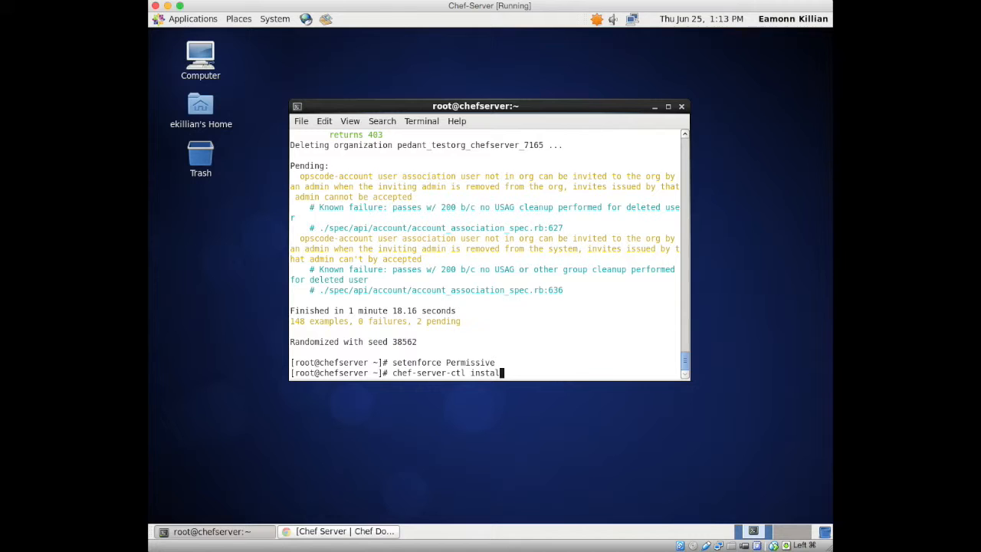
type("opscode")
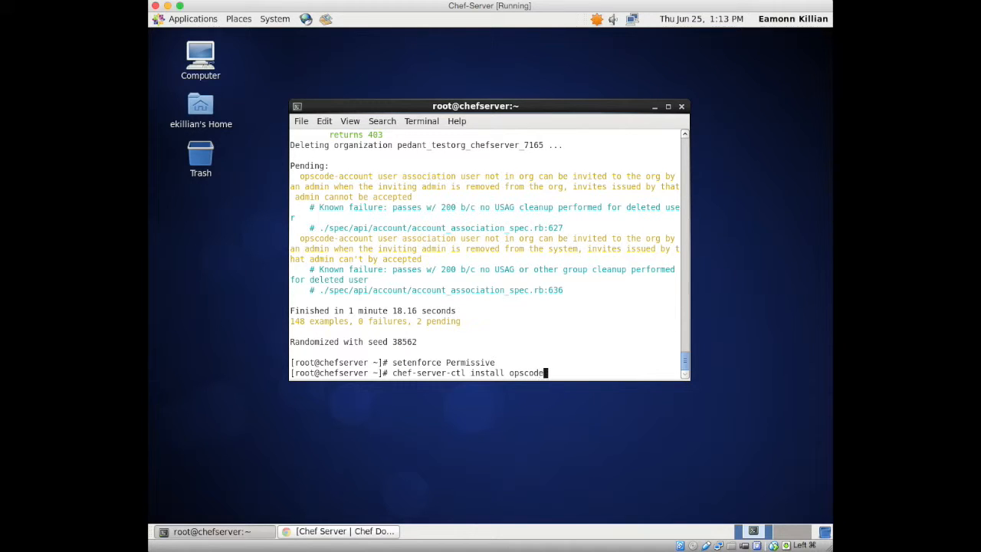
type("-manage")
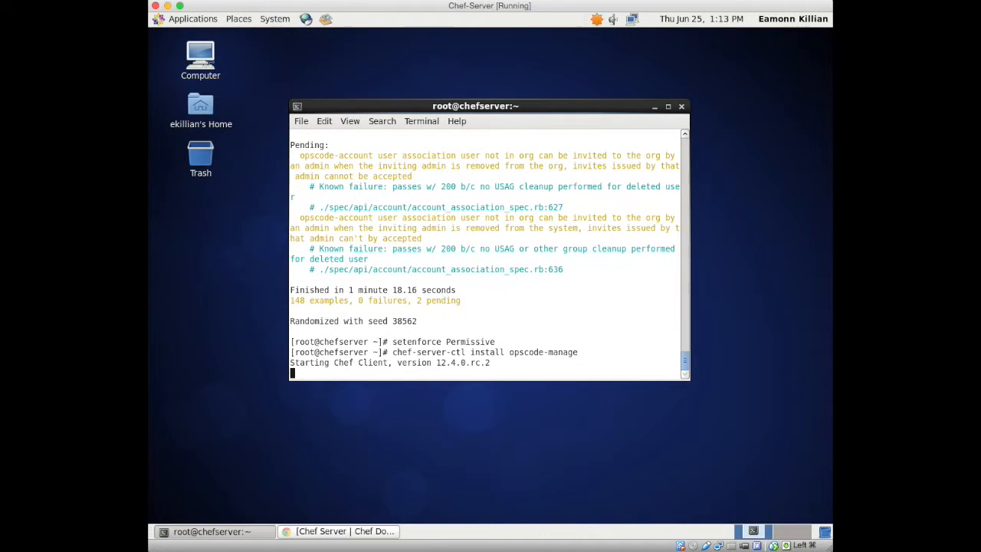
mouse_move(522, 334)
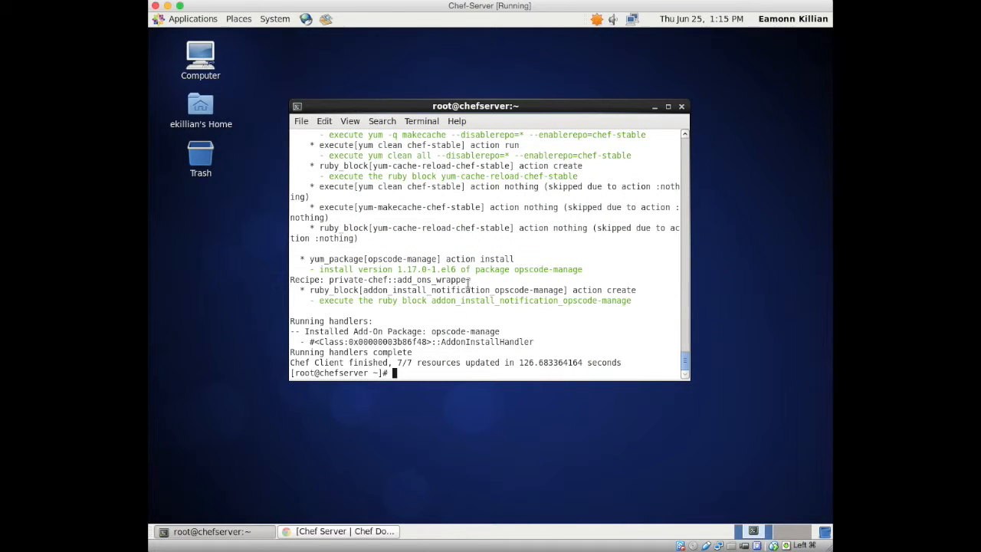
Wait for opscode-manage 1.17.0 to finish installing (7/7 resources), then start the next chef-server-ctl command.
type("chef-server-ctl")
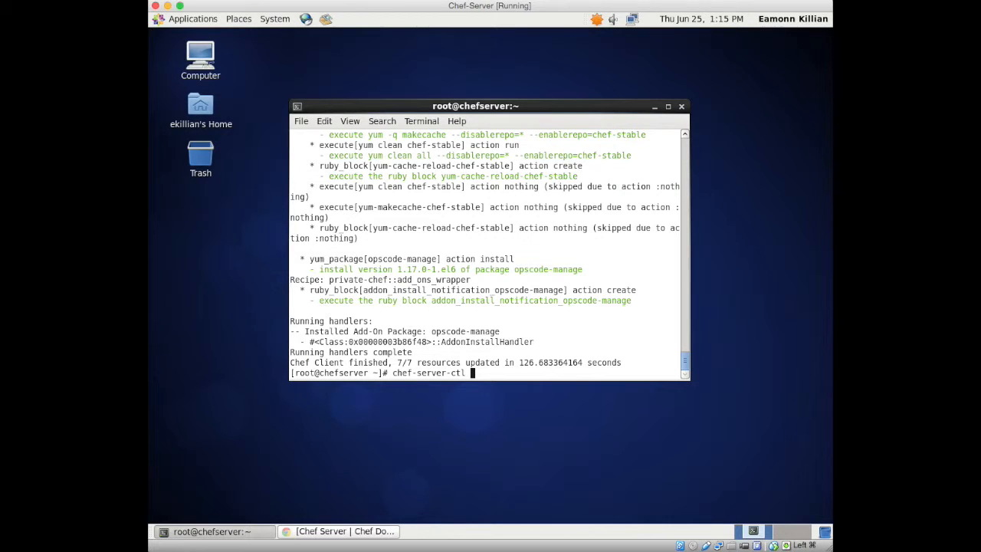
Run chef-server-ctl reconfigure and follow output to 'opscode Reconfigured!' (19/349 resources updated).
type("rec")
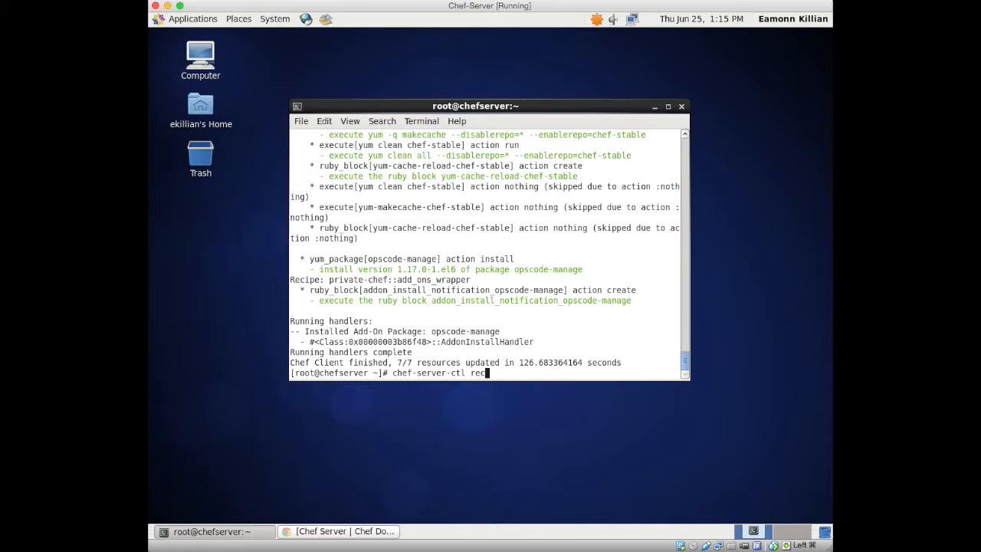
type("o")
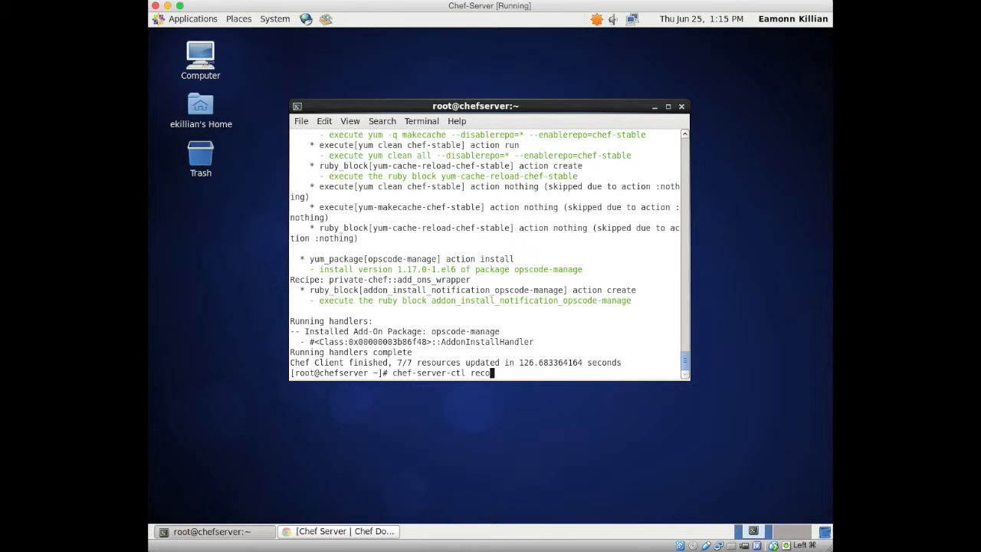
type("nf")
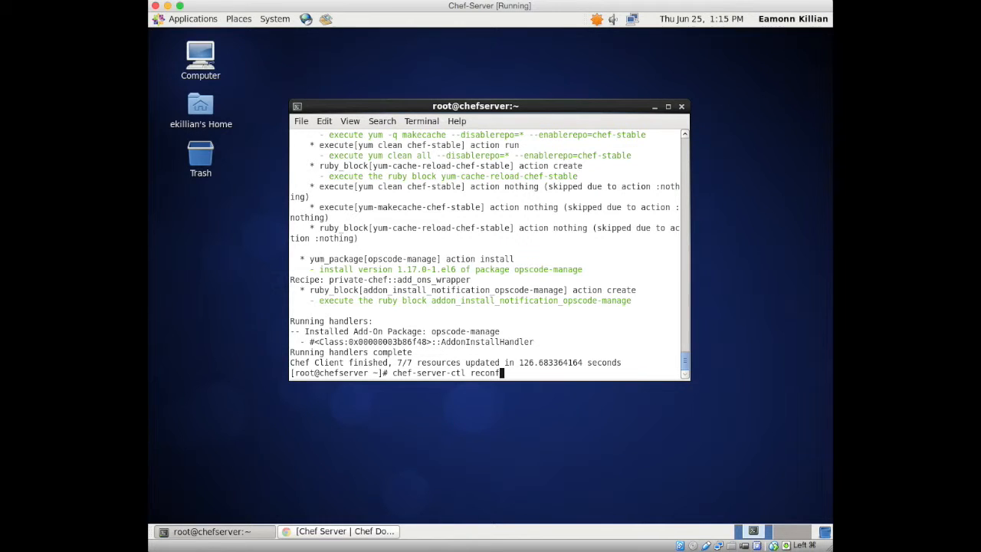
type("igure")
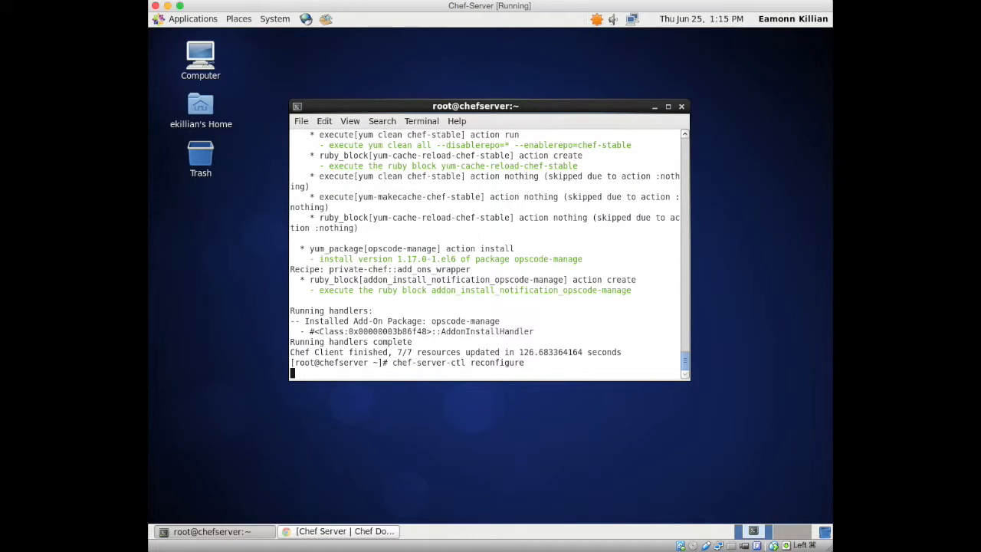
key("Return")
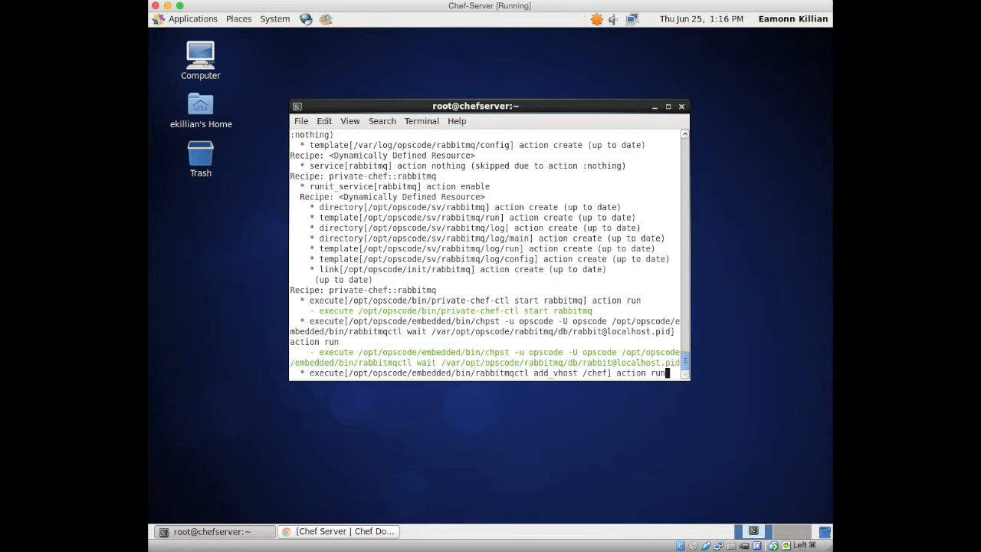
scroll("down", 3)
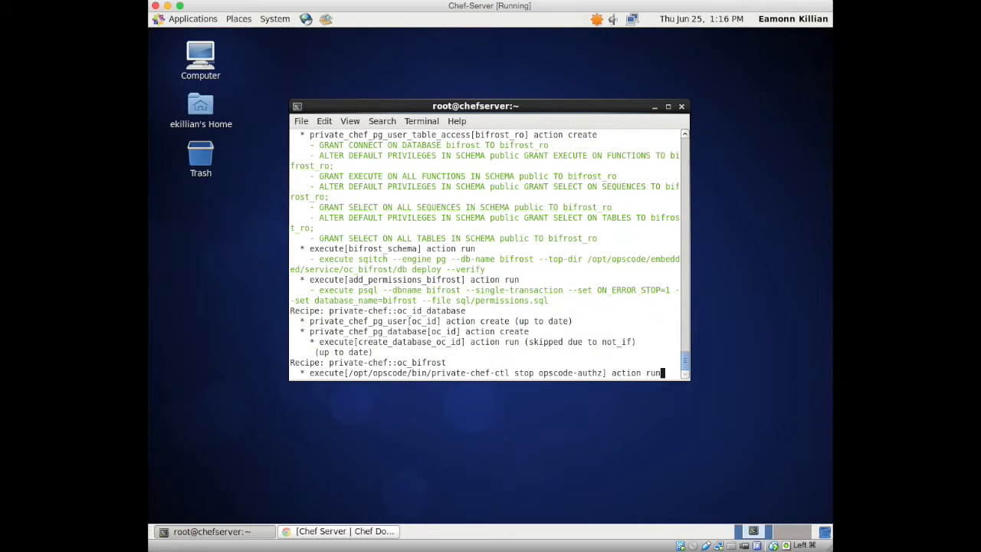
scroll("down", 3)
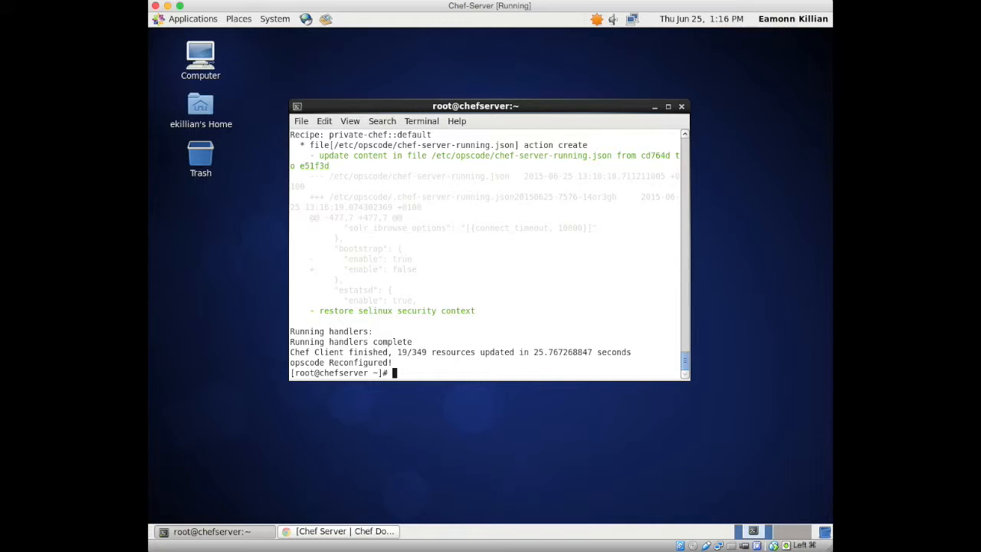
mouse_move(466, 341)
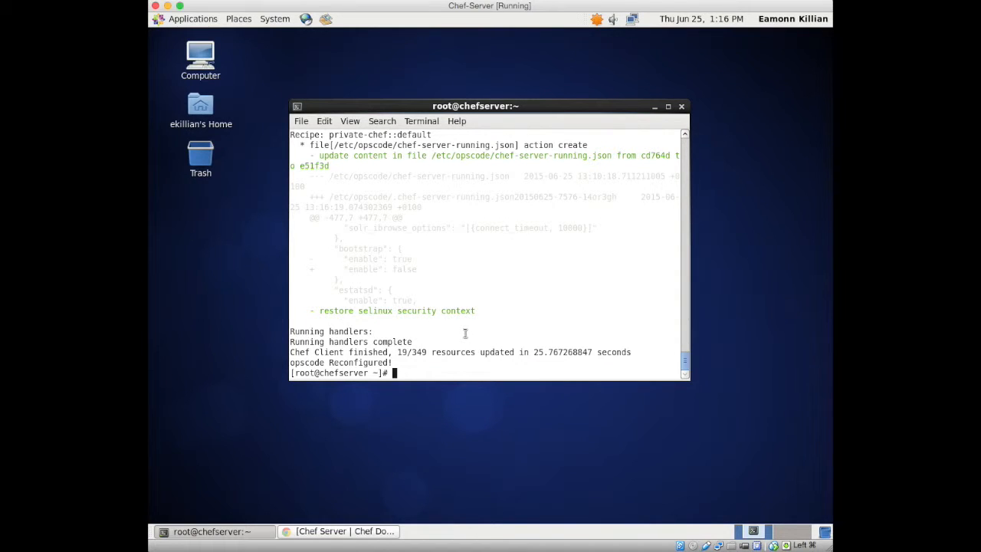
type("chef-serv")
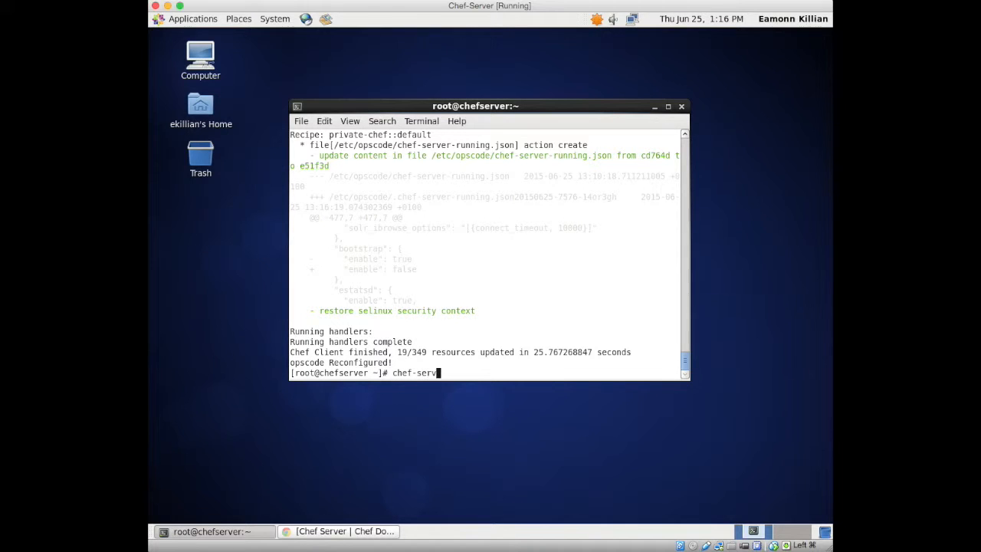
type("-ctl")
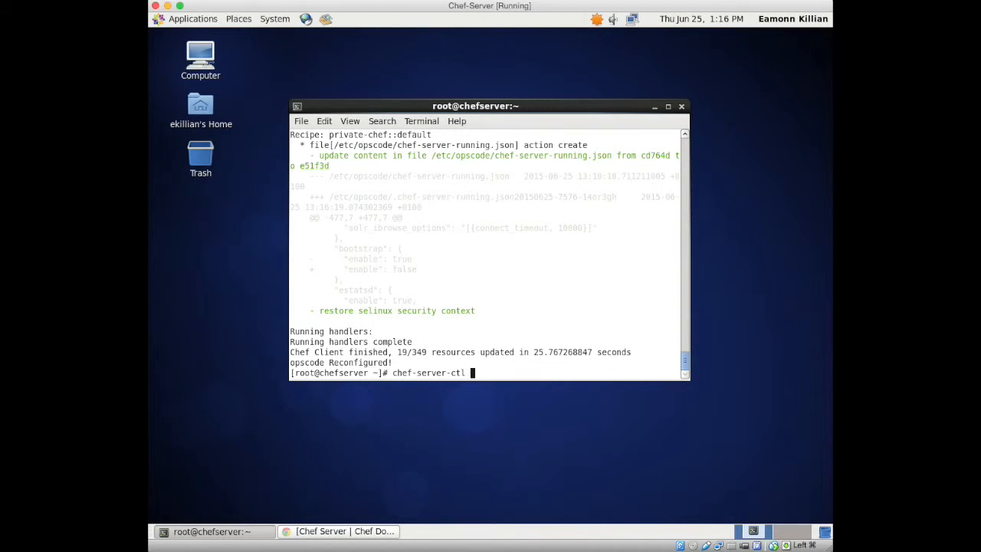
type("user-cre")
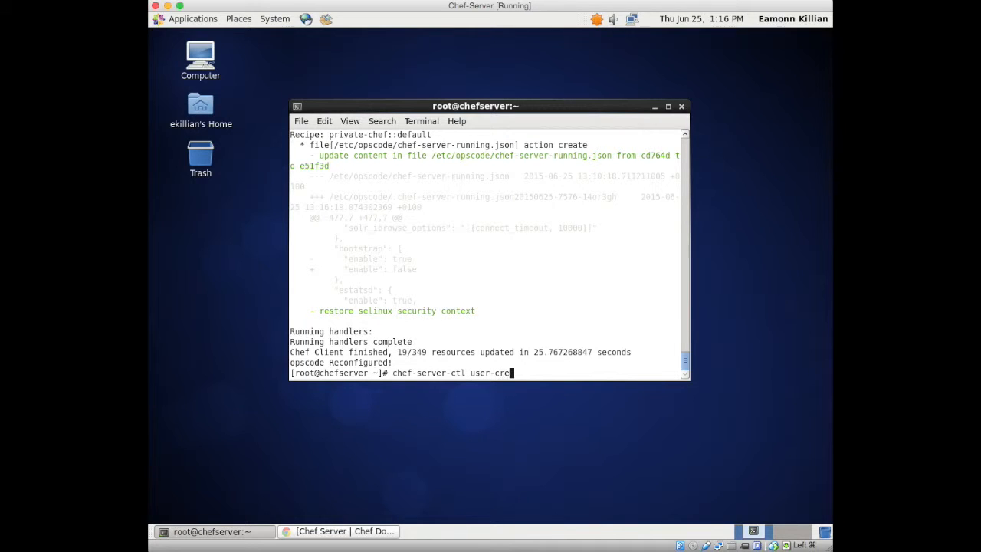
type("ate")
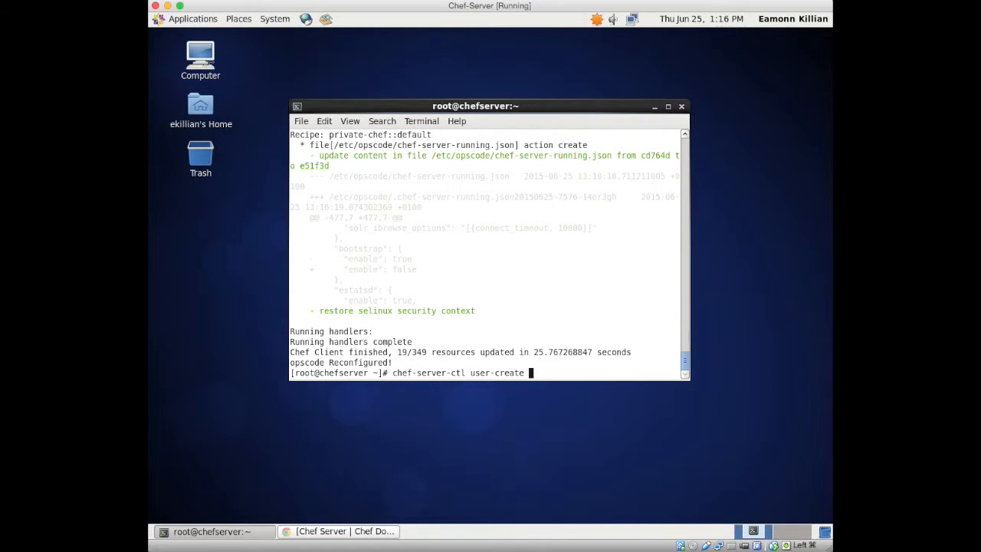
type("ekillian \"")
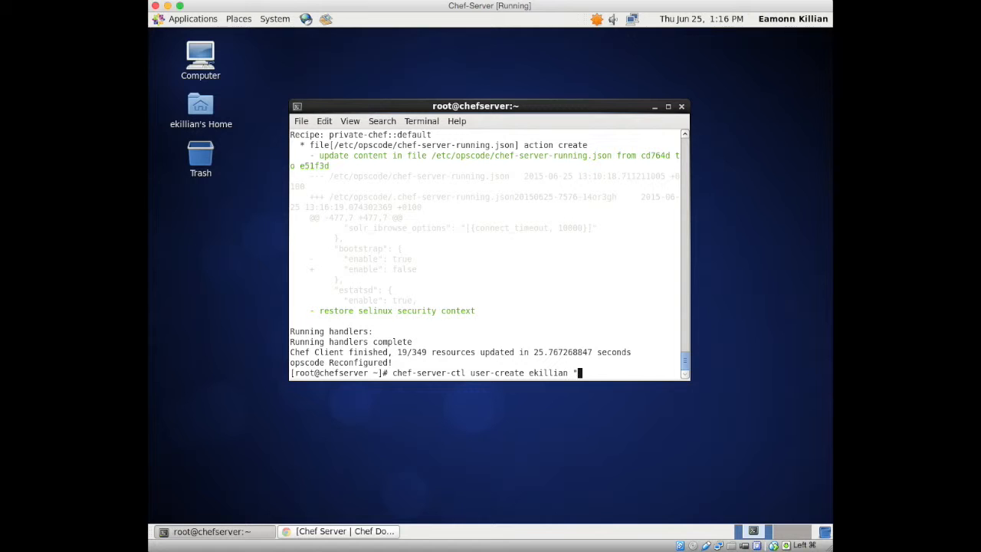
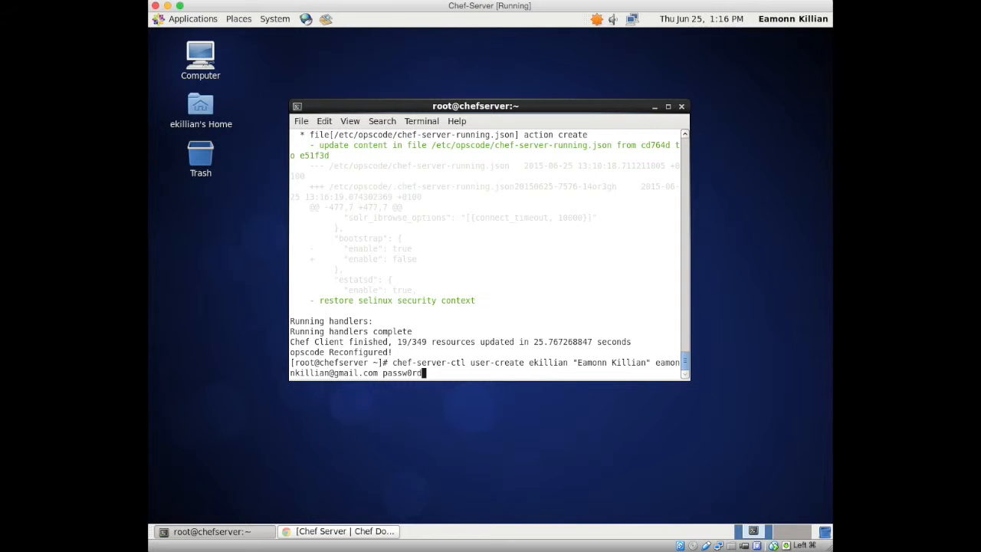
key("Return")
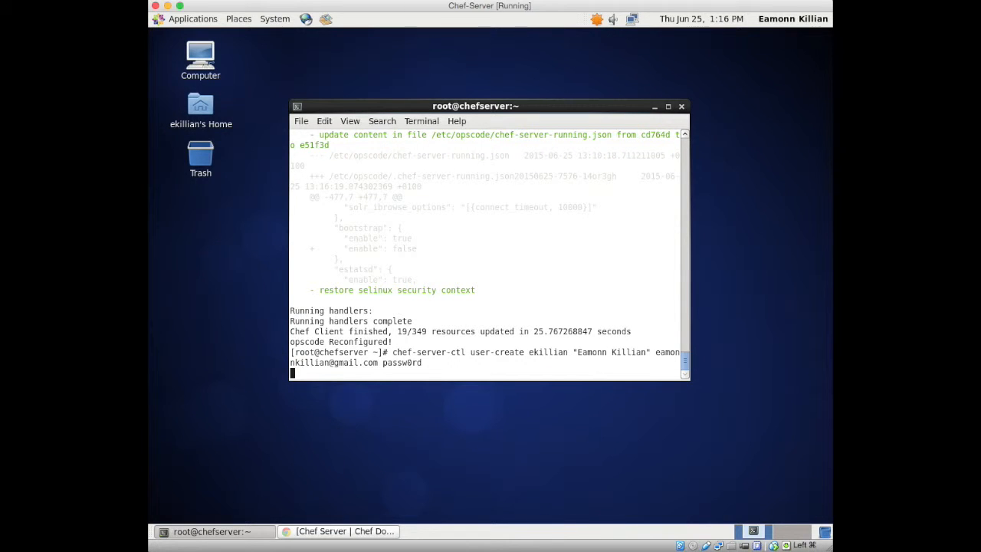
key("Return")
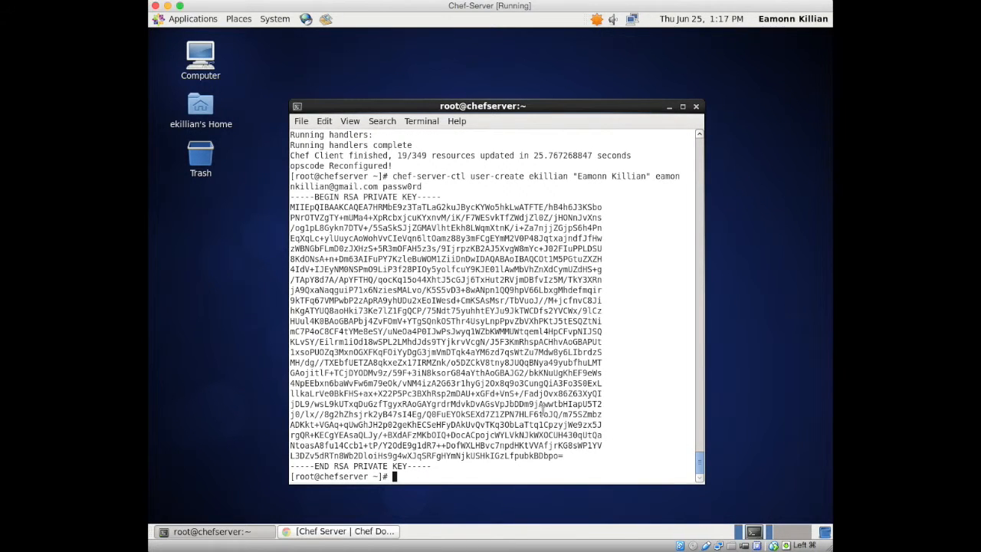
type("chef-")
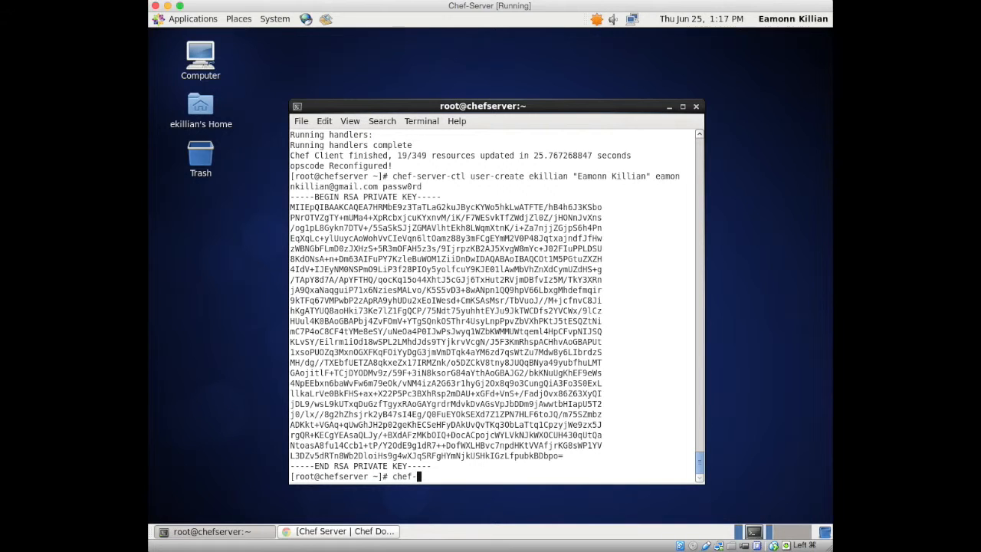
type("server-ctl org-create")
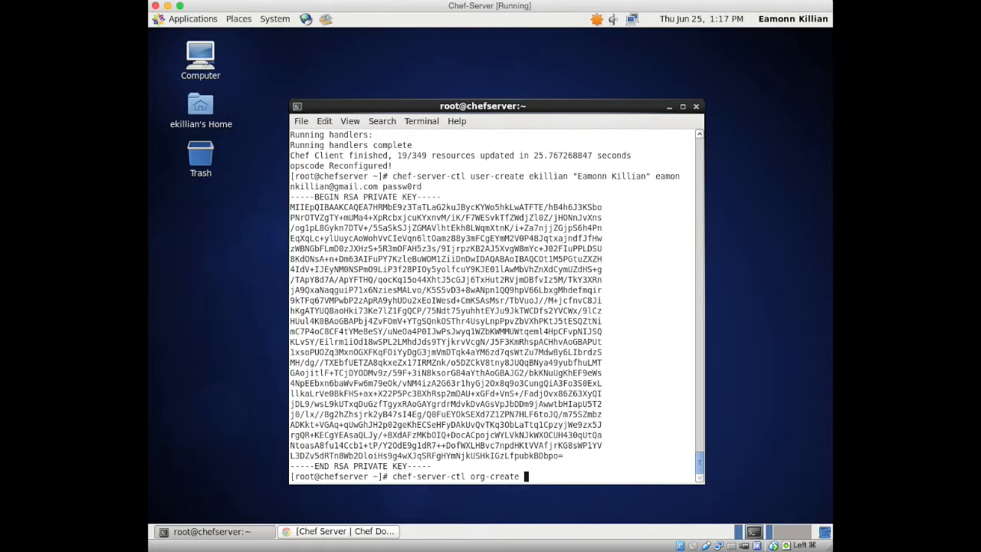
type("s")
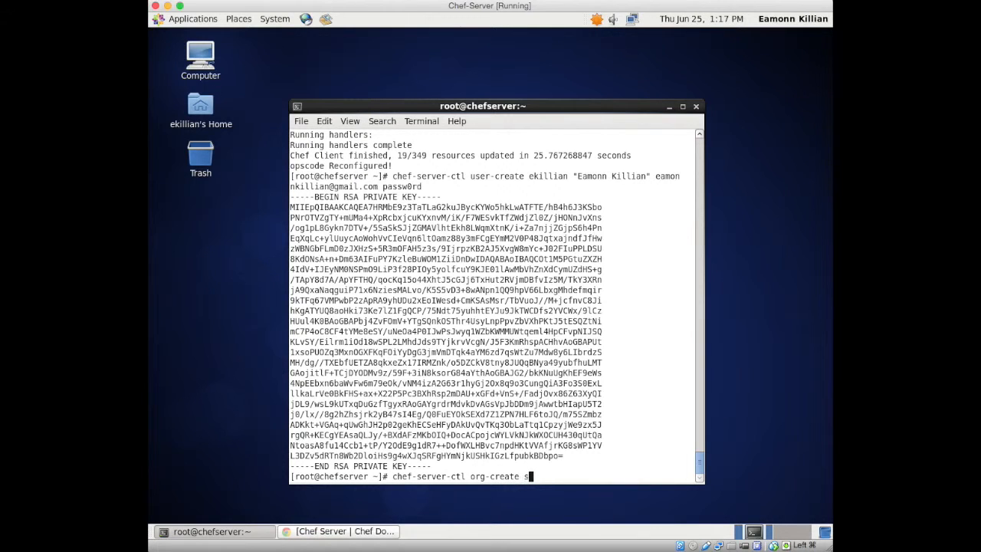
type("saasify \"S")
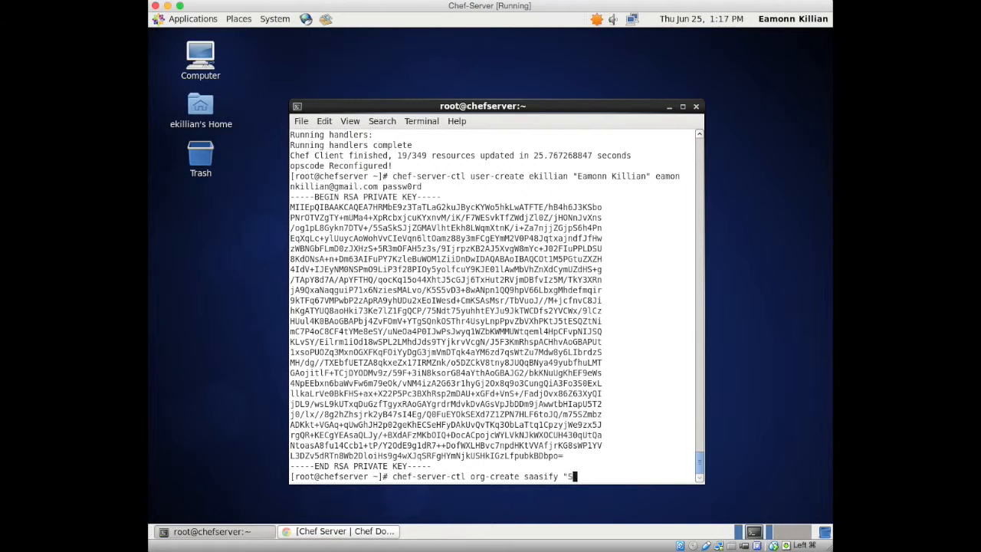
type("aaSify Ltd")
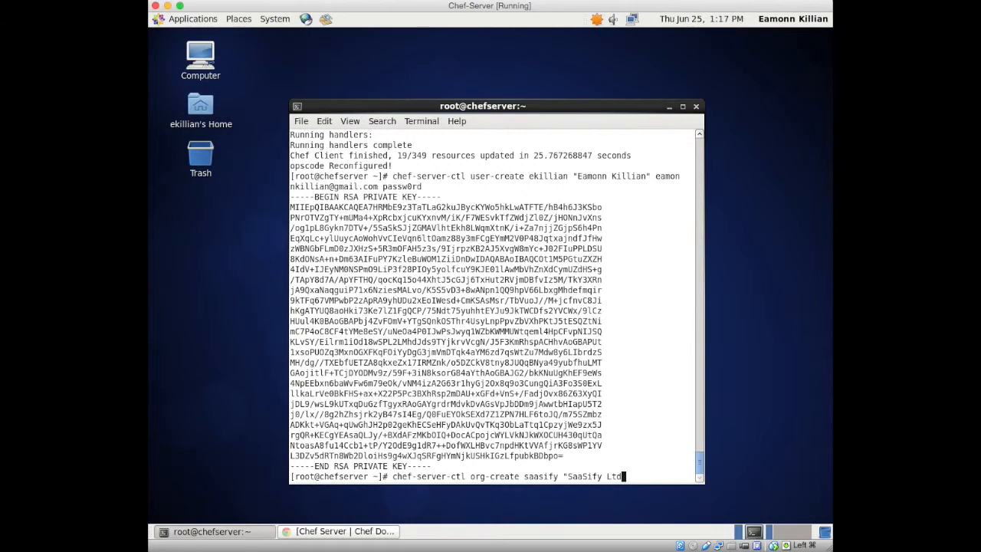
type("\" -")
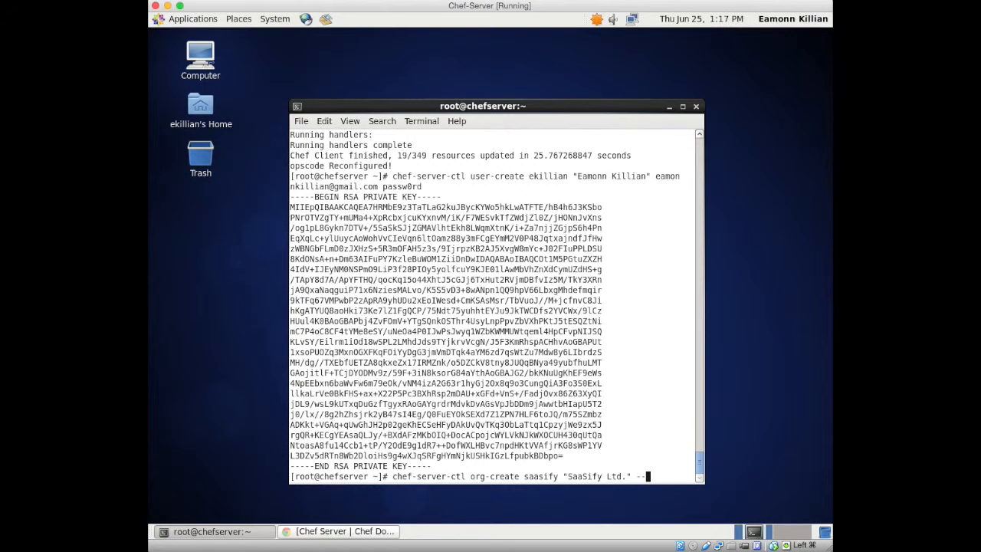
type("-association")
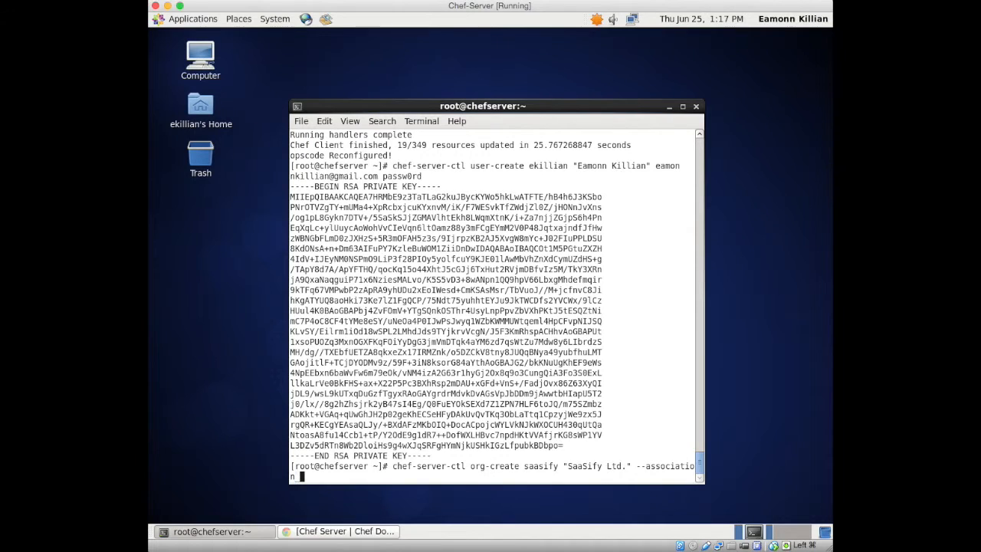
type("user")
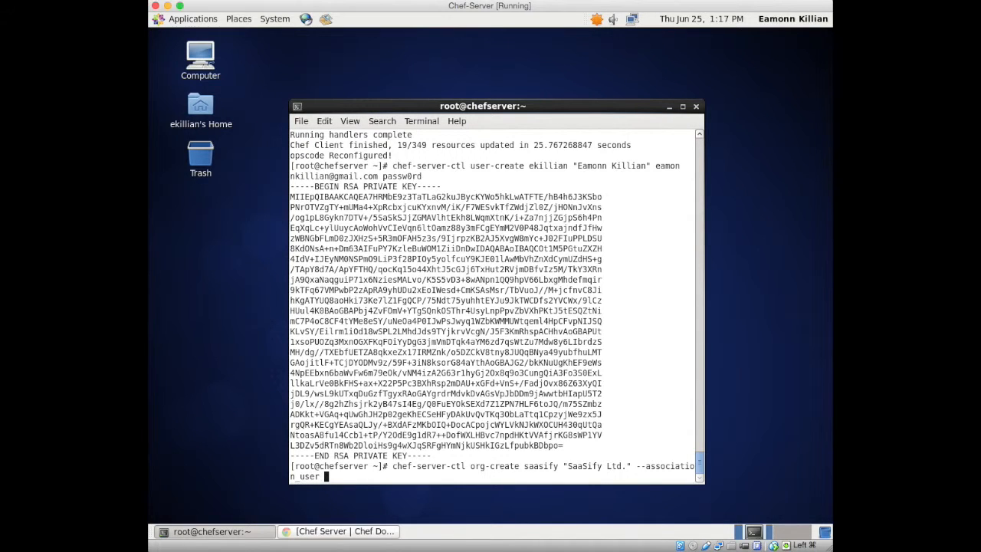
type("ekillian")
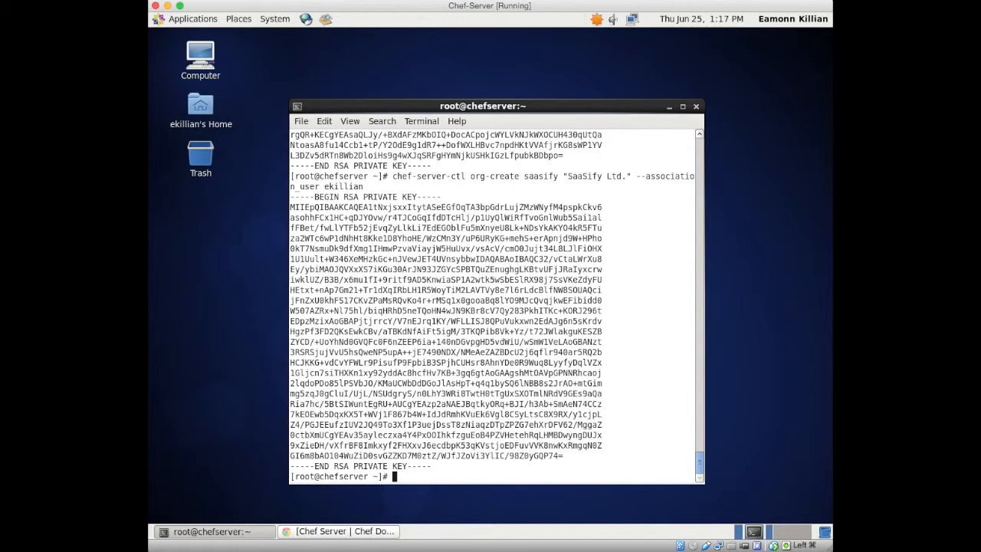
Run opscode-manage-ctl reconfigure until 'opscode-manage Reconfigured!' appears (74/81 resources updated).
type("ops")
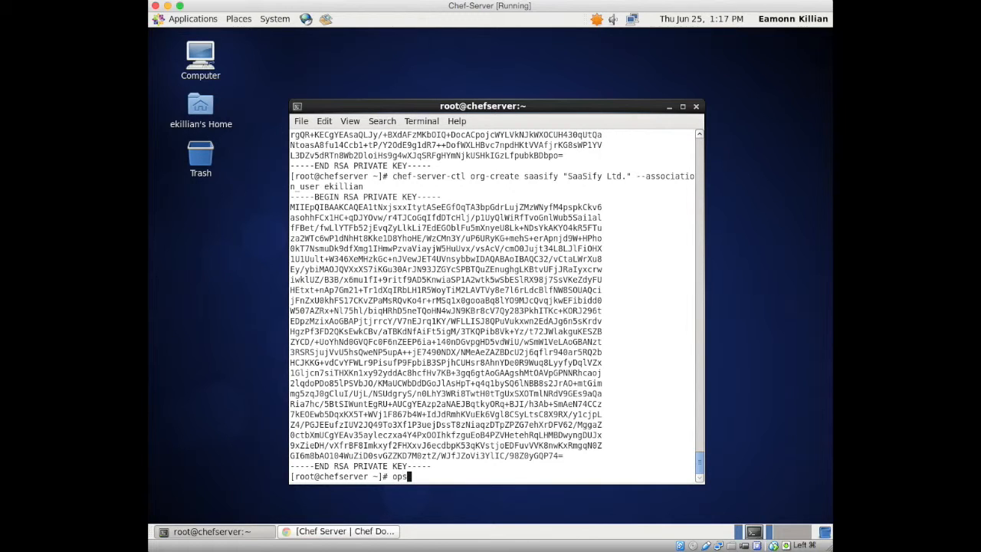
type("code")
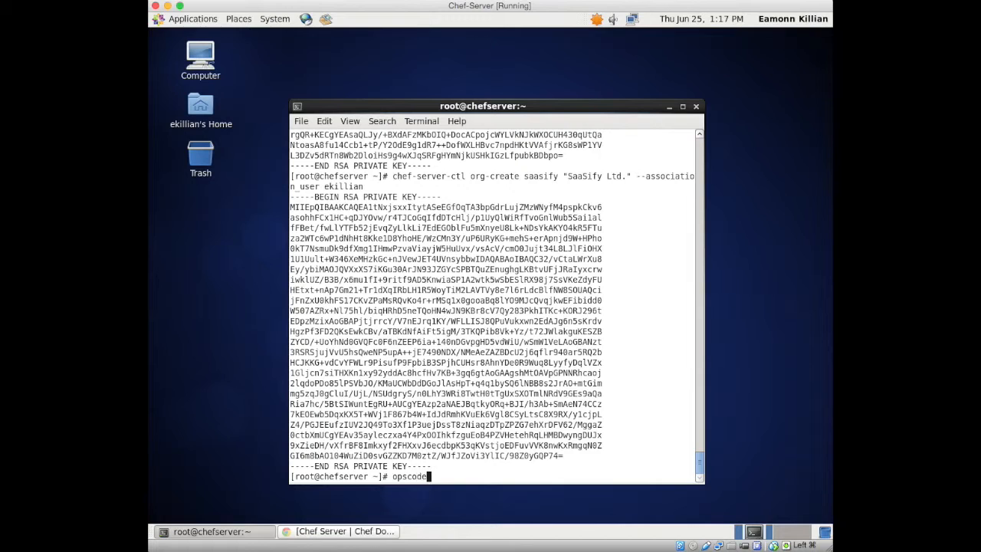
type("-manag")
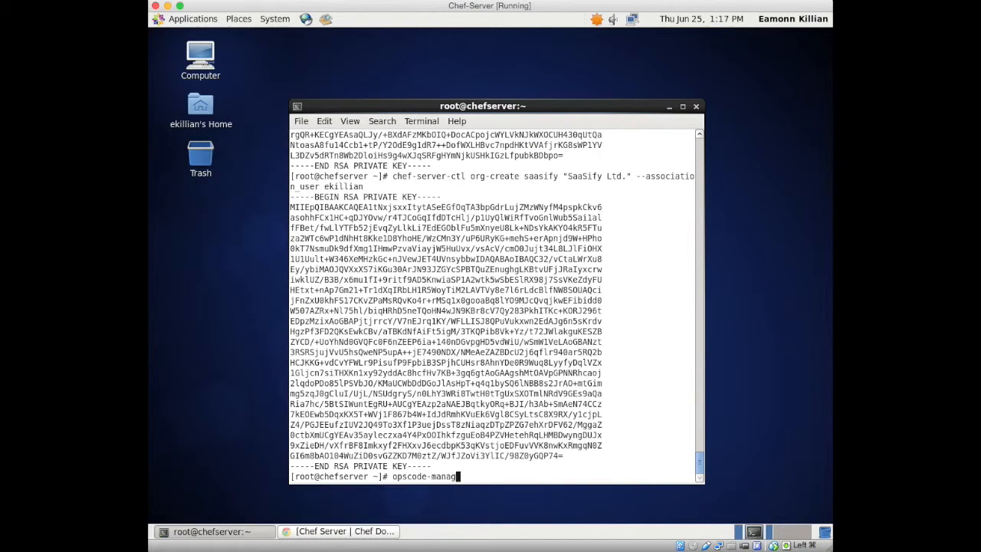
type("e-ctl reconfi")
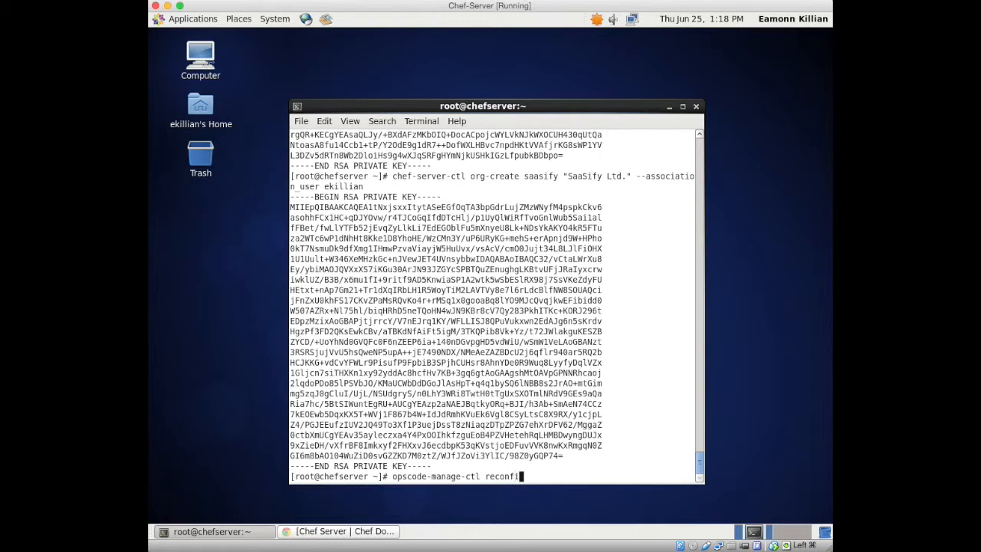
key("Return")
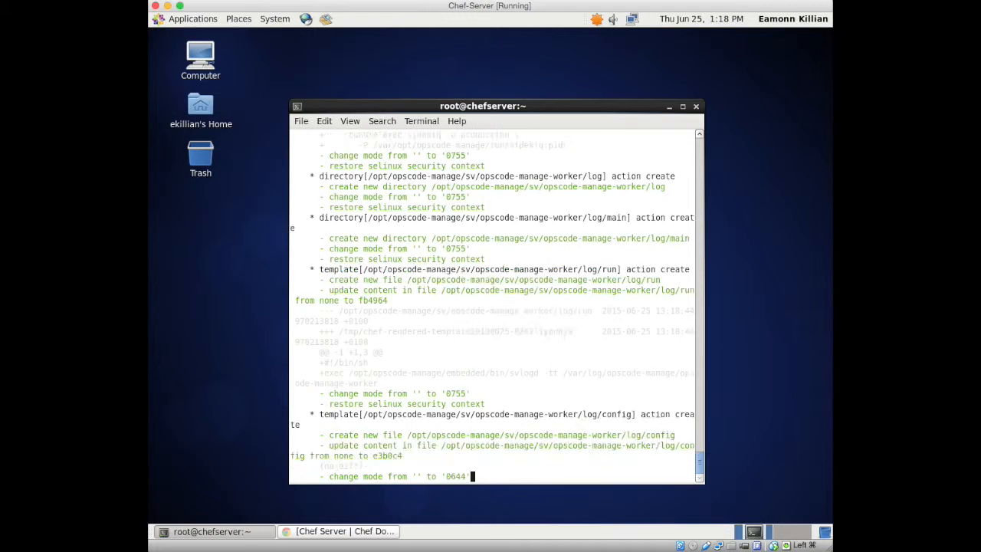
scroll("down", 3)
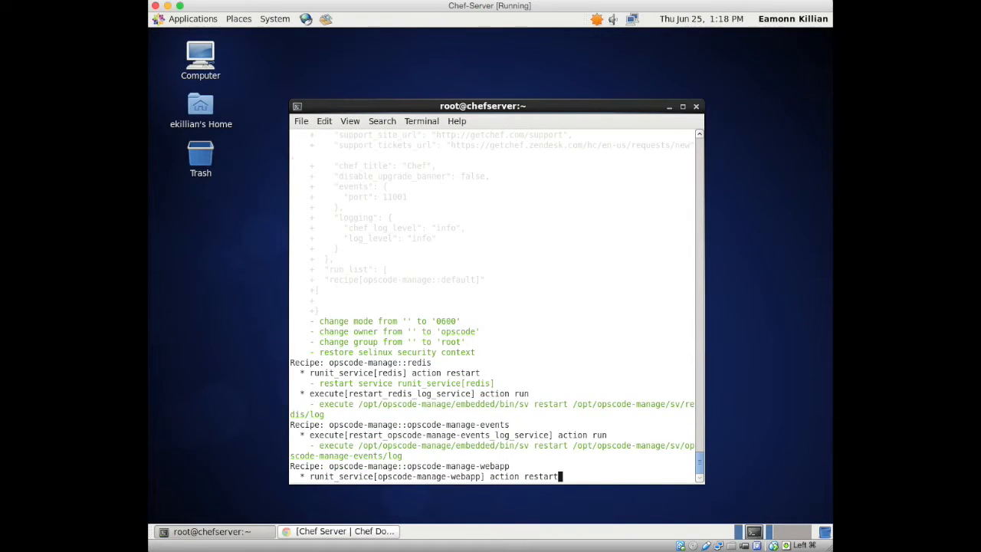
scroll("down", 3)
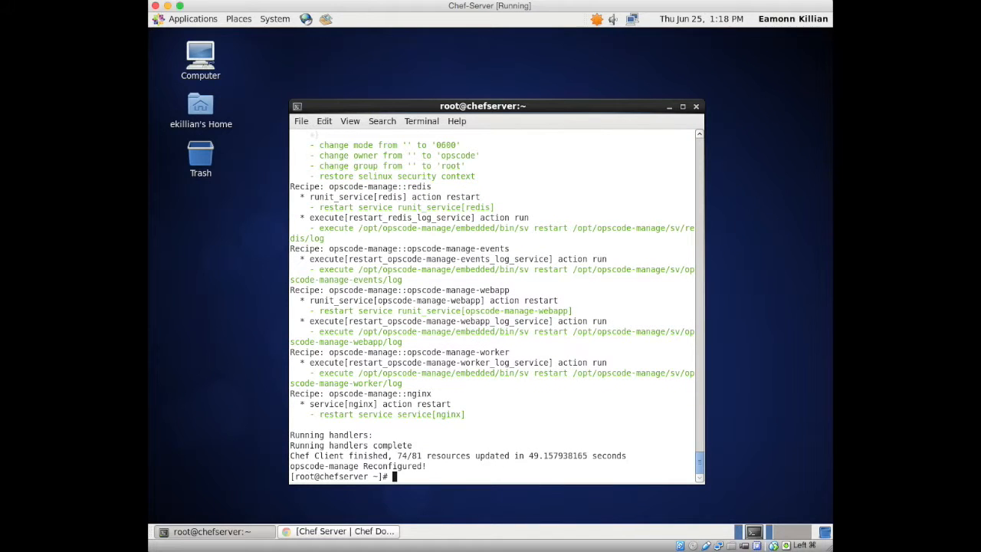
Flush the existing firewall rules with iptables -F.
type("ip")
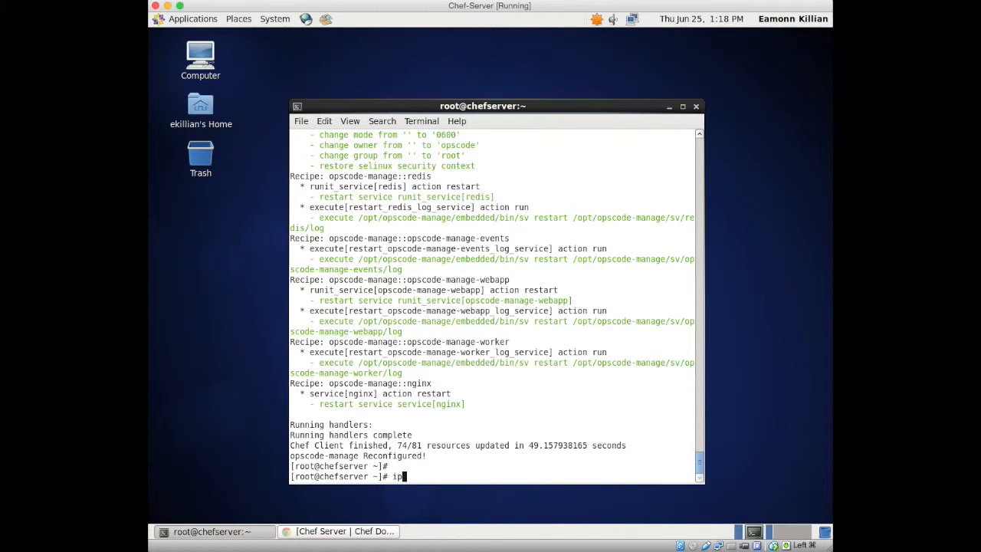
type("ptables -")
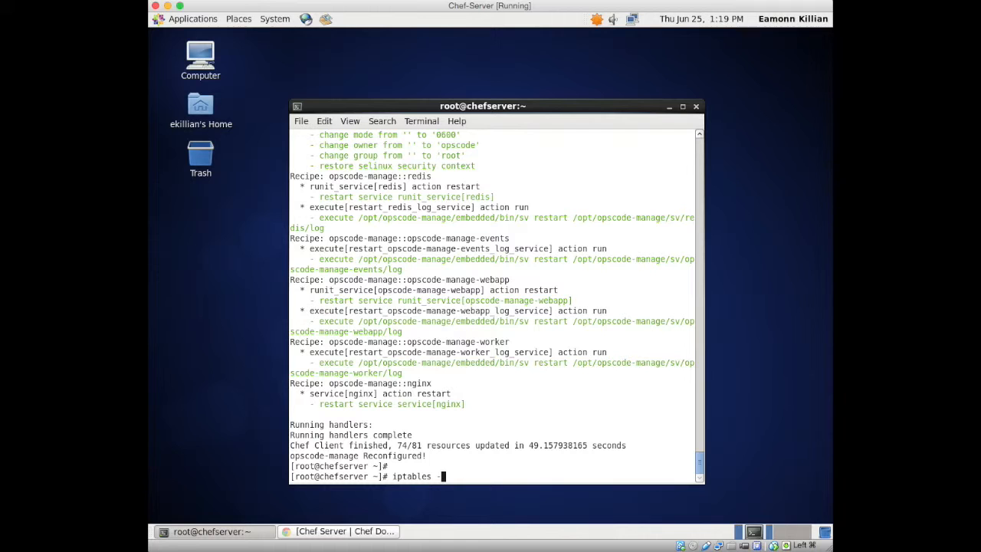
type("F")
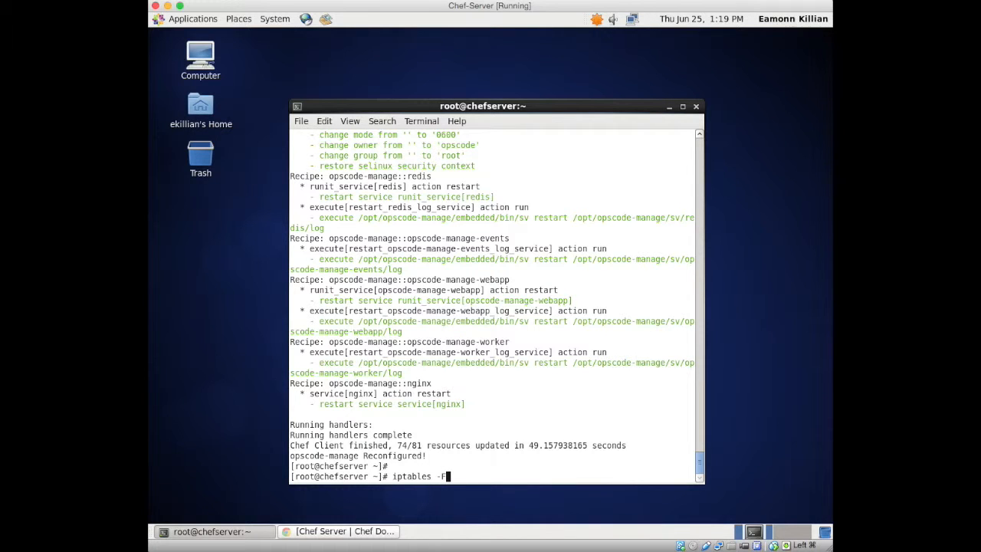
Append iptables INPUT rules accepting TCP traffic on ports 443 and 80.
type("ip")
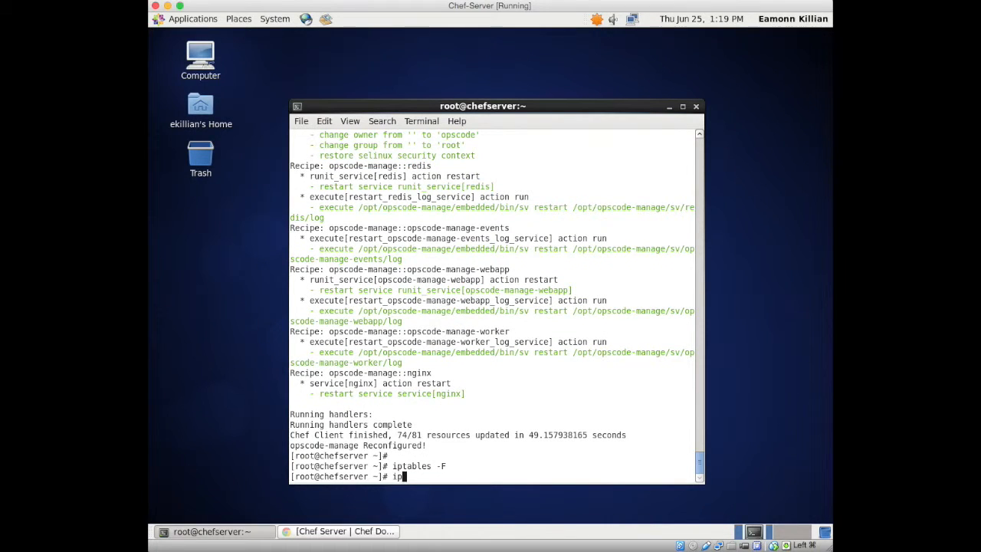
type("tables -A INPUT")
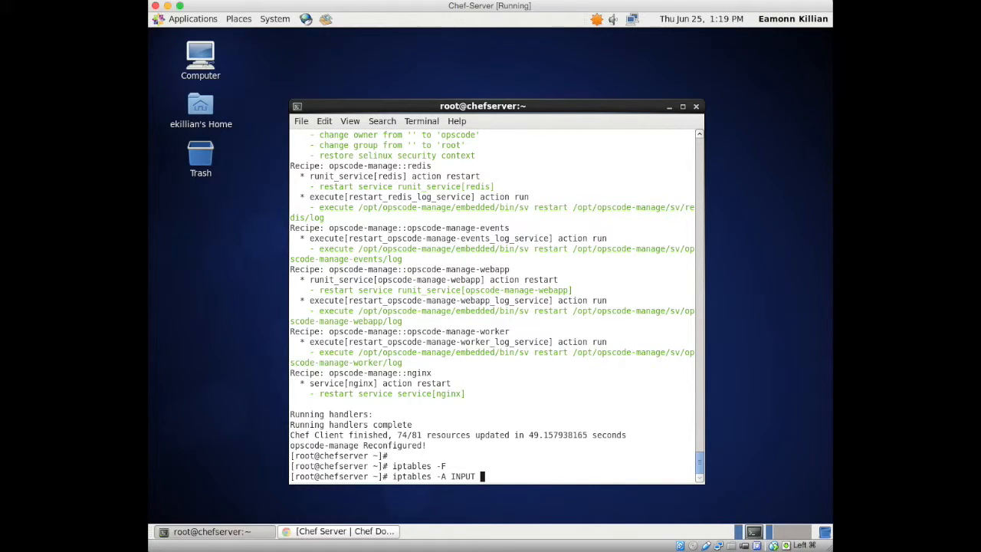
type("-p tcp -m")
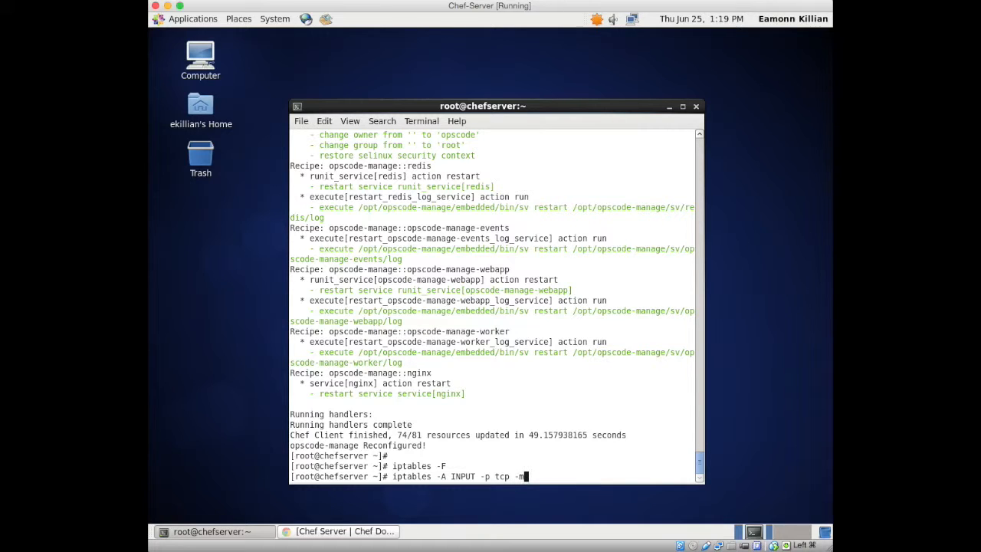
type("tcp")
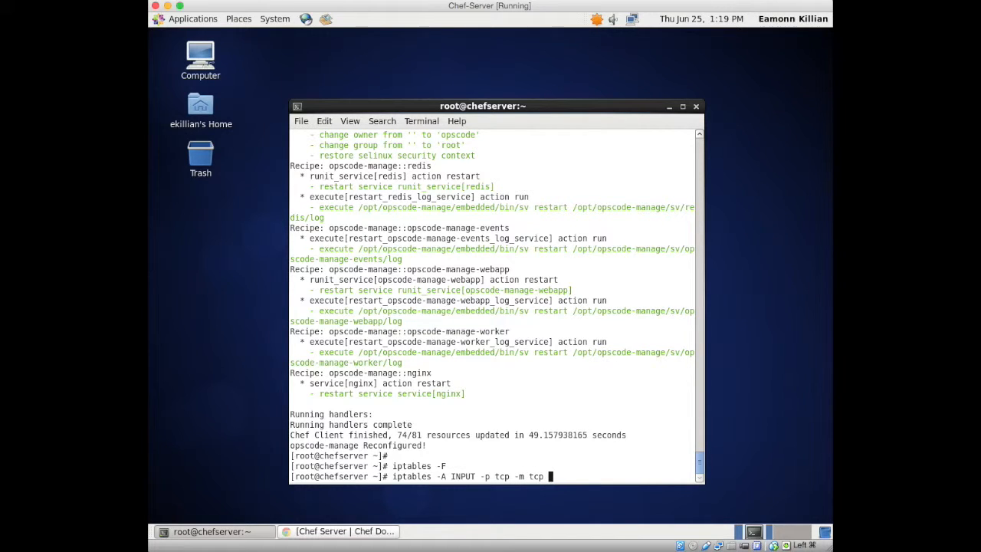
type("--dpo")
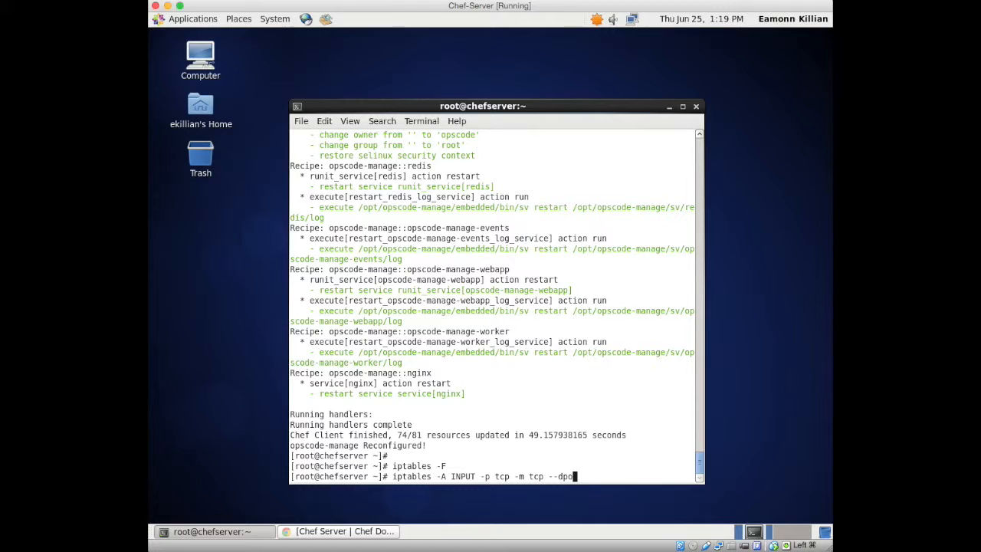
type("443")
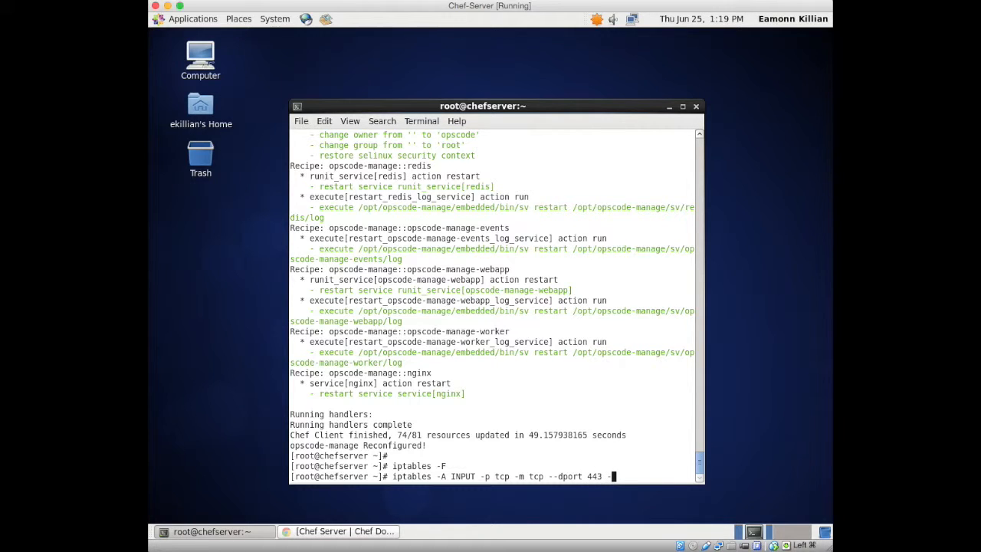
type("-j")
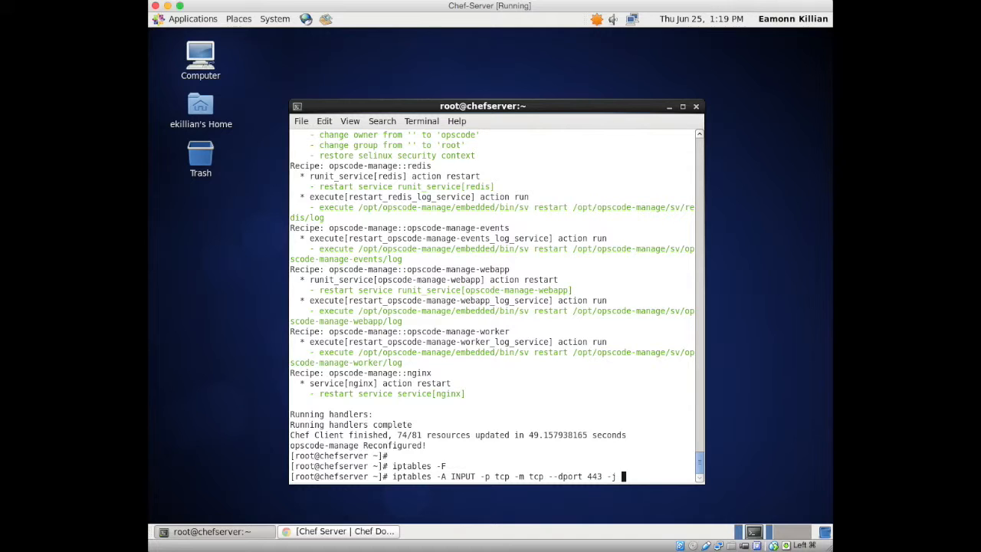
type("ACCEPT")
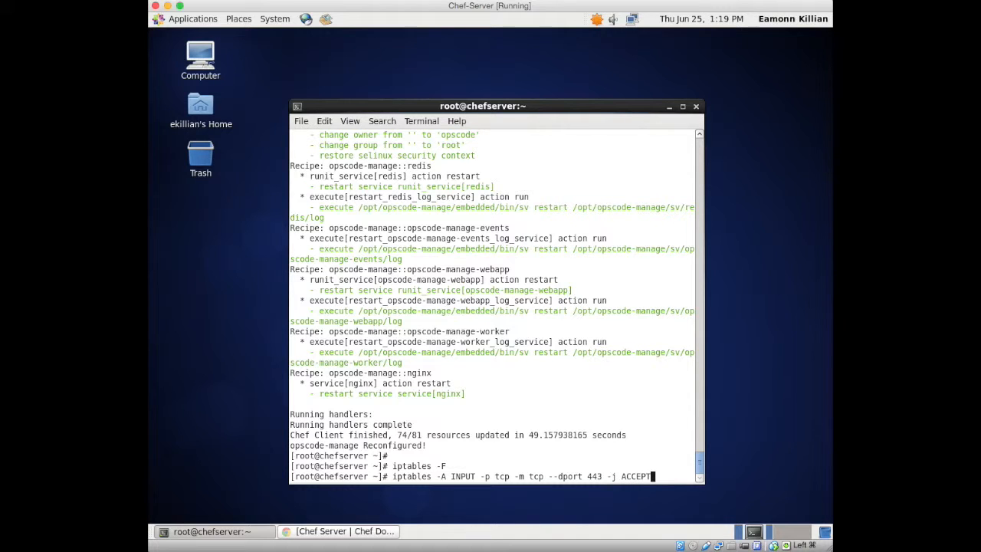
key("Return")
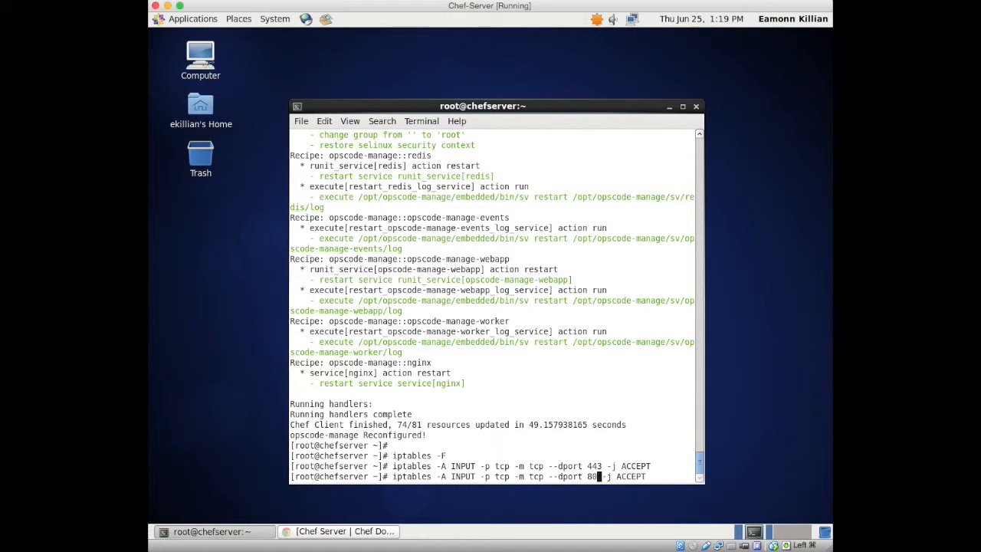
key("Return")
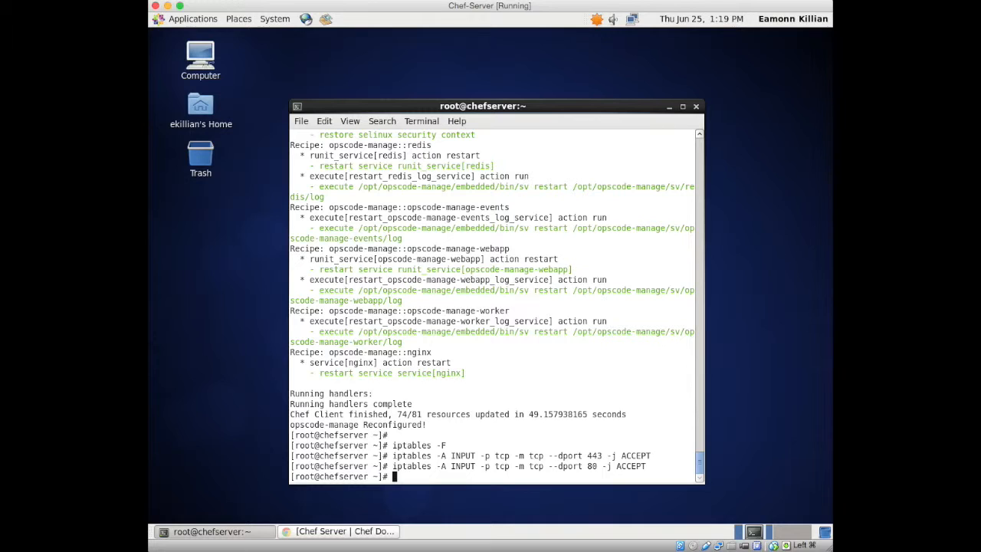
Save the iptables rules to /etc/sysconfig/iptables and restart the iptables service.
type("service iptables s")
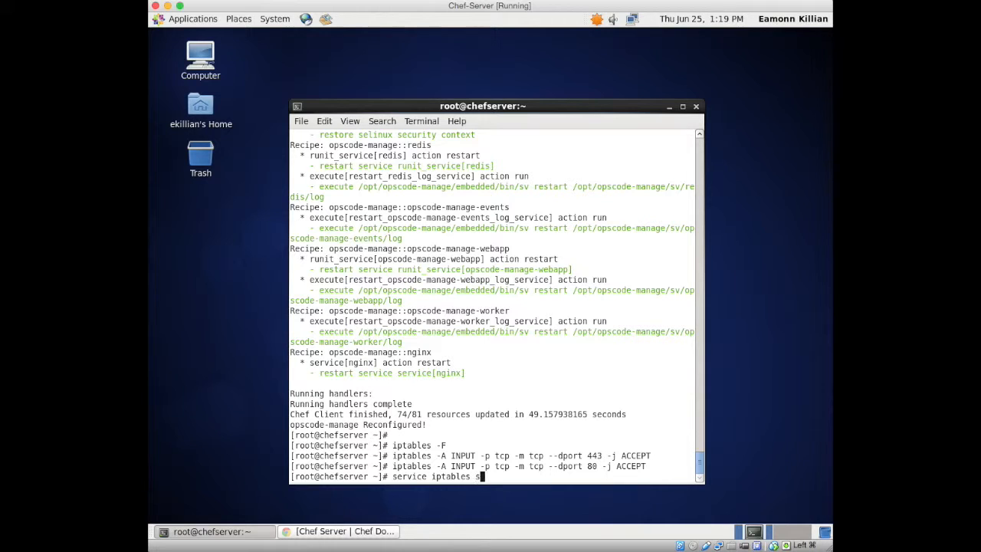
type("ave")
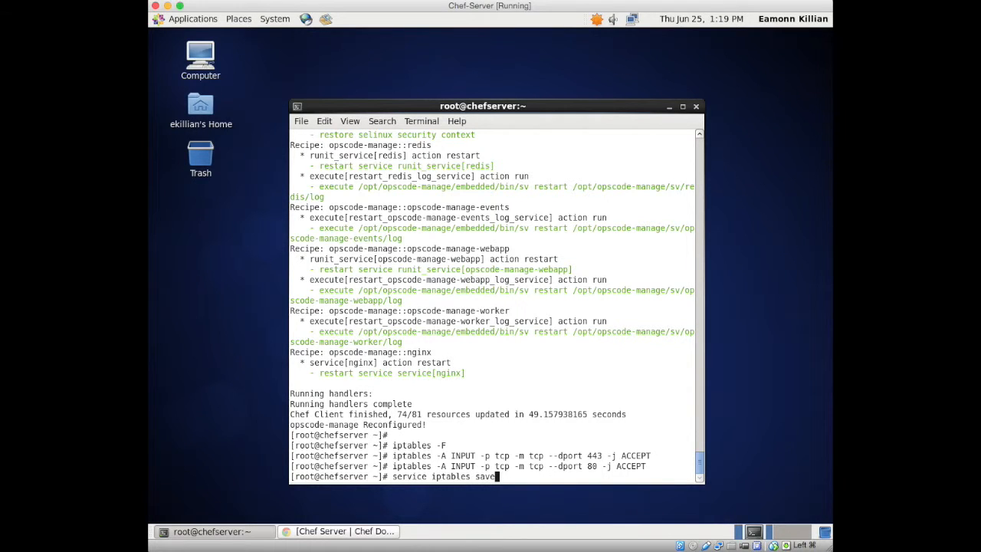
key("Return")
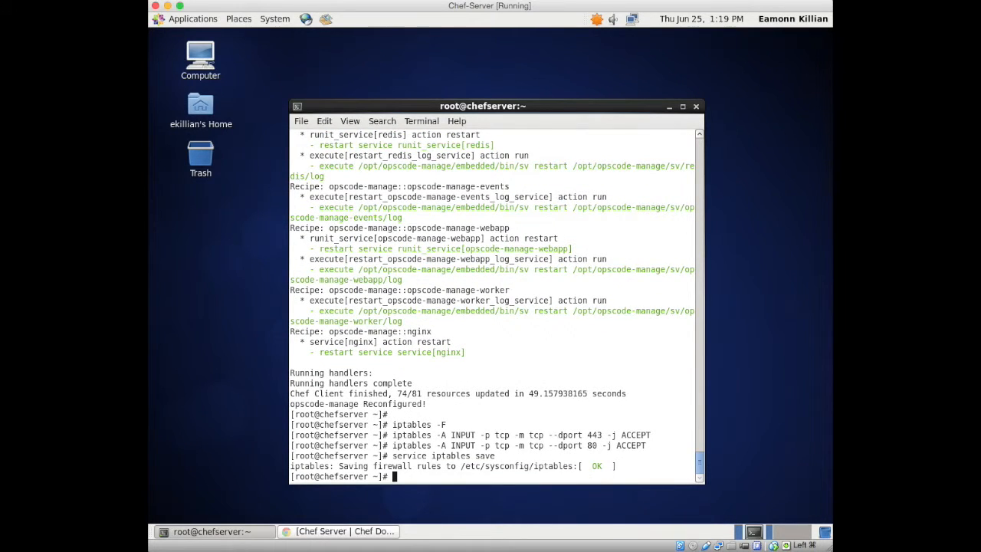
type("service iptables restart")
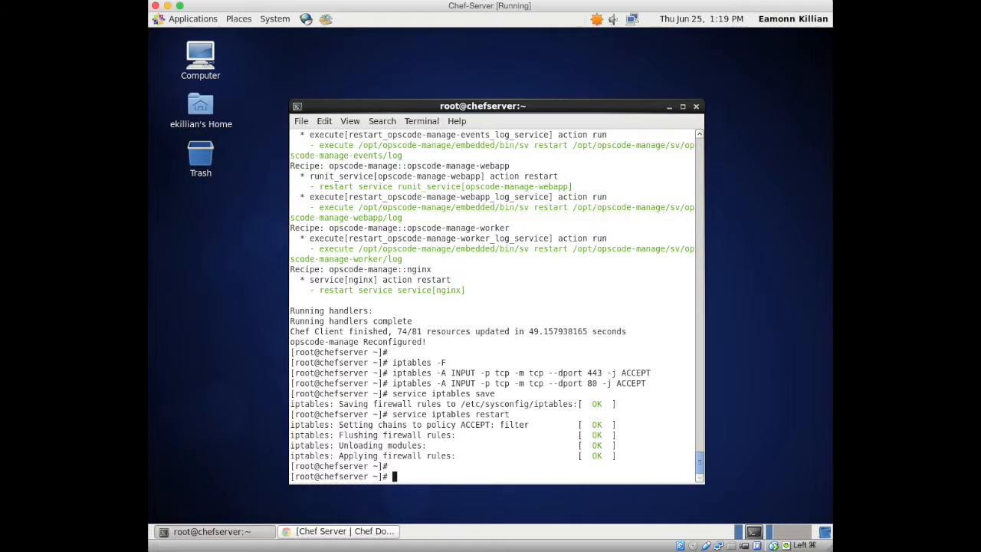
left_click(193, 18)
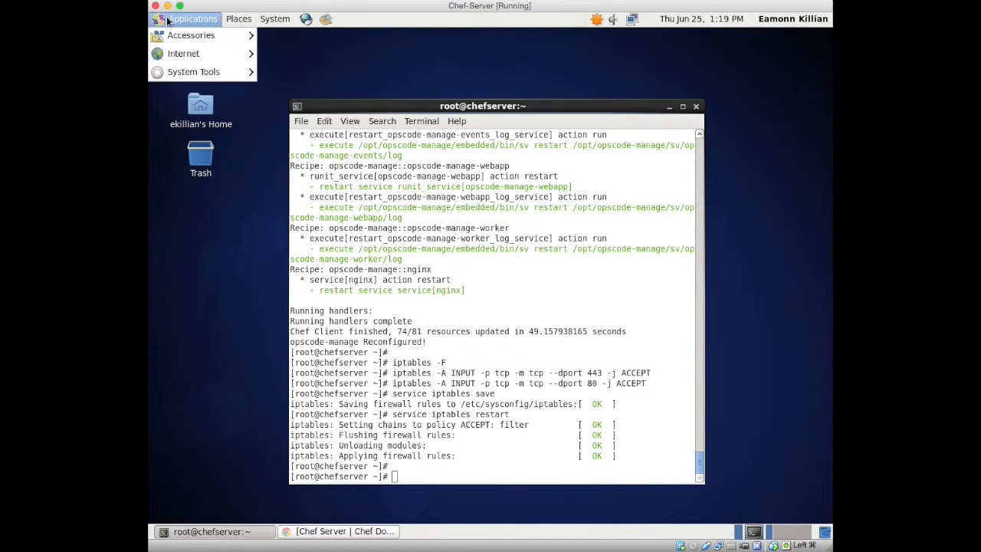
mouse_move(183, 52)
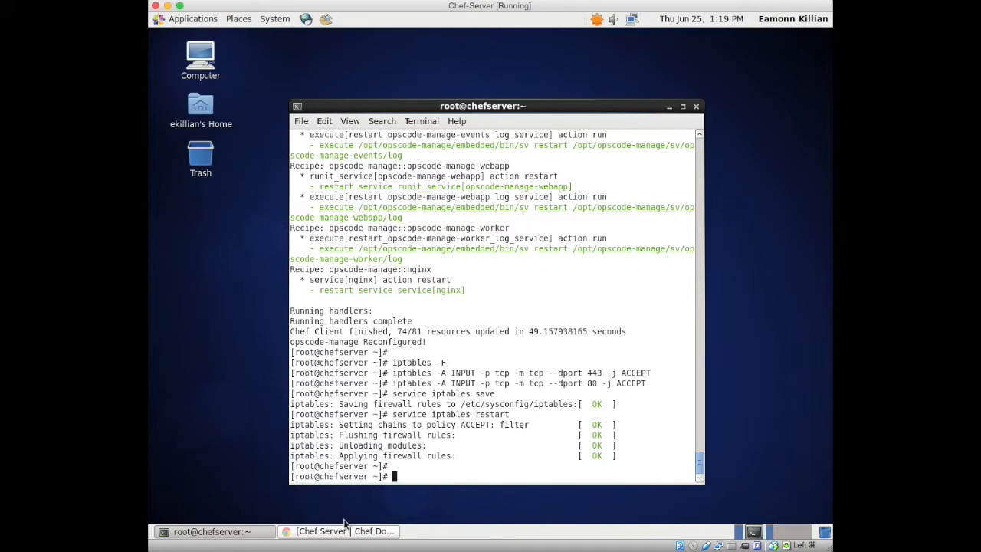
Browse to chefserver.saasifyltd.com in Chrome and expand the certificate warning's Advanced details.
left_click(319, 532)
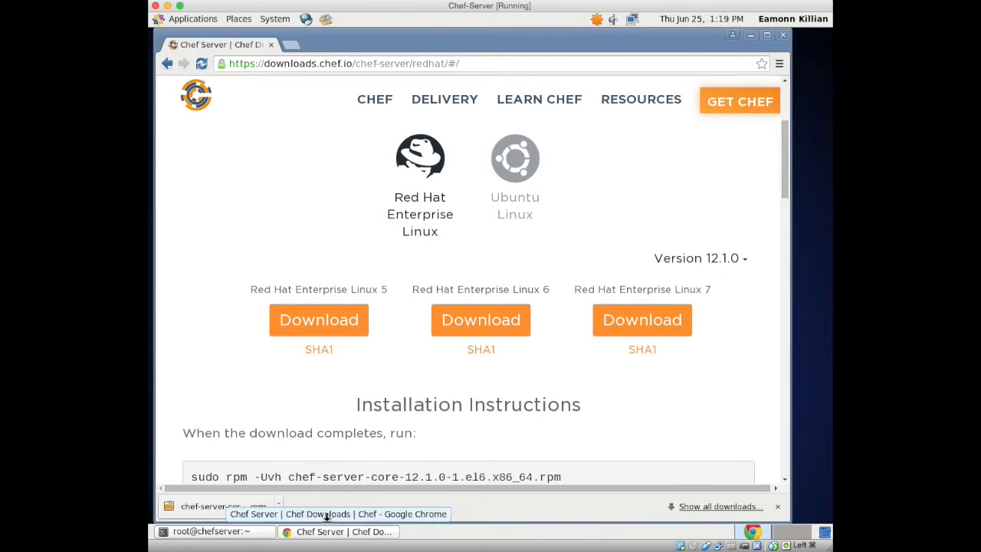
left_click(345, 63)
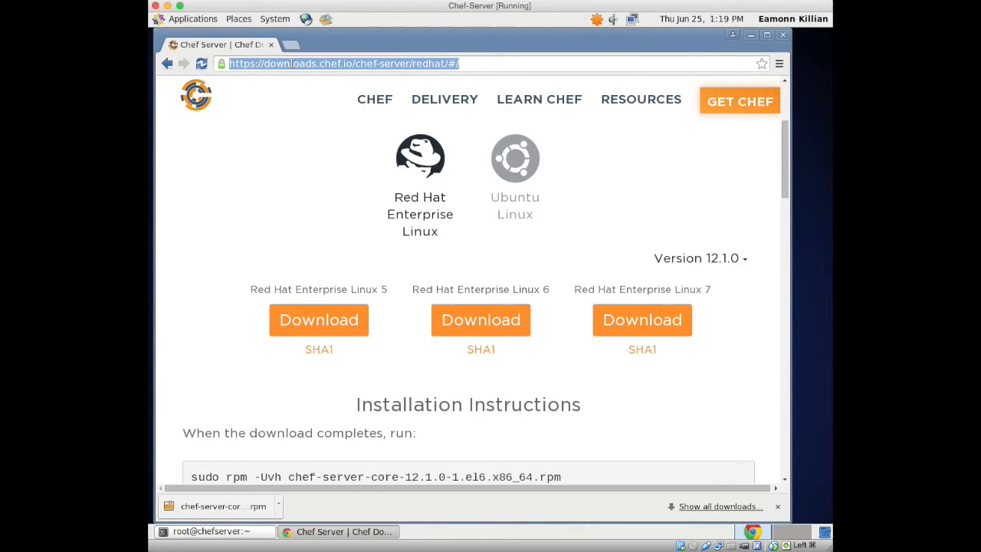
type("chefserver.saas")
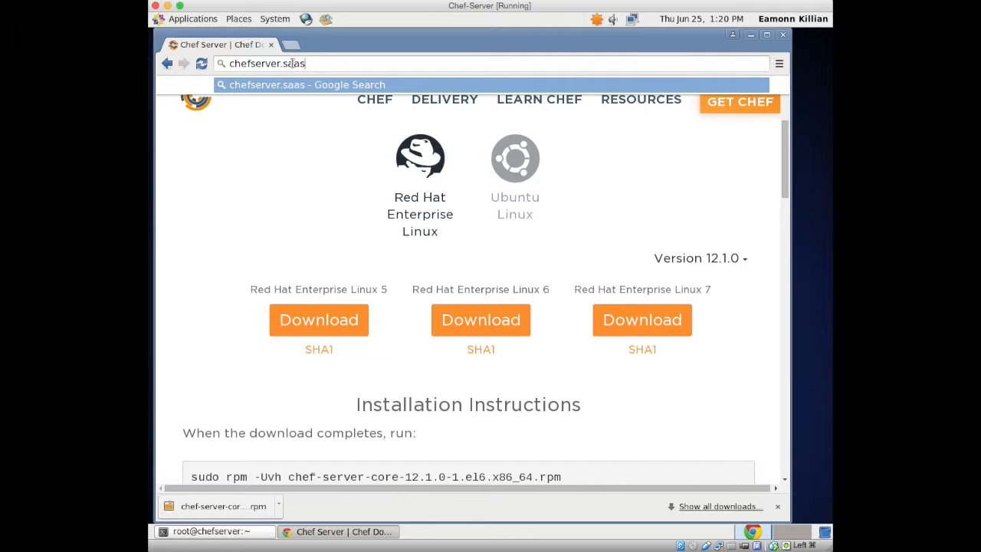
type("ify")
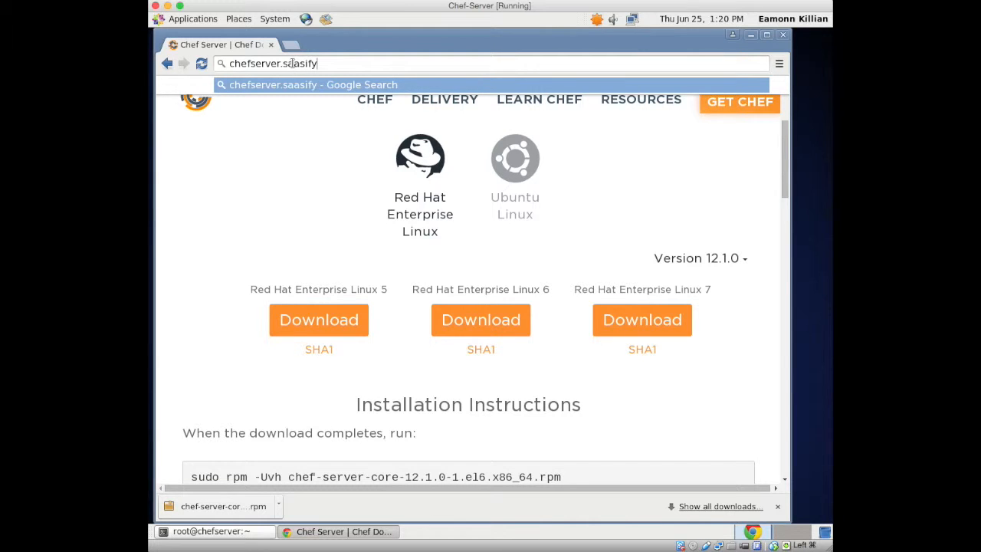
type("ltd.com")
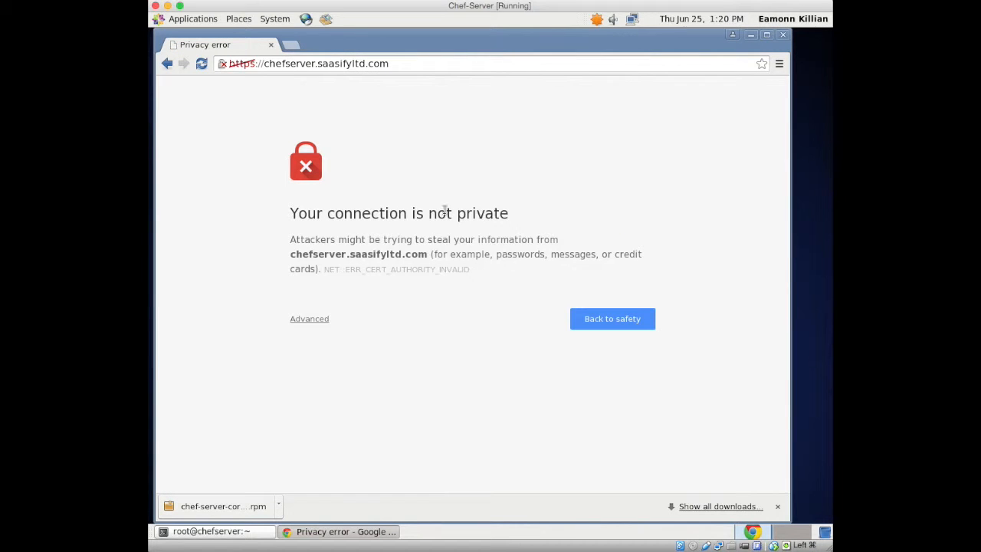
mouse_move(514, 370)
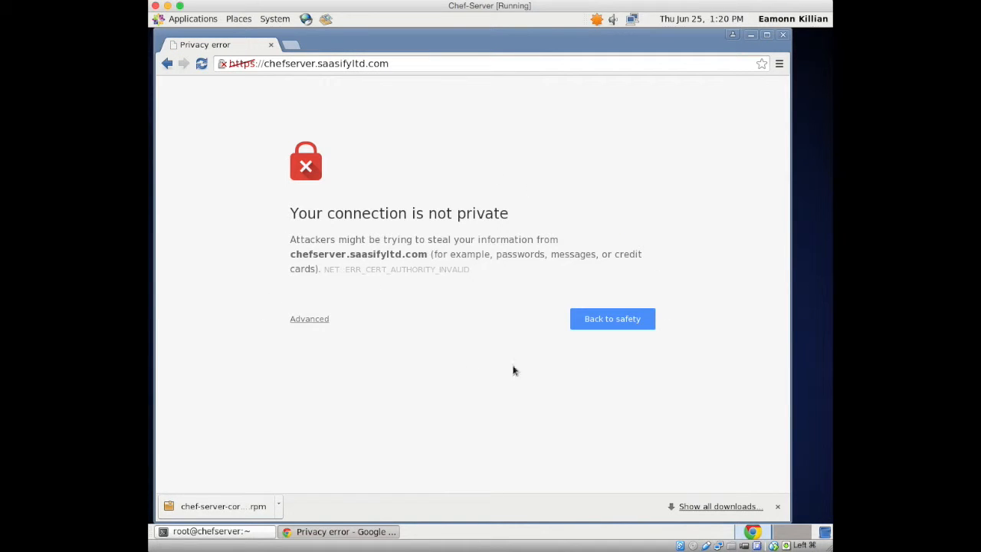
mouse_move(464, 322)
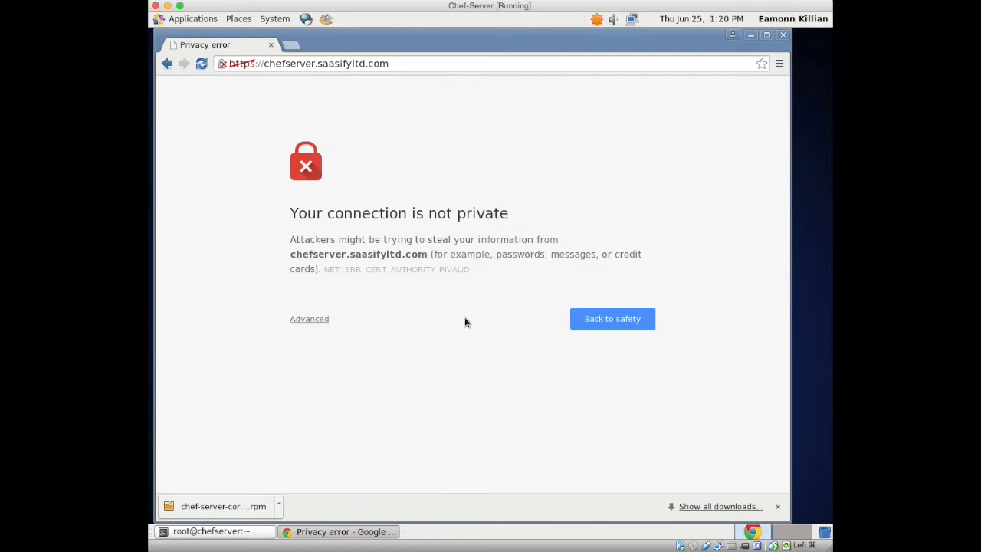
left_click(309, 318)
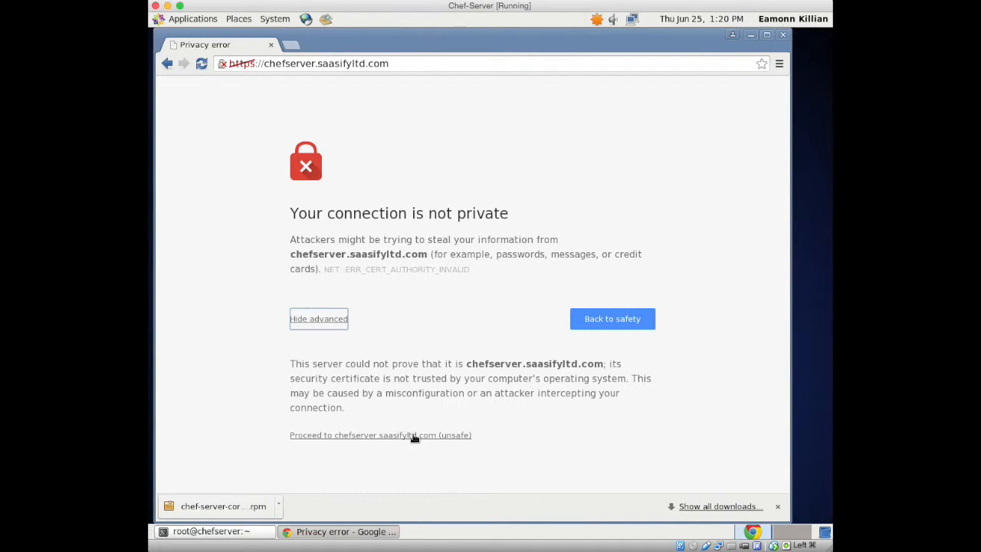
Proceed past the certificate warning and sign in as ekillian to reach saasify's Nodes page.
left_click(380, 435)
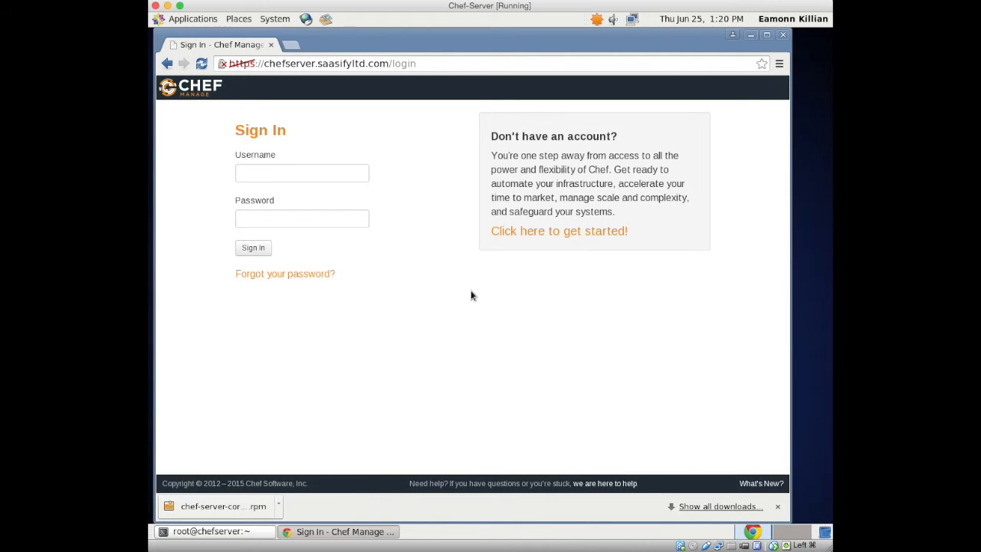
type("ekillian")
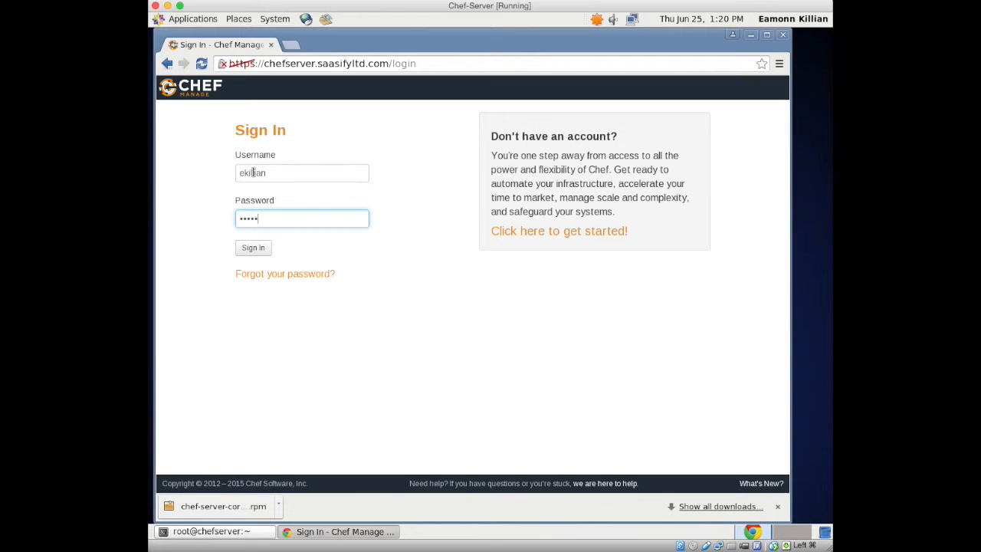
left_click(253, 248)
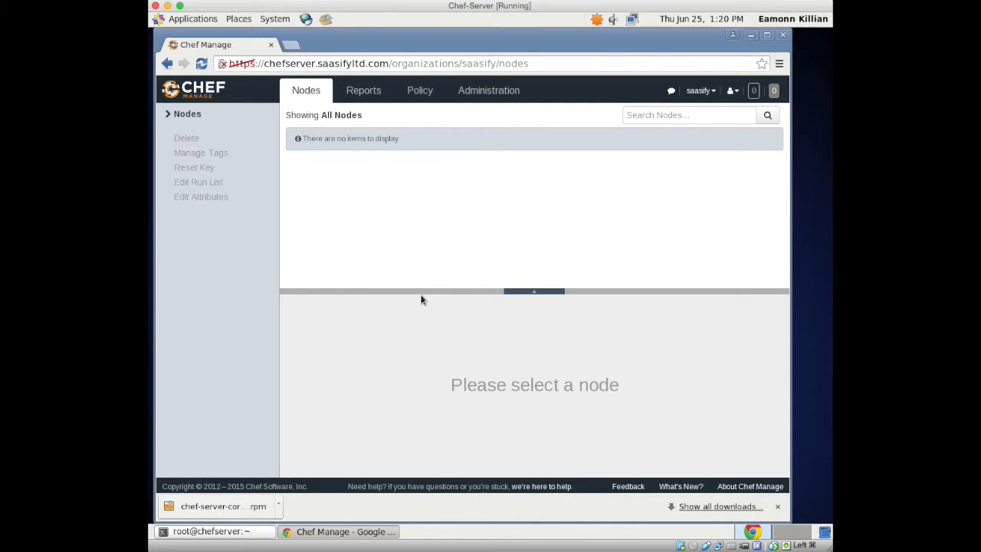
mouse_move(687, 363)
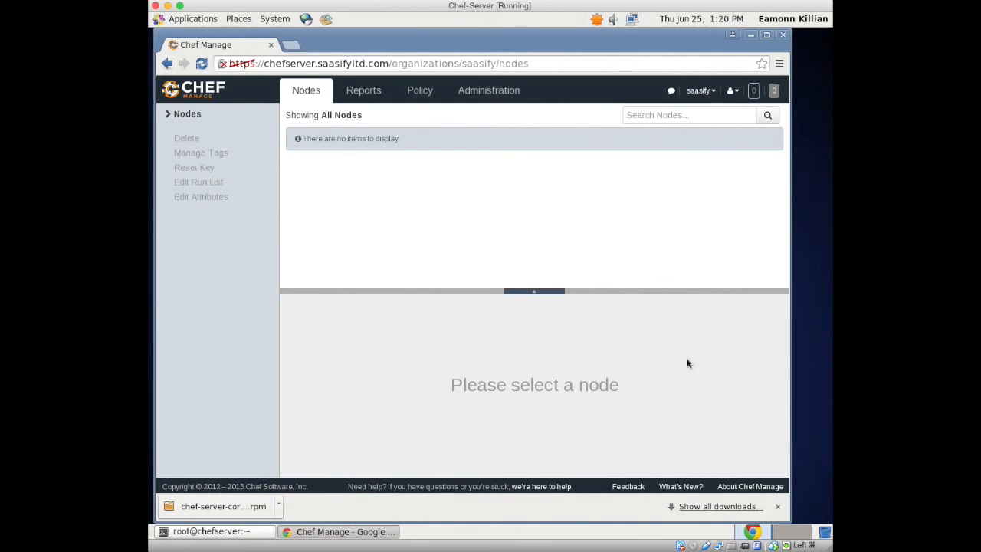
mouse_move(393, 247)
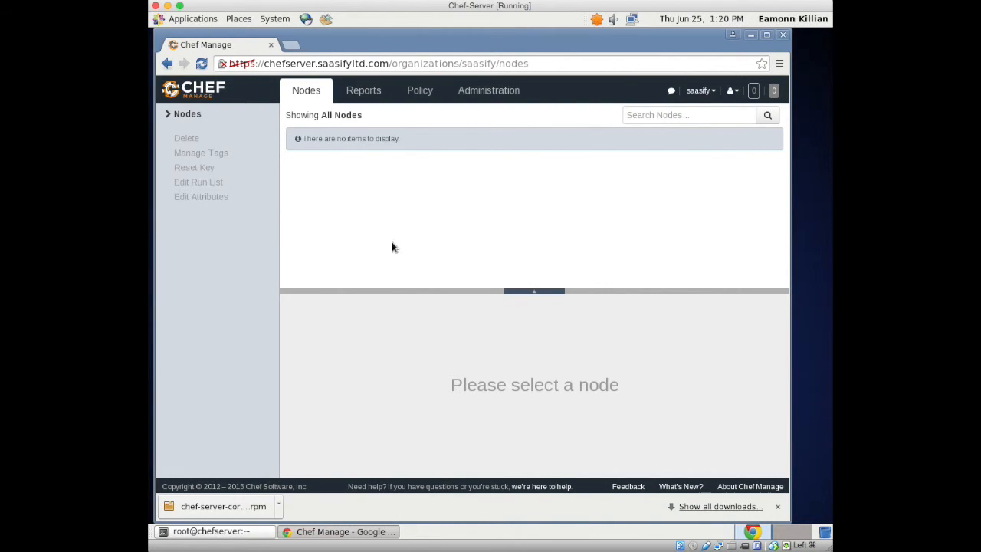
mouse_move(488, 91)
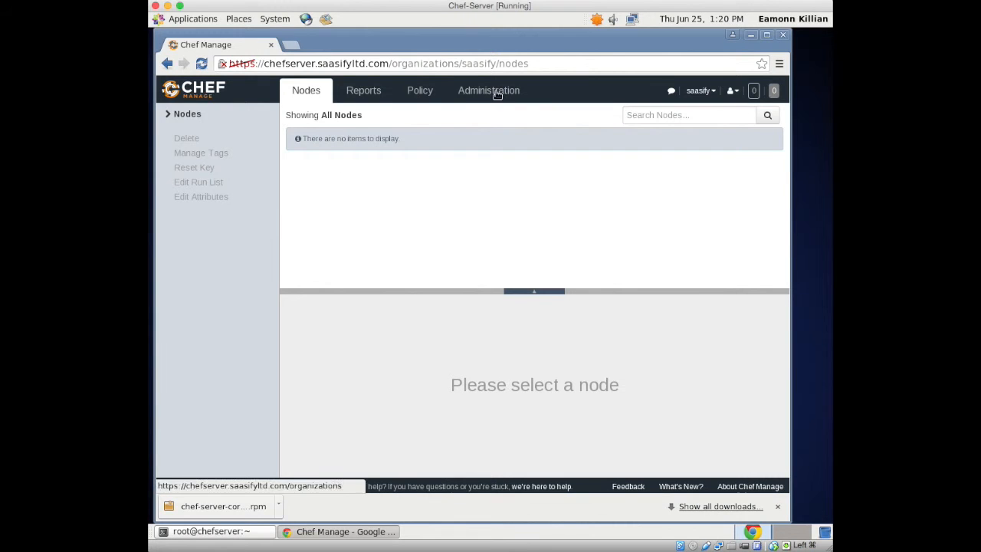
left_click(419, 90)
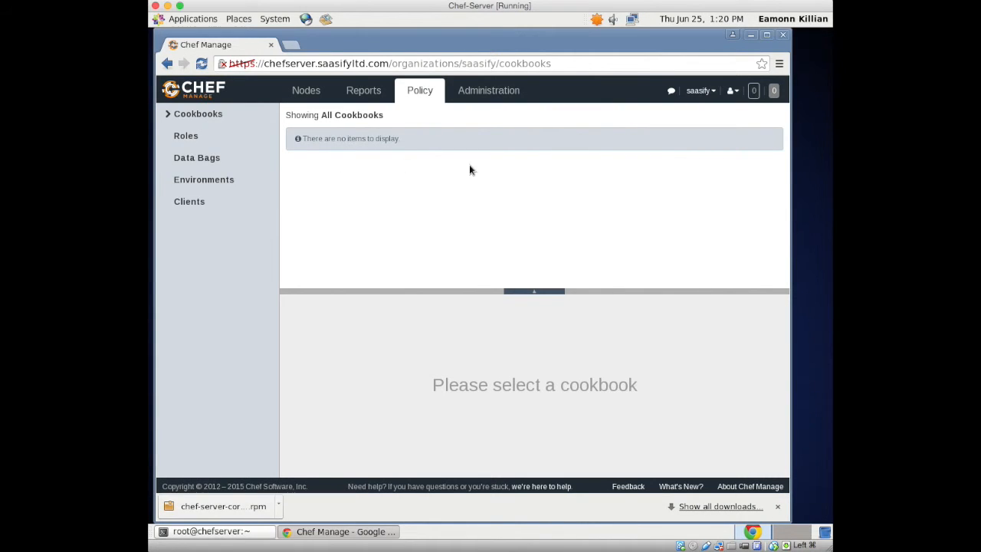
left_click(306, 90)
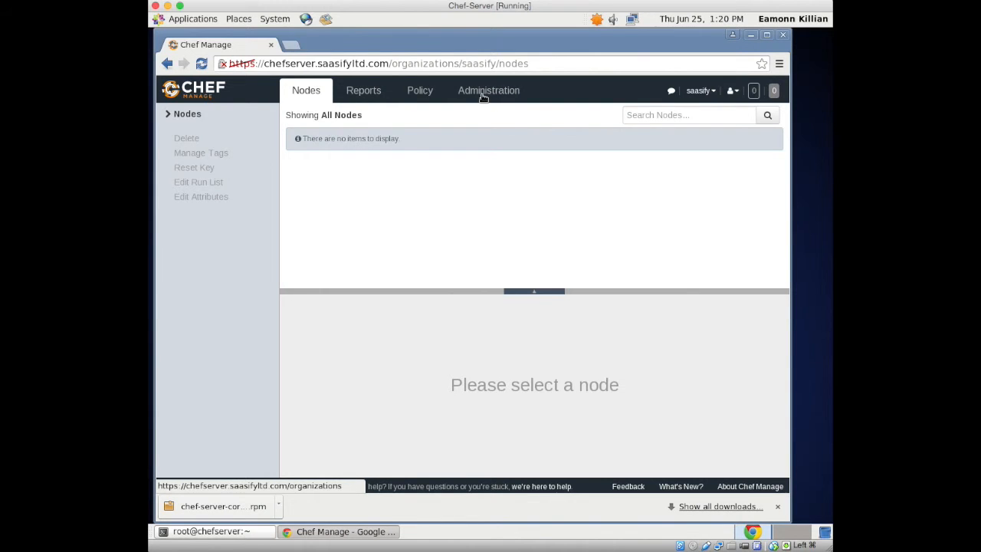
left_click(488, 90)
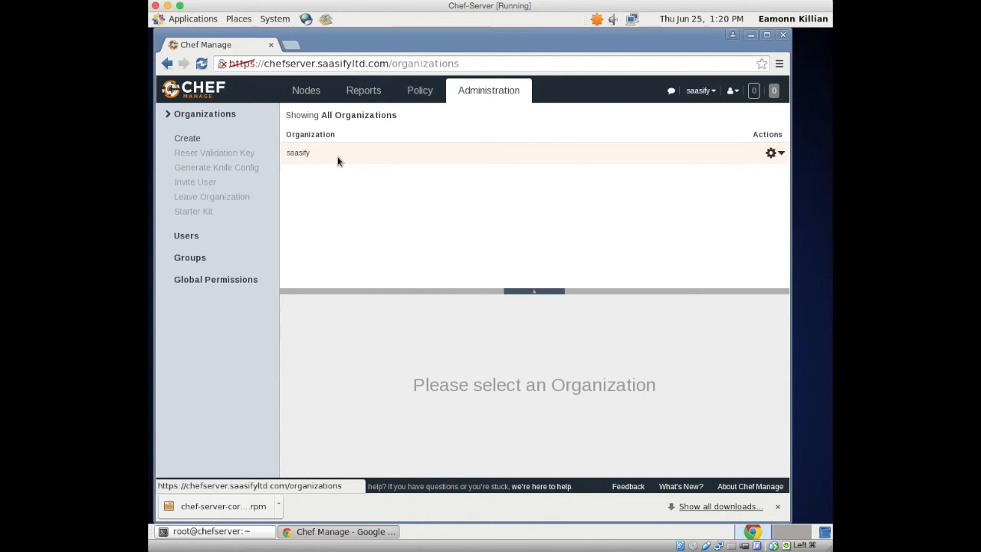
left_click(298, 152)
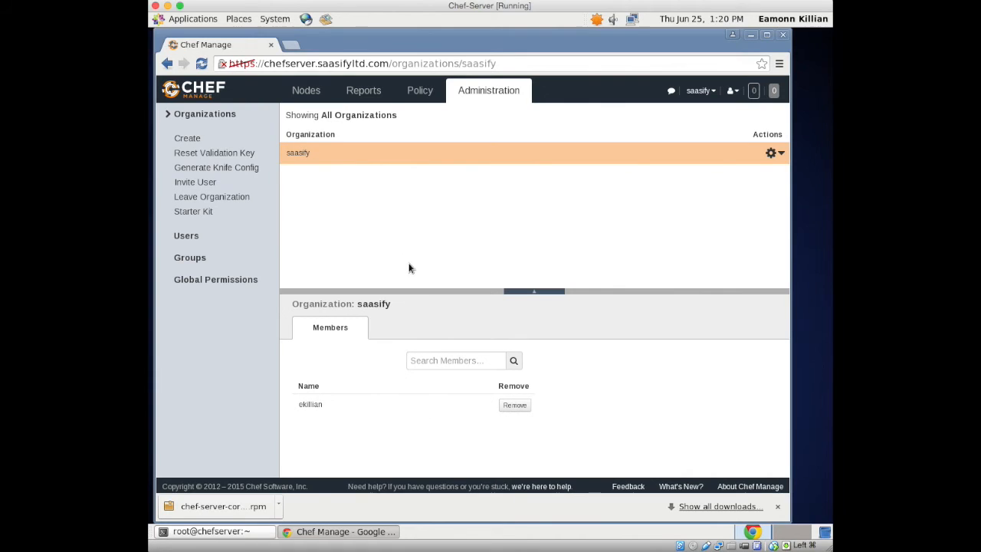
mouse_move(542, 414)
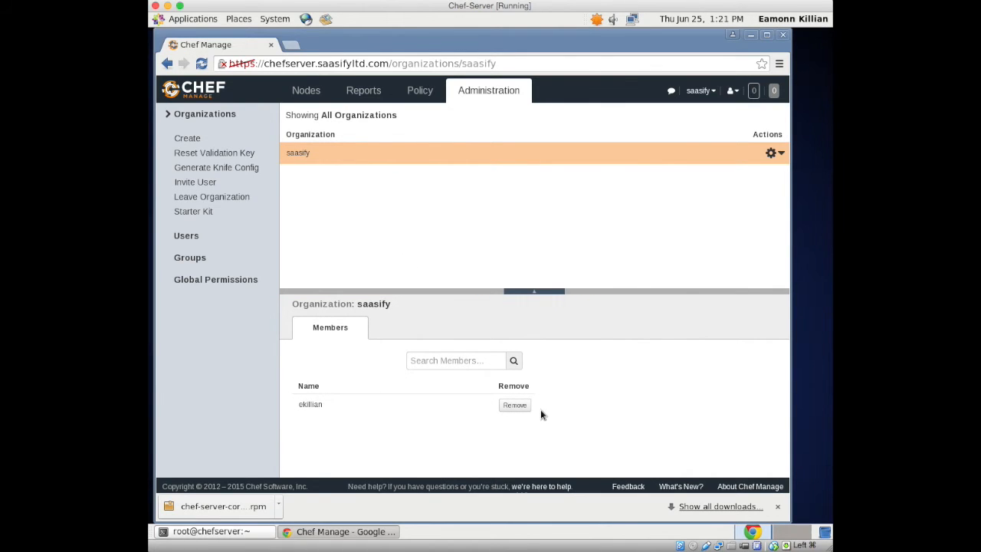
mouse_move(397, 213)
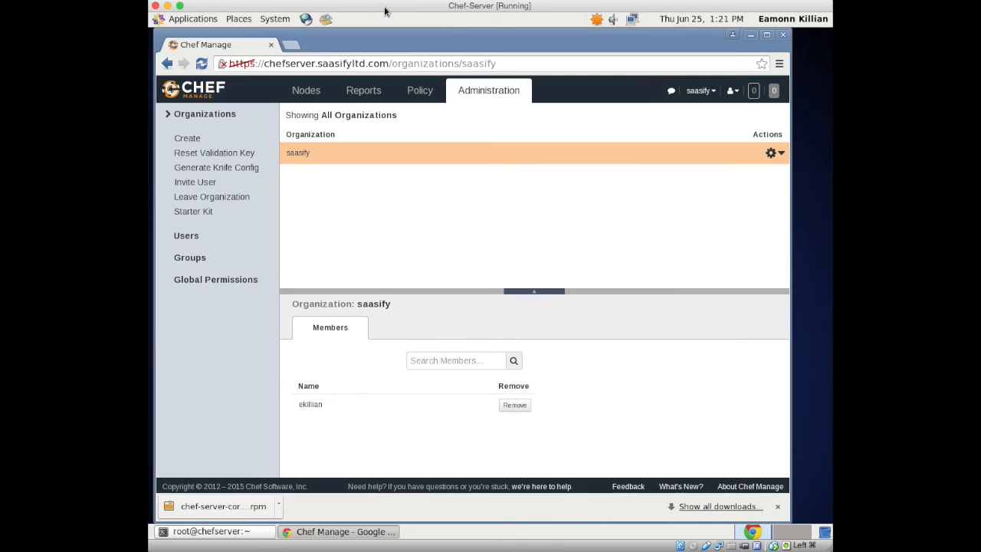
mouse_move(418, 6)
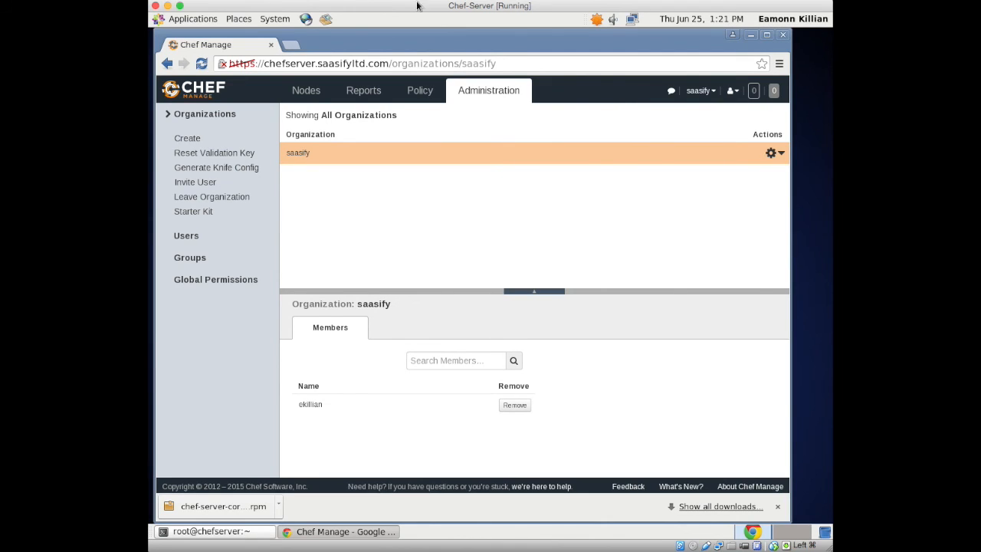